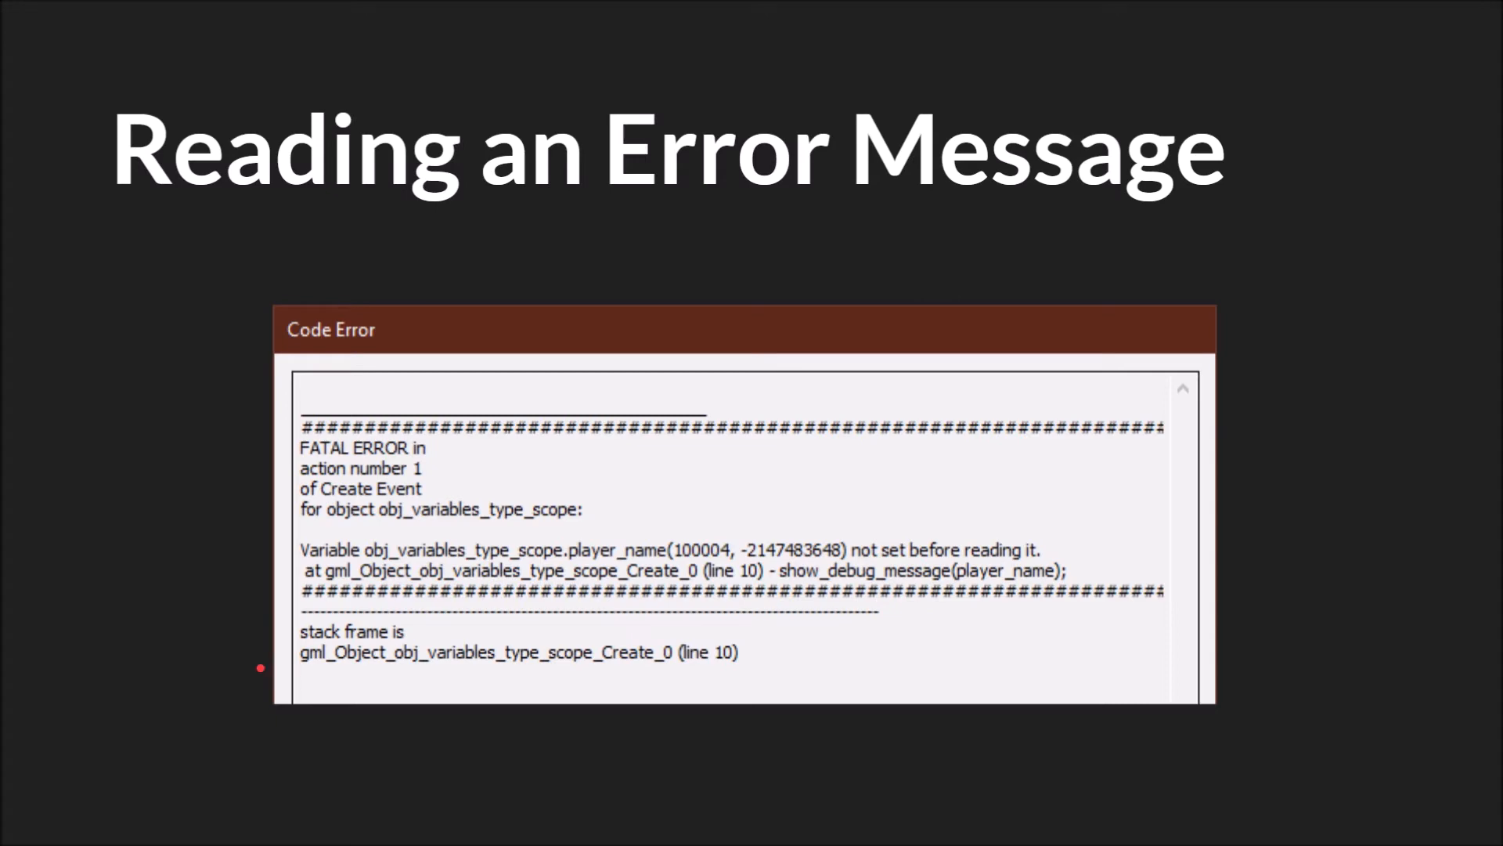
{"action": "mouse_move", "coordinate": [338, 681]}
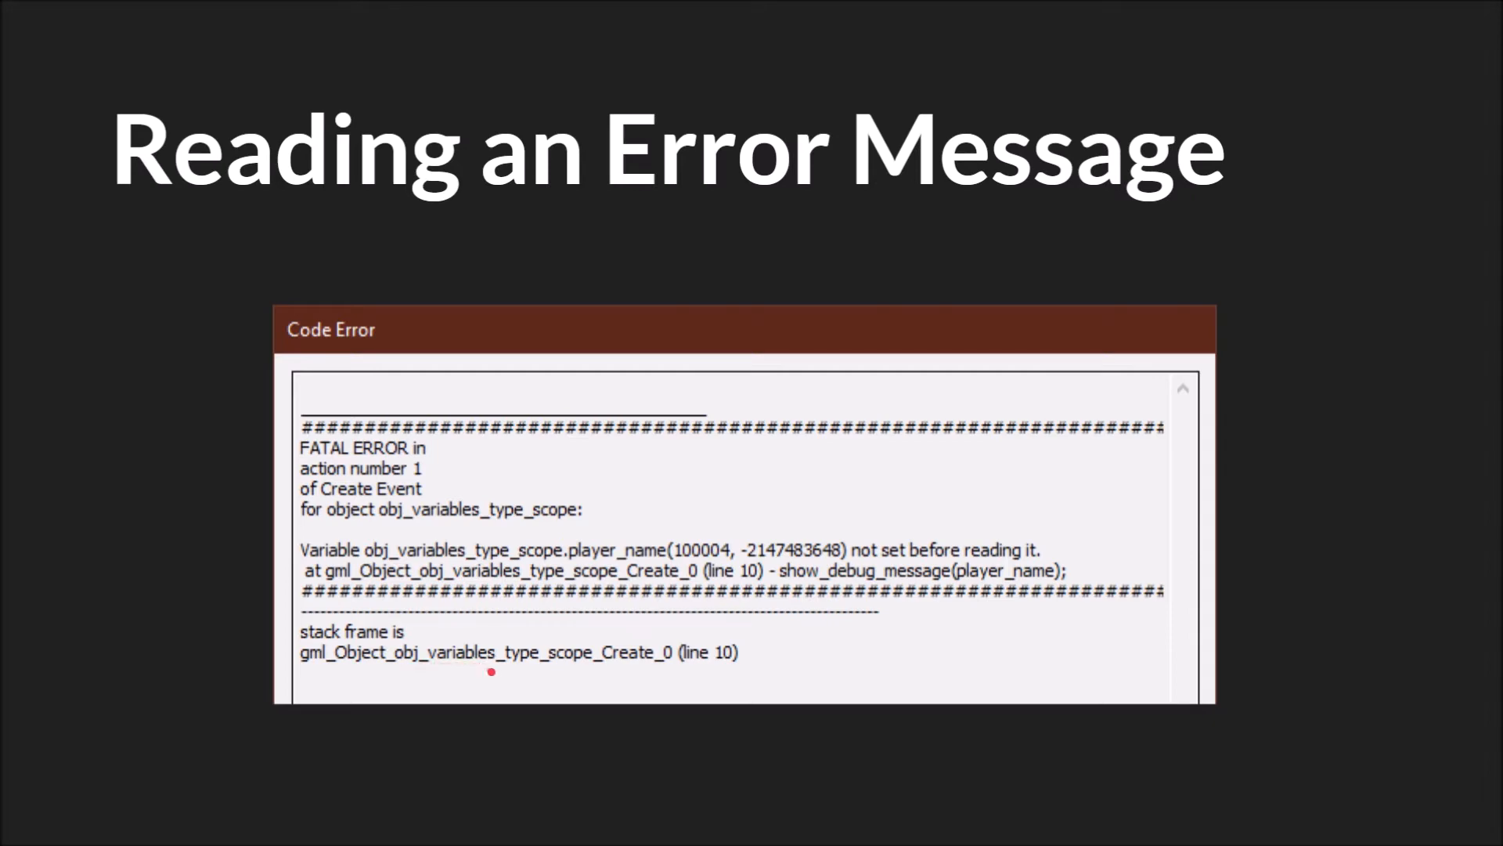
{"action": "mouse_move", "coordinate": [328, 678]}
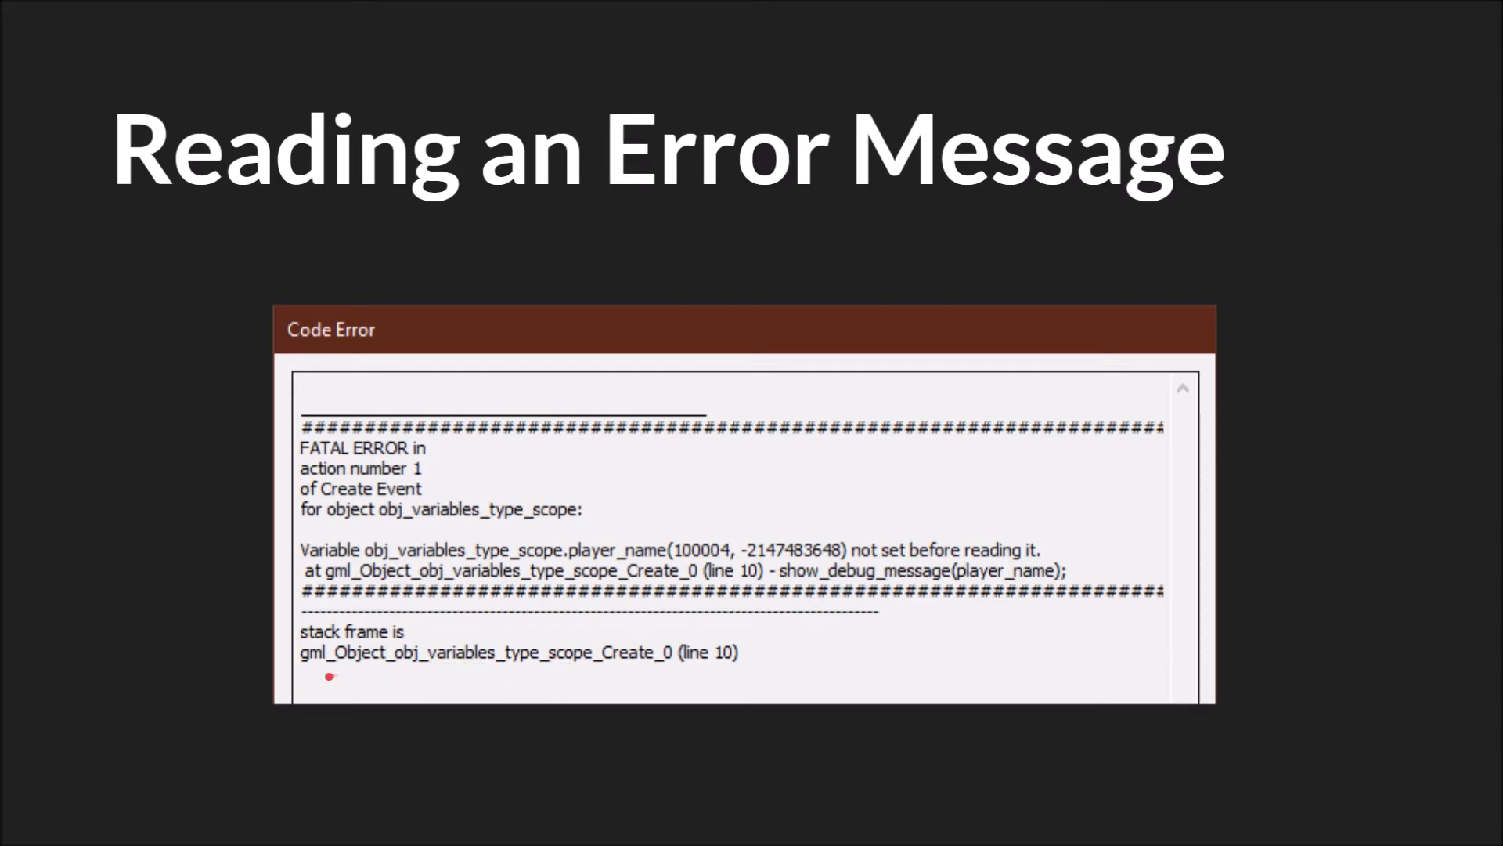
{"action": "mouse_move", "coordinate": [390, 668]}
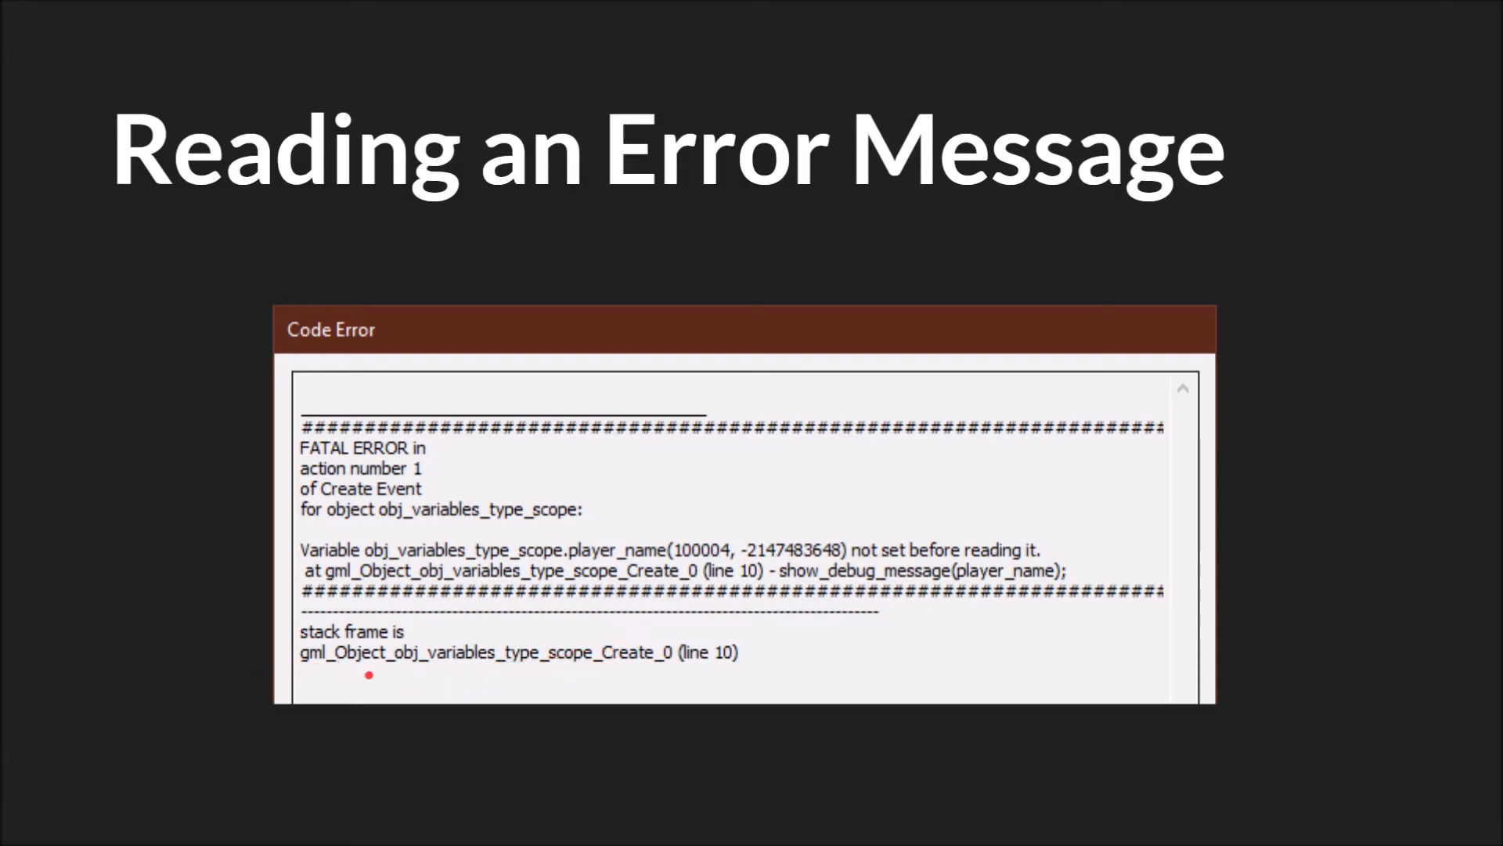
{"action": "mouse_move", "coordinate": [661, 664]}
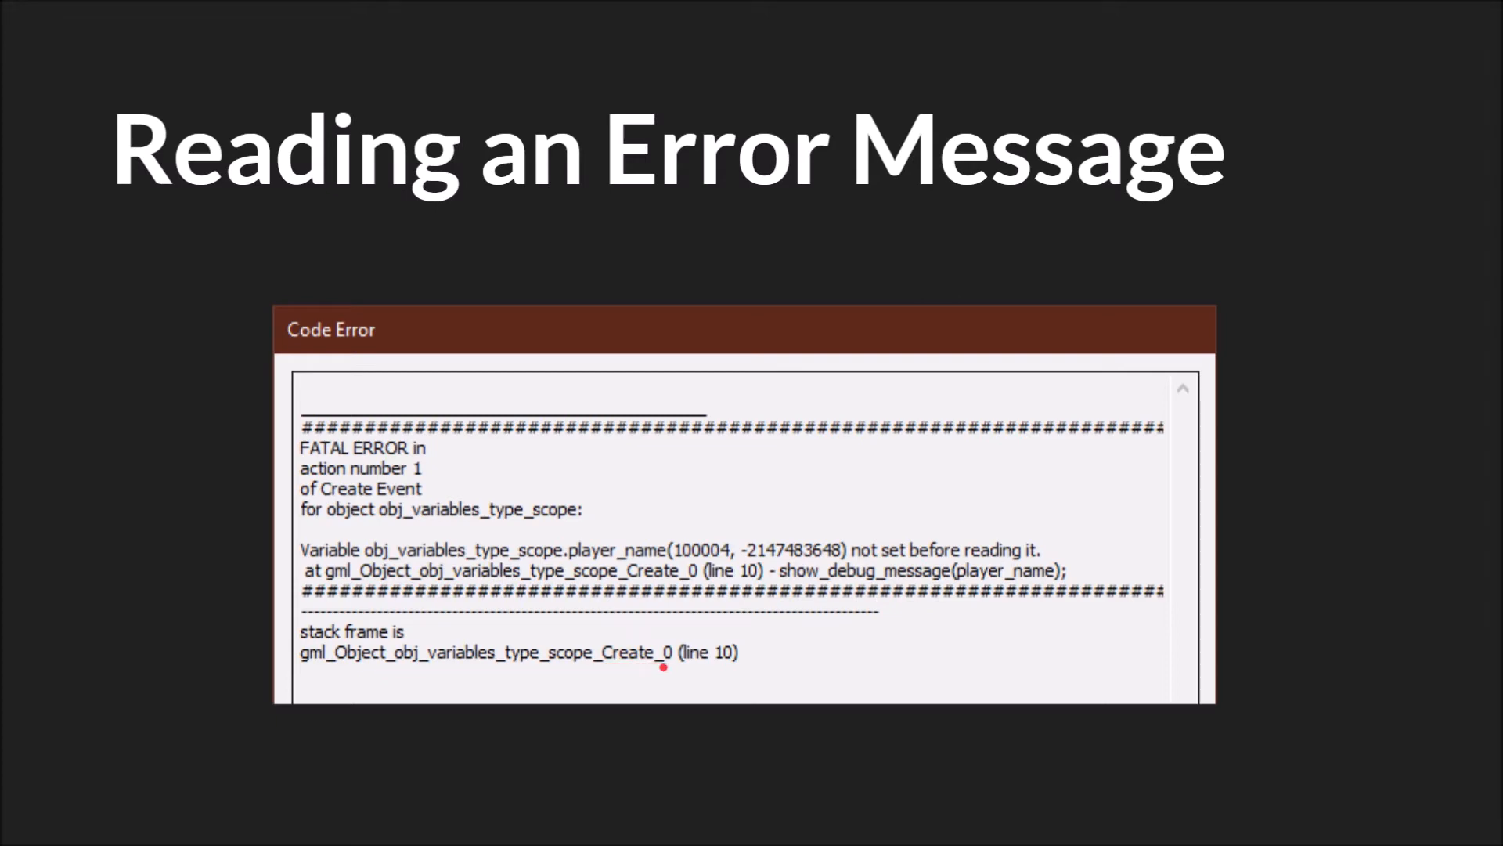
{"action": "mouse_move", "coordinate": [691, 661]}
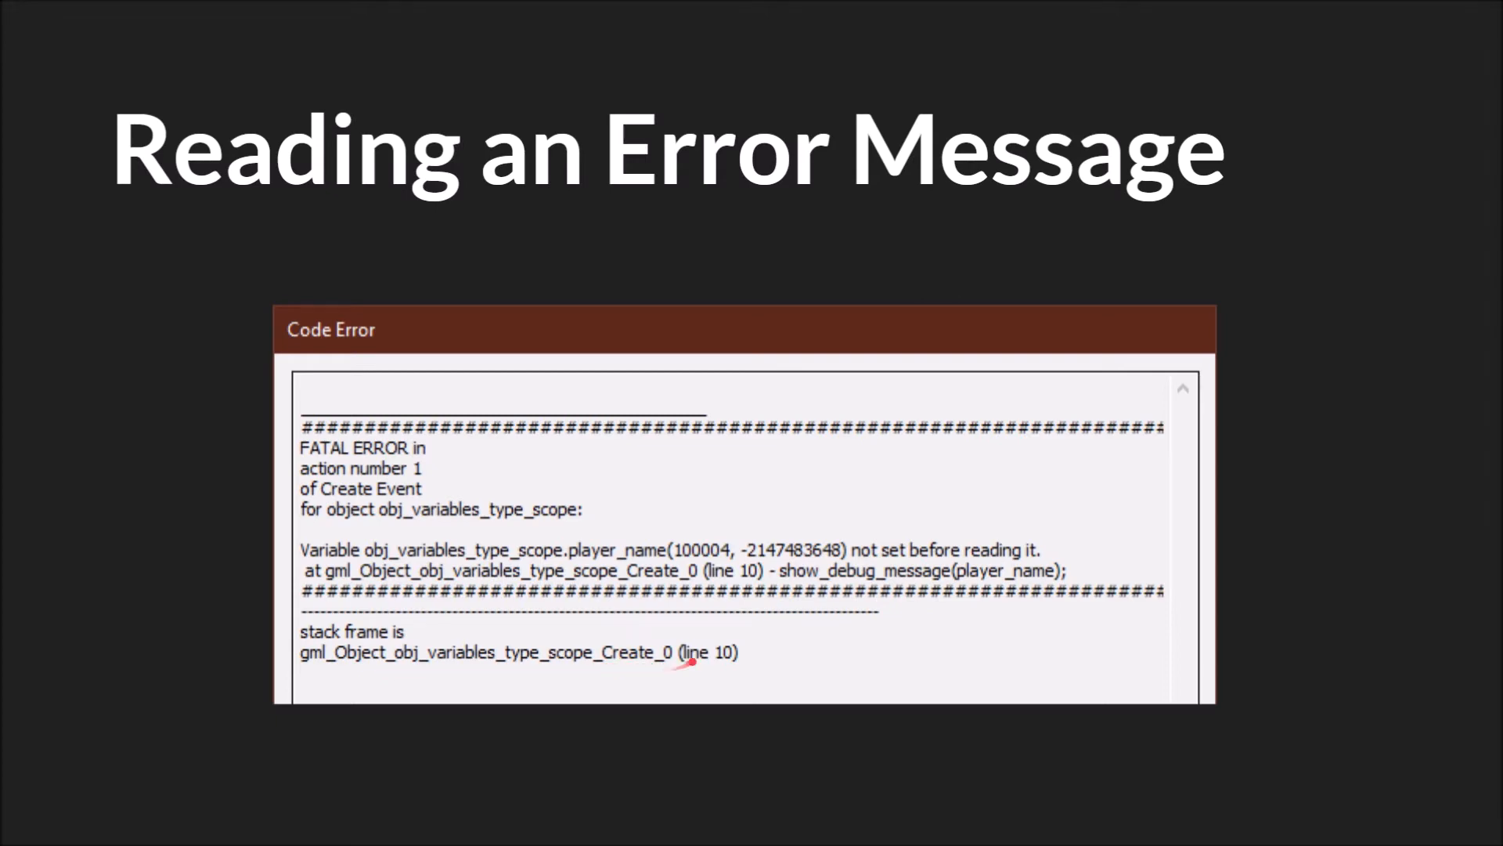
{"action": "mouse_move", "coordinate": [456, 668]}
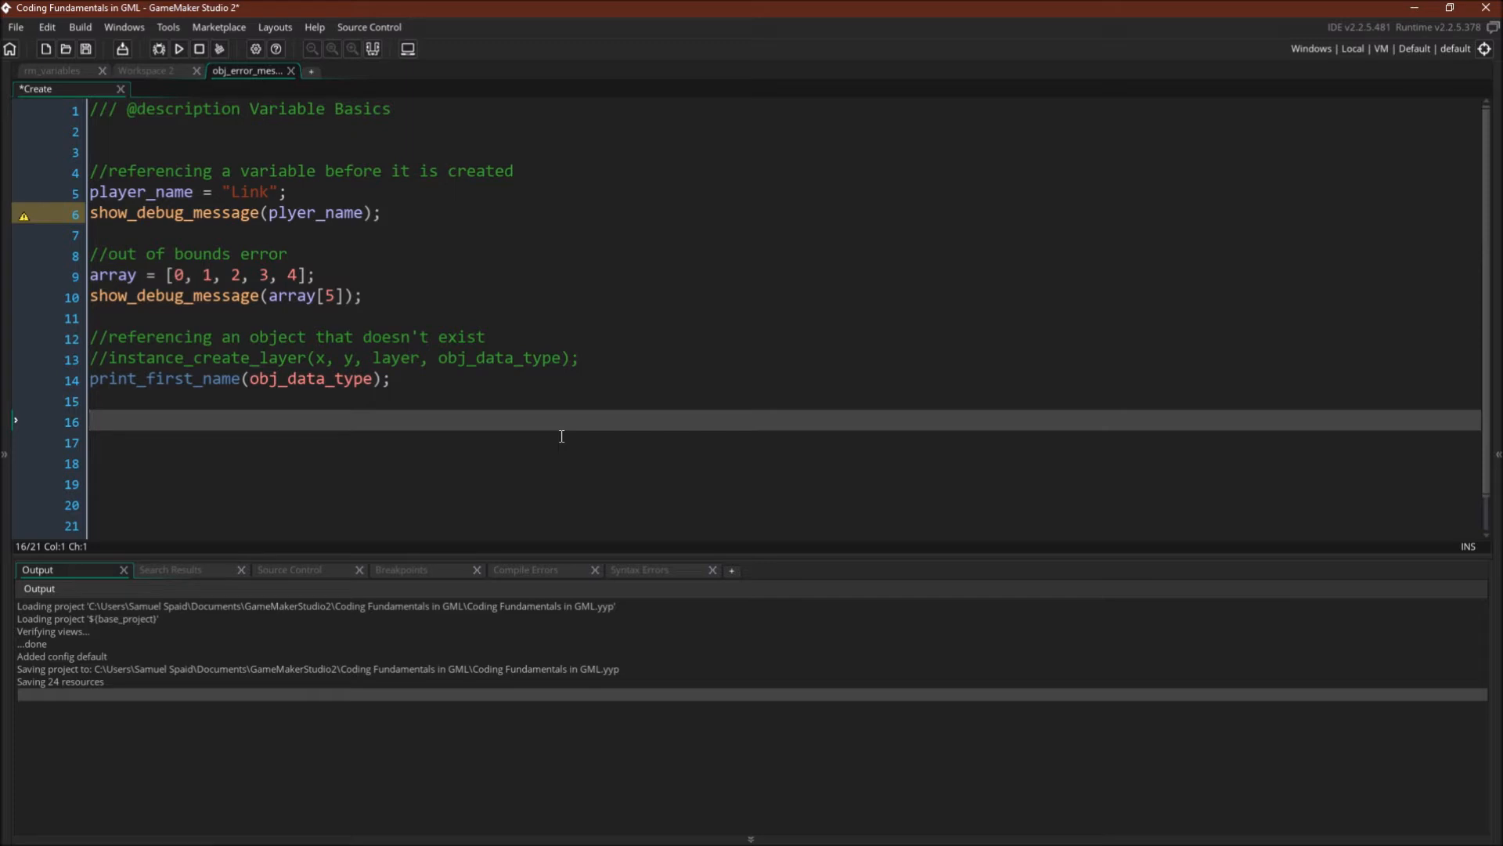
{"action": "mouse_move", "coordinate": [554, 438]}
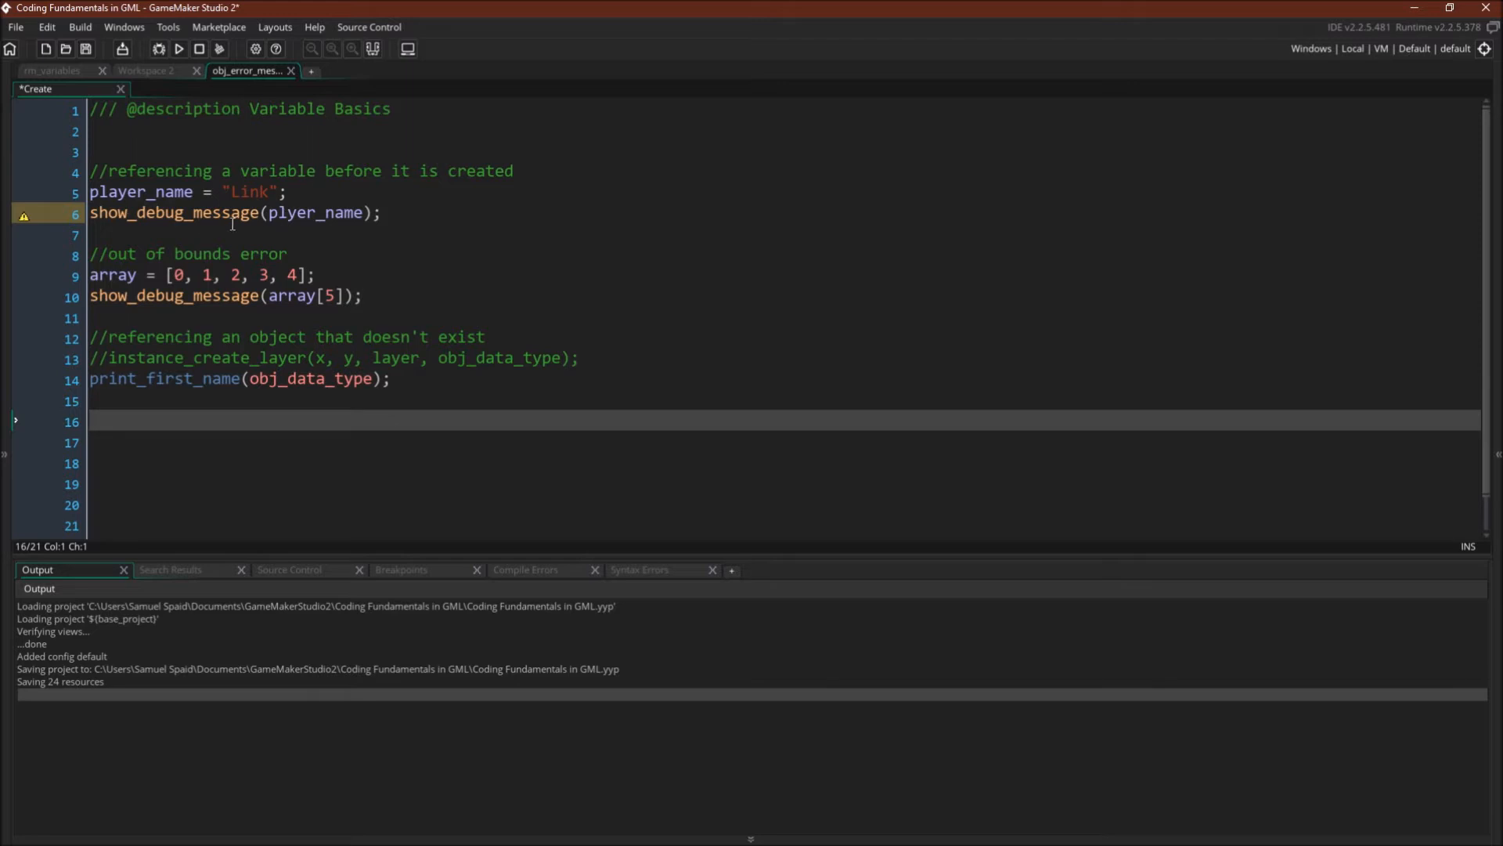
{"action": "mouse_move", "coordinate": [297, 213]}
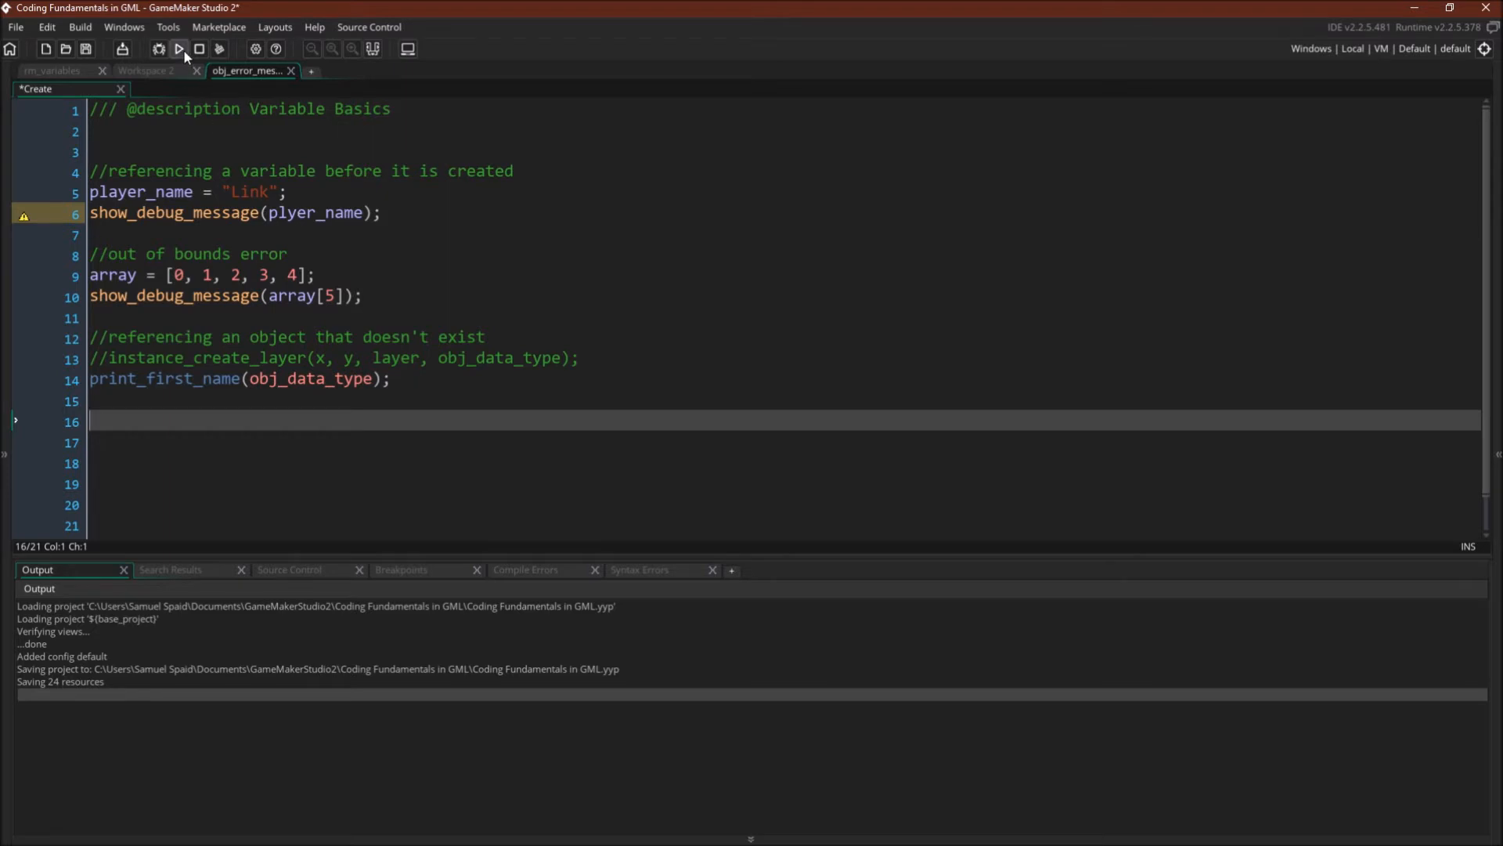
- Run the game so the Create event reading plyer_name triggers its fatal error
{"action": "left_click", "coordinate": [177, 48]}
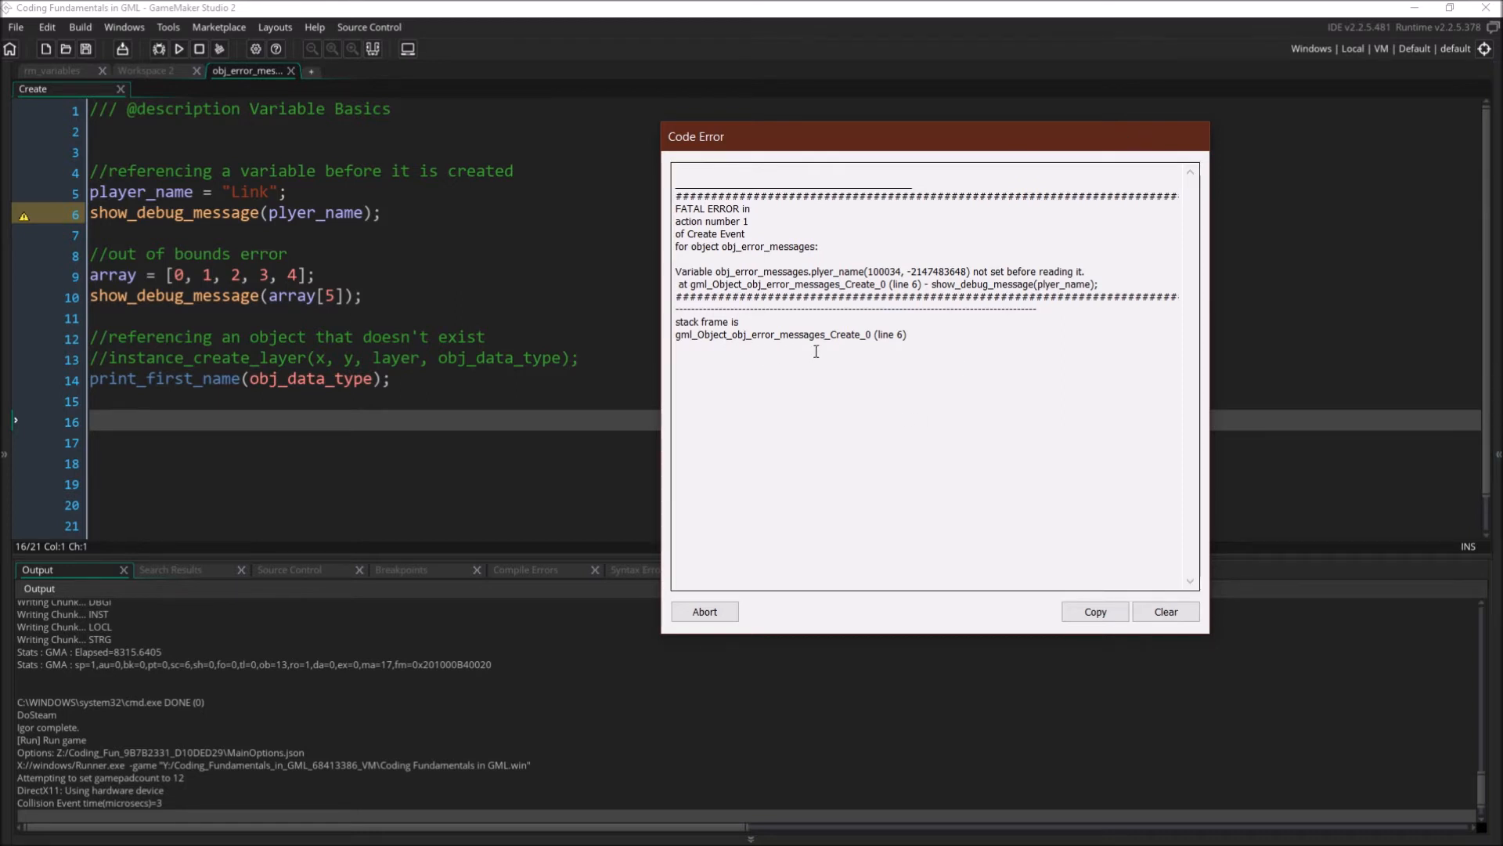
{"action": "mouse_move", "coordinate": [135, 132]}
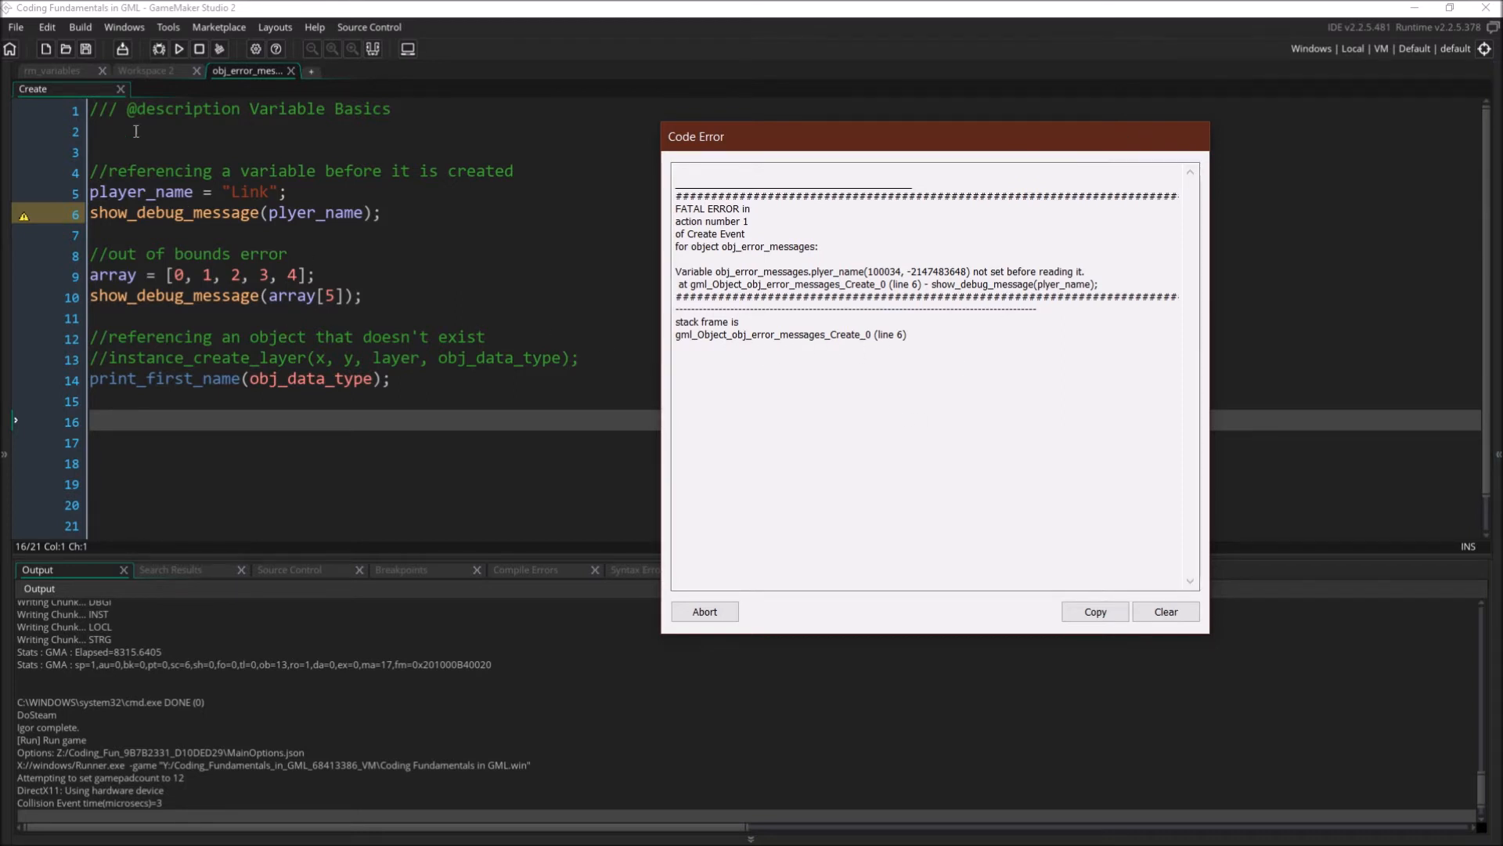
{"action": "mouse_move", "coordinate": [329, 238]}
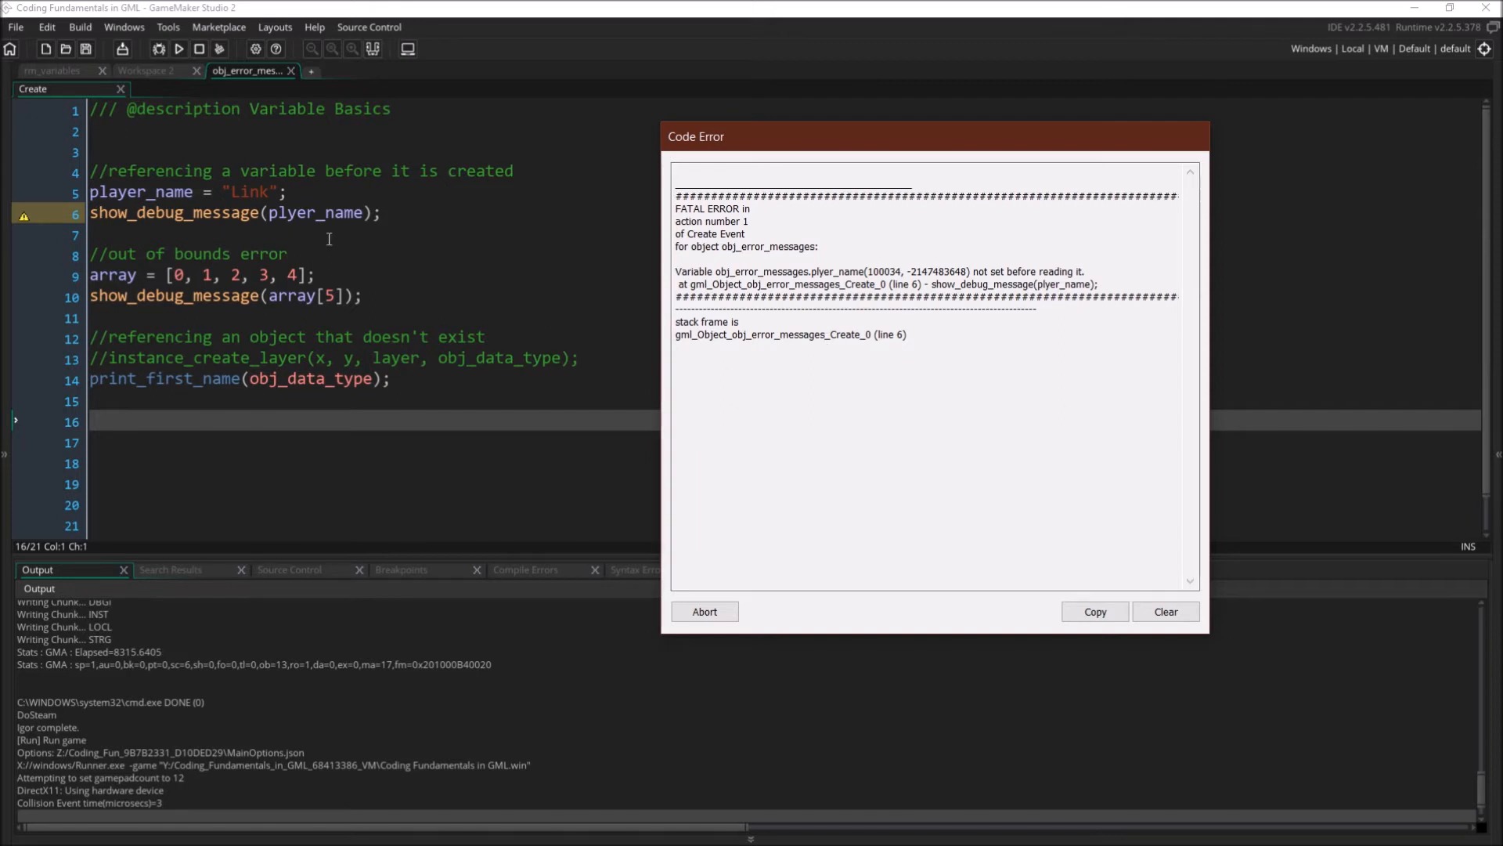
{"action": "mouse_move", "coordinate": [889, 380]}
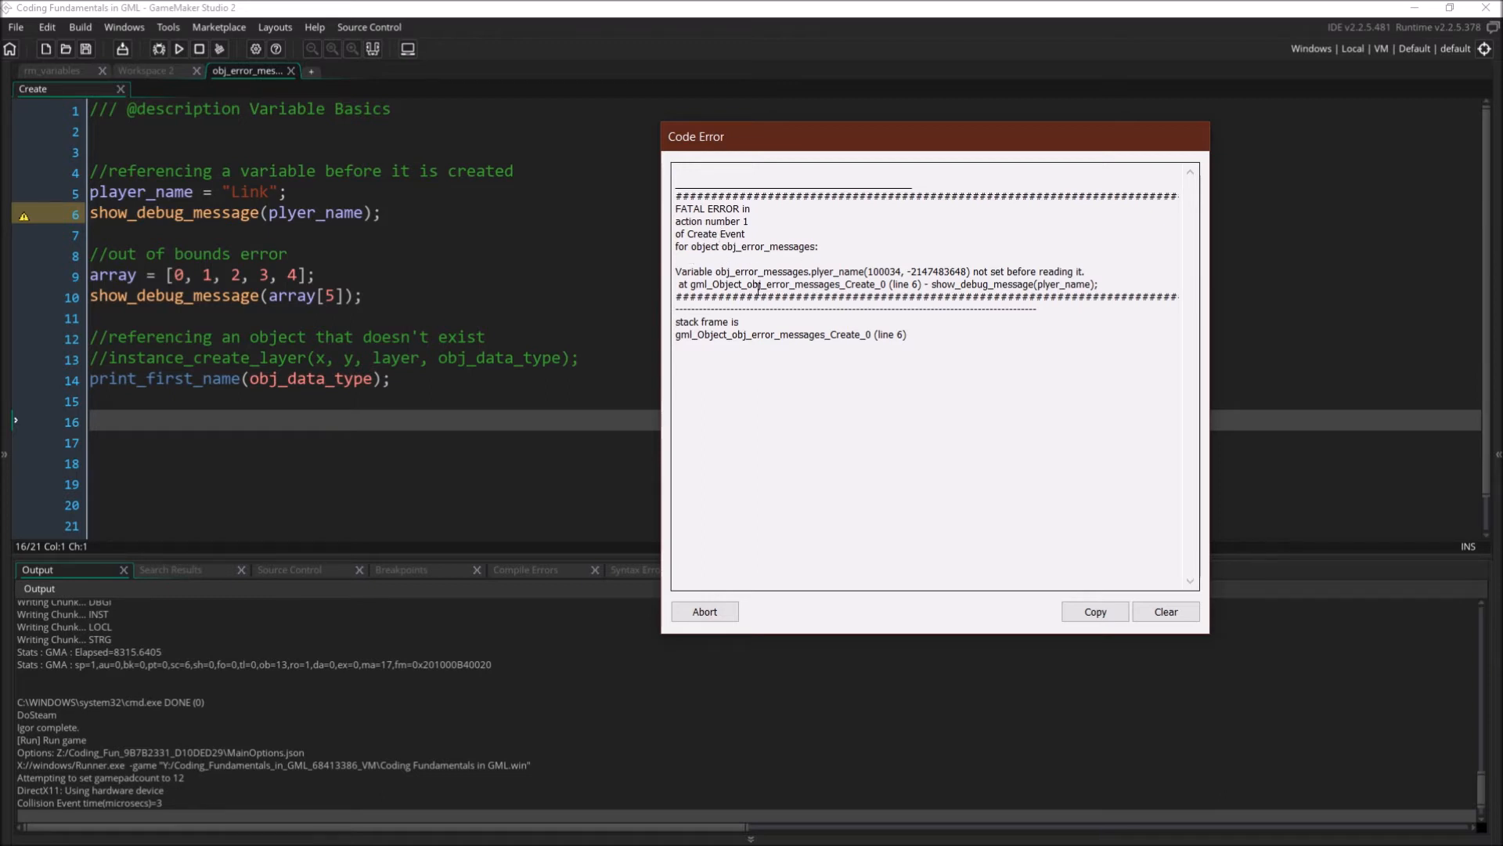
{"action": "mouse_move", "coordinate": [308, 344]}
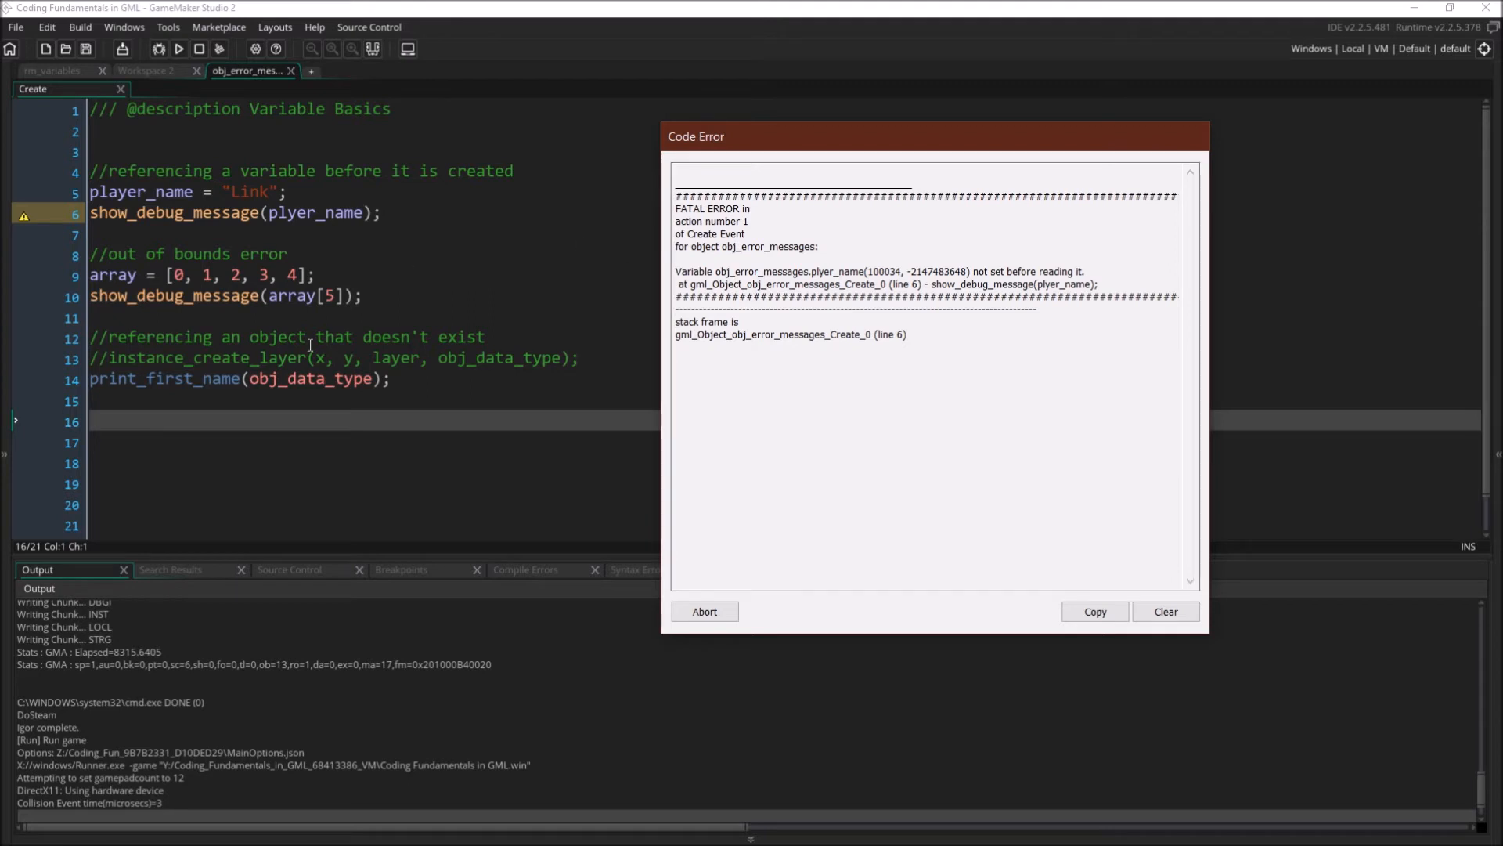
{"action": "mouse_move", "coordinate": [288, 236]}
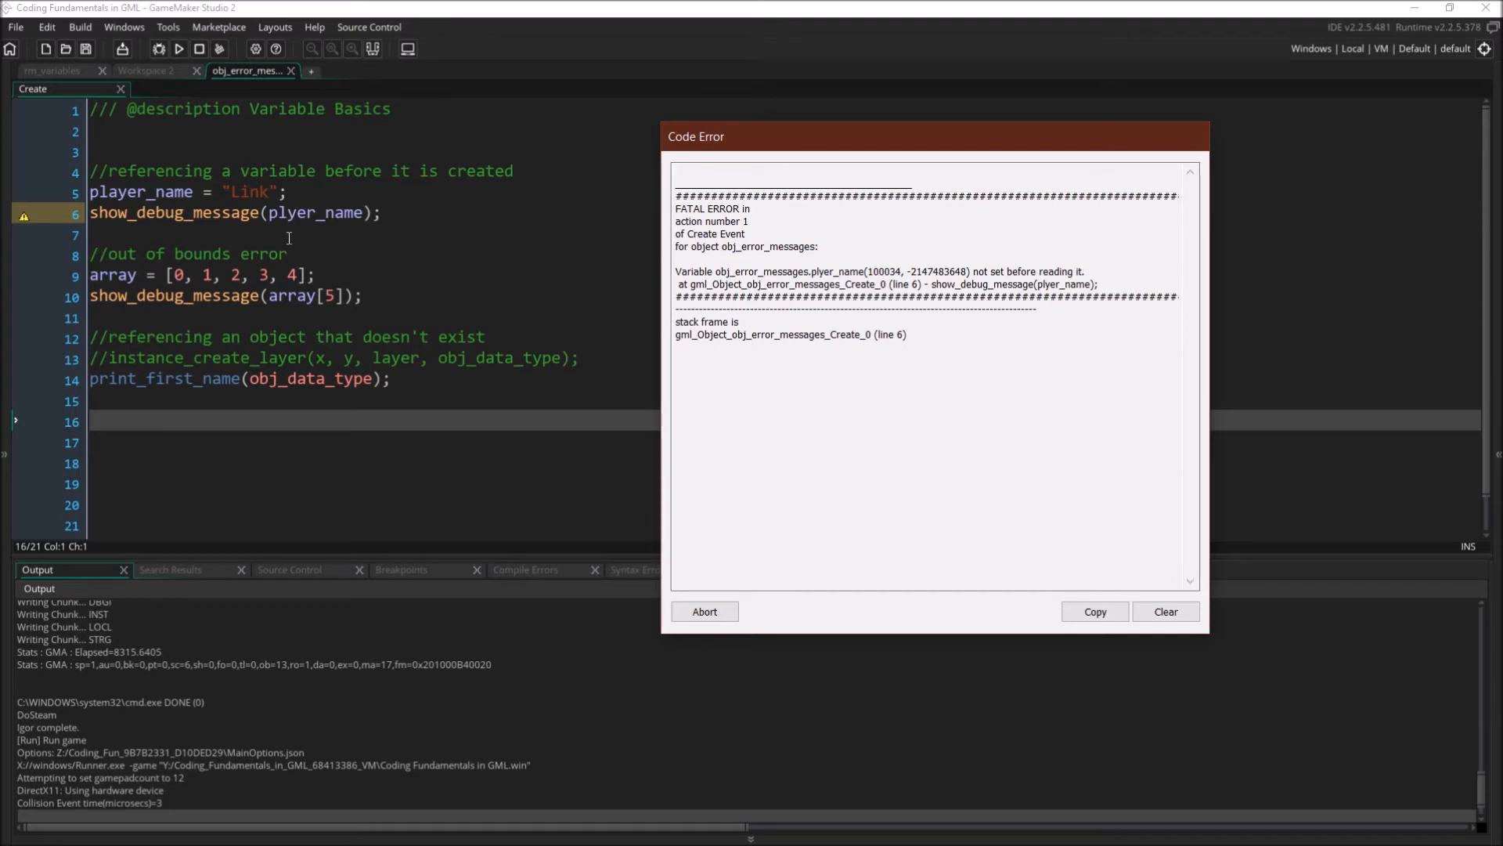
{"action": "mouse_move", "coordinate": [296, 230]}
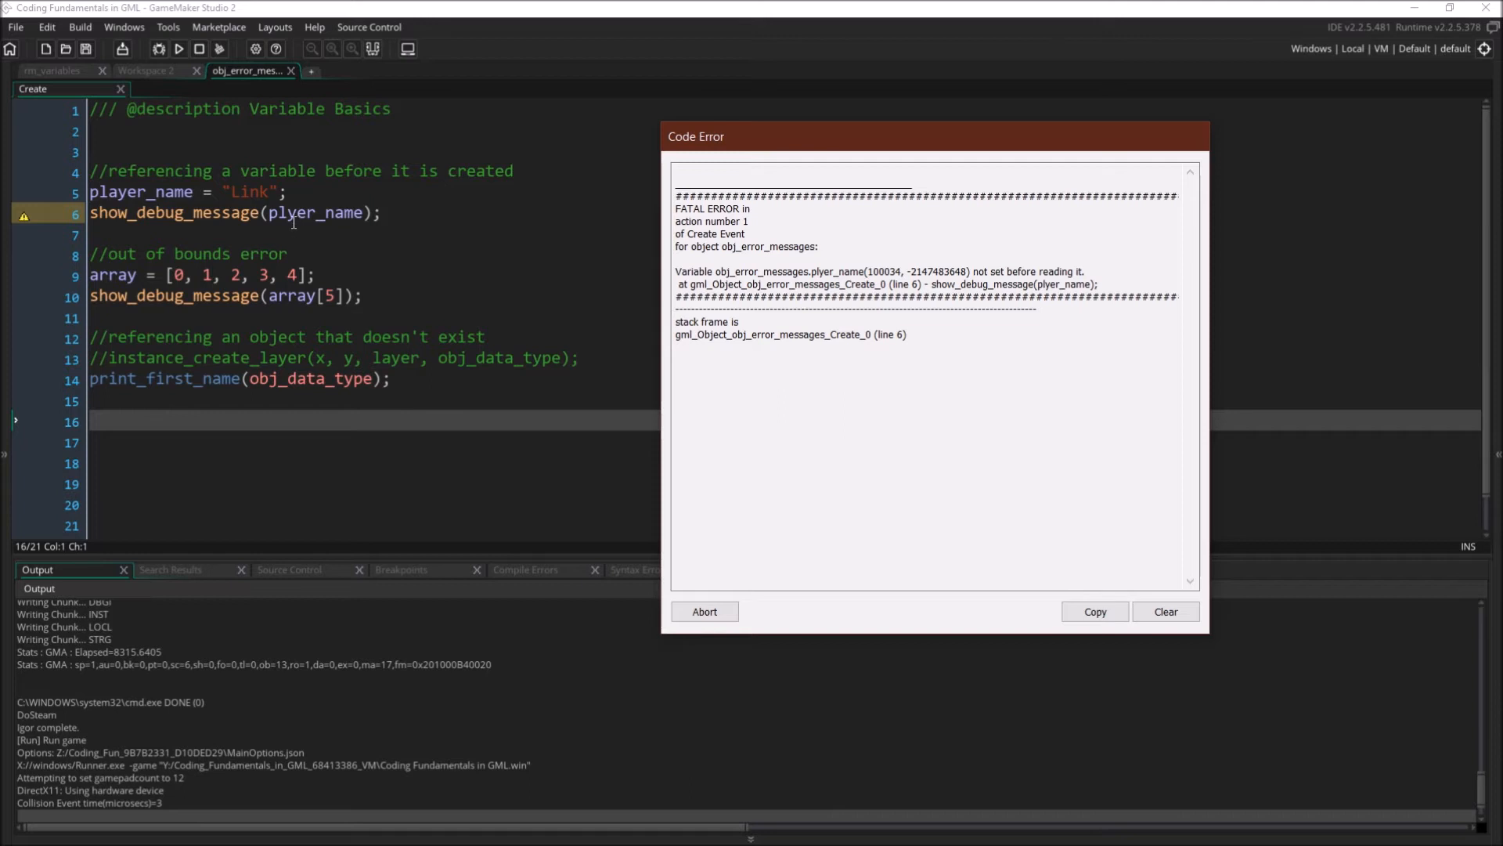
{"action": "mouse_move", "coordinate": [160, 234]}
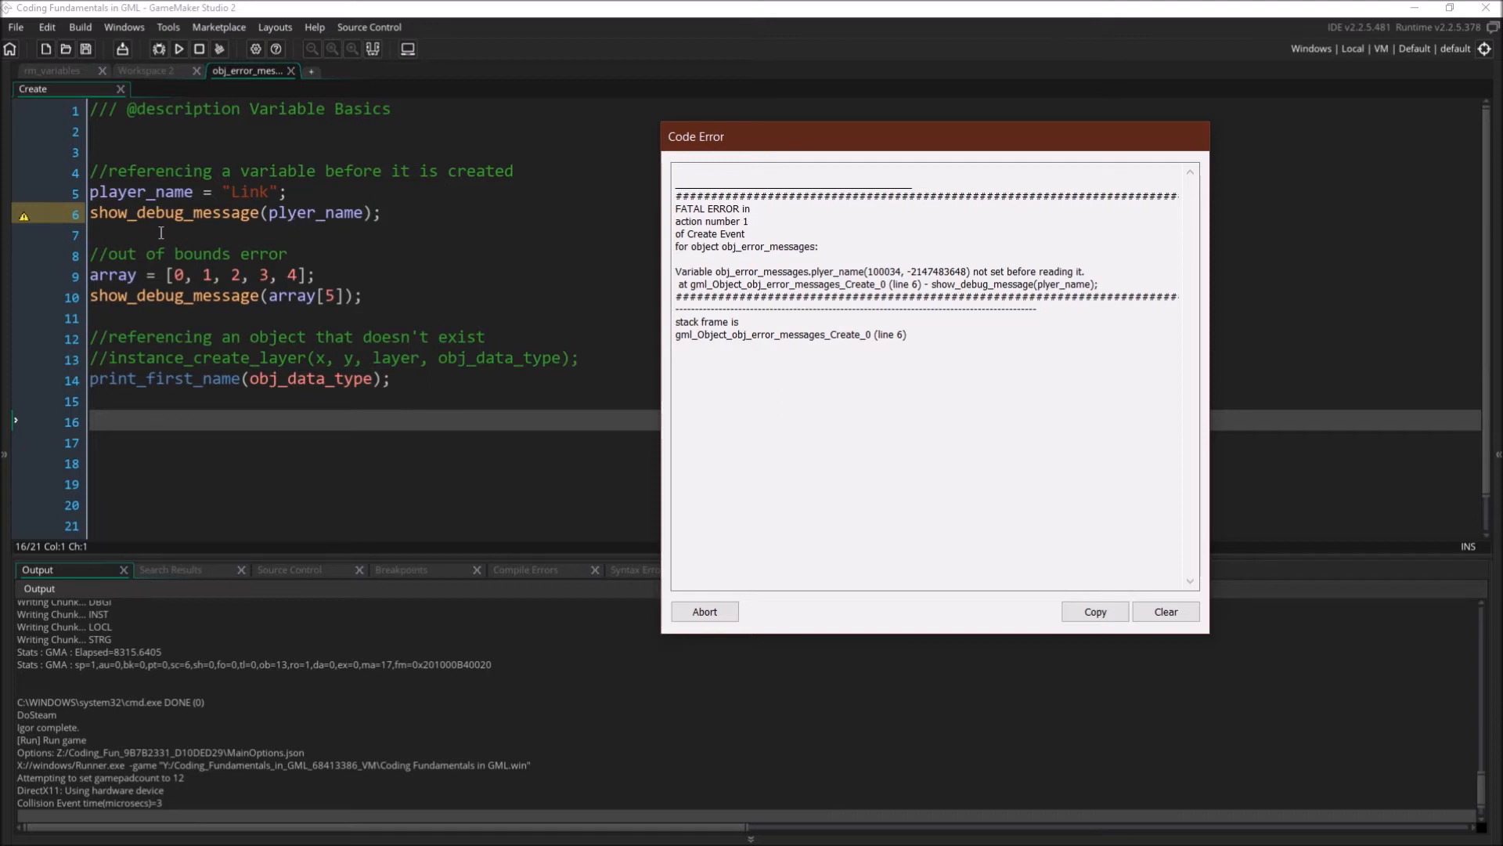
{"action": "mouse_move", "coordinate": [23, 216]}
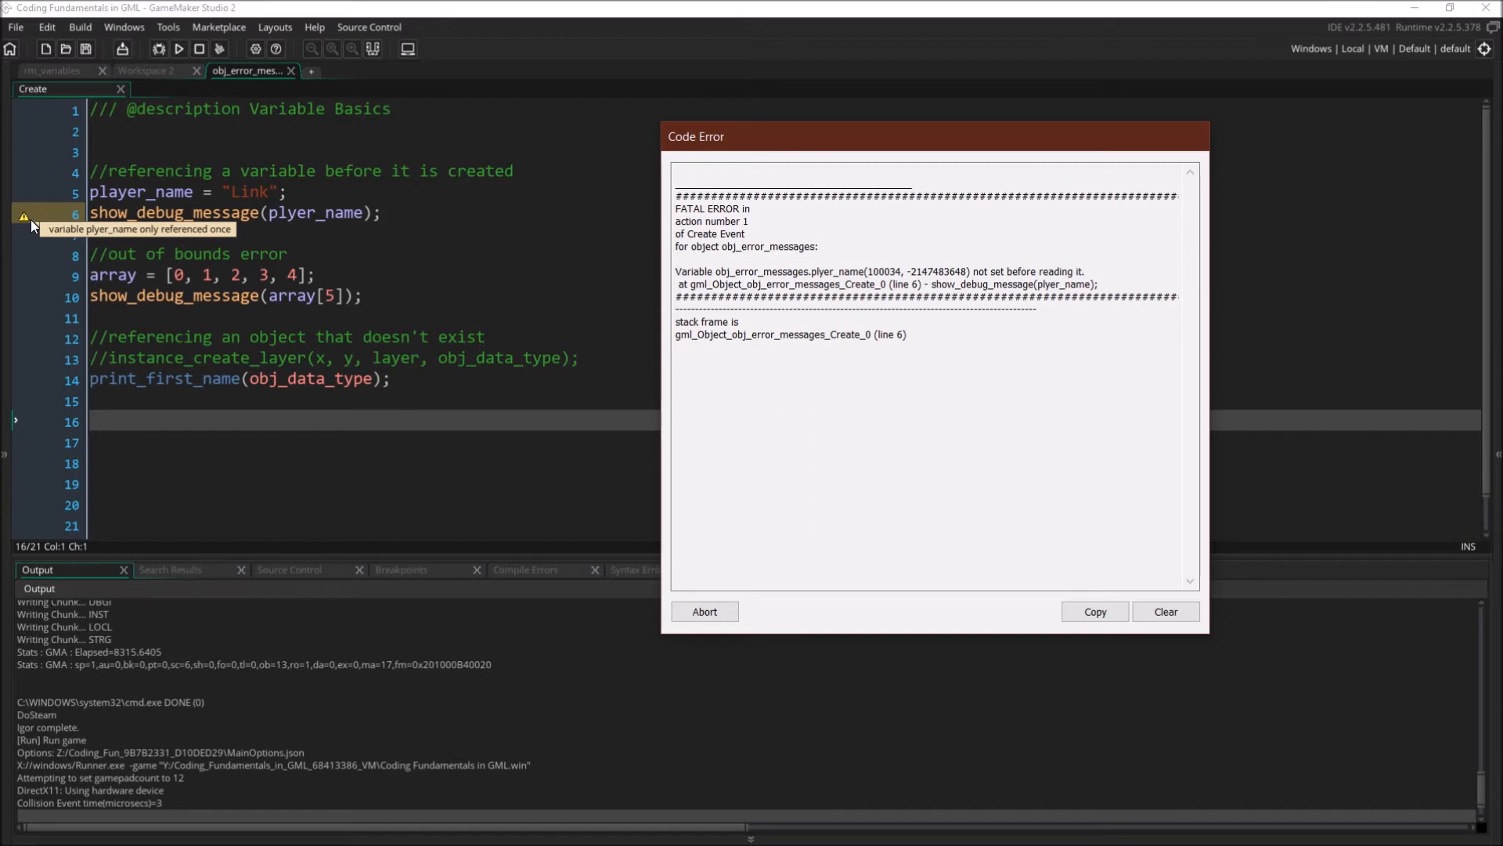
{"action": "mouse_move", "coordinate": [284, 225]}
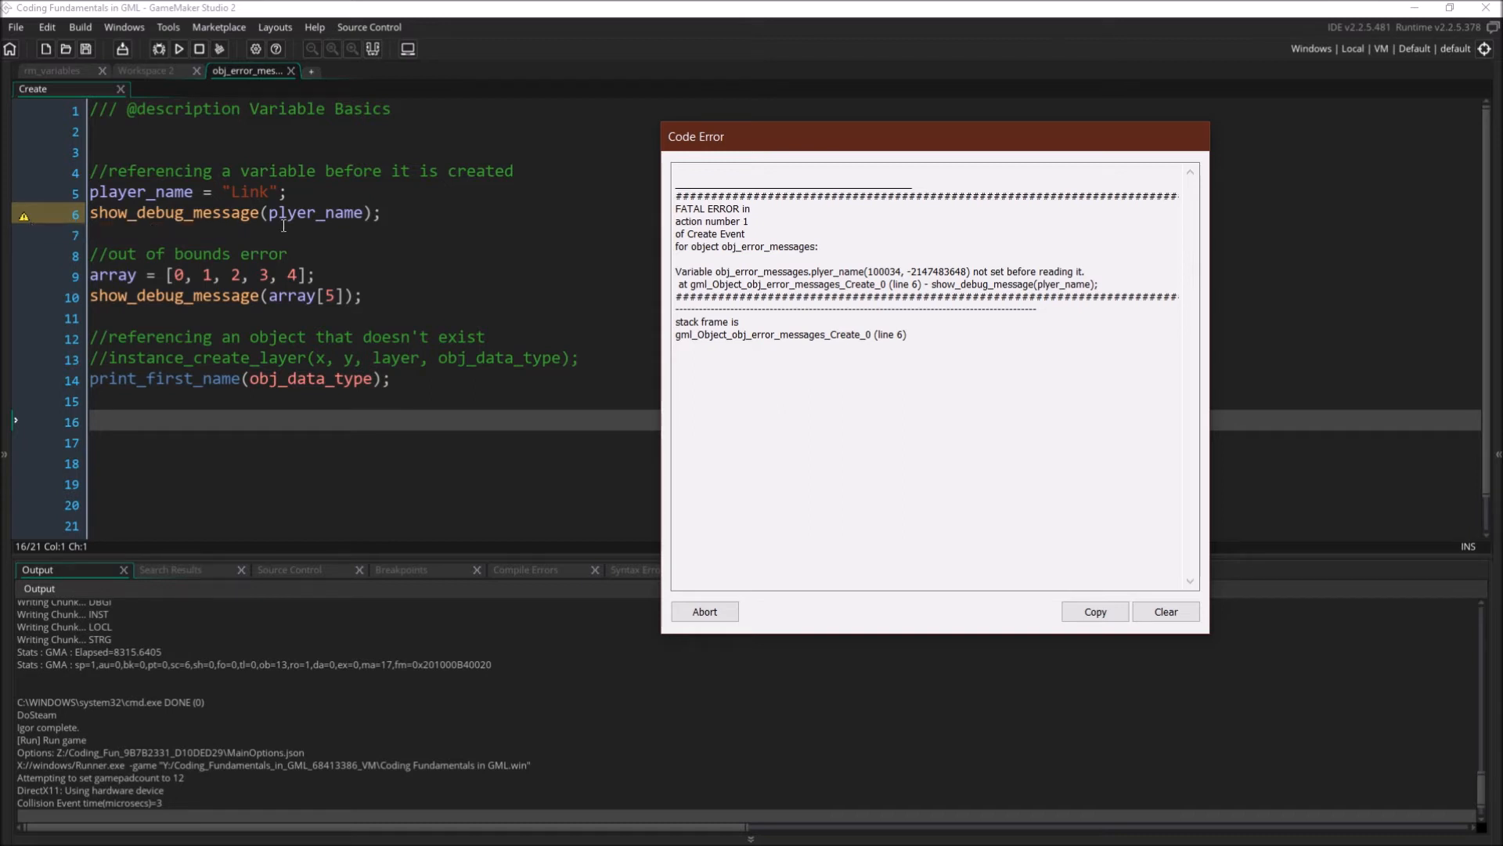
{"action": "mouse_move", "coordinate": [174, 191]}
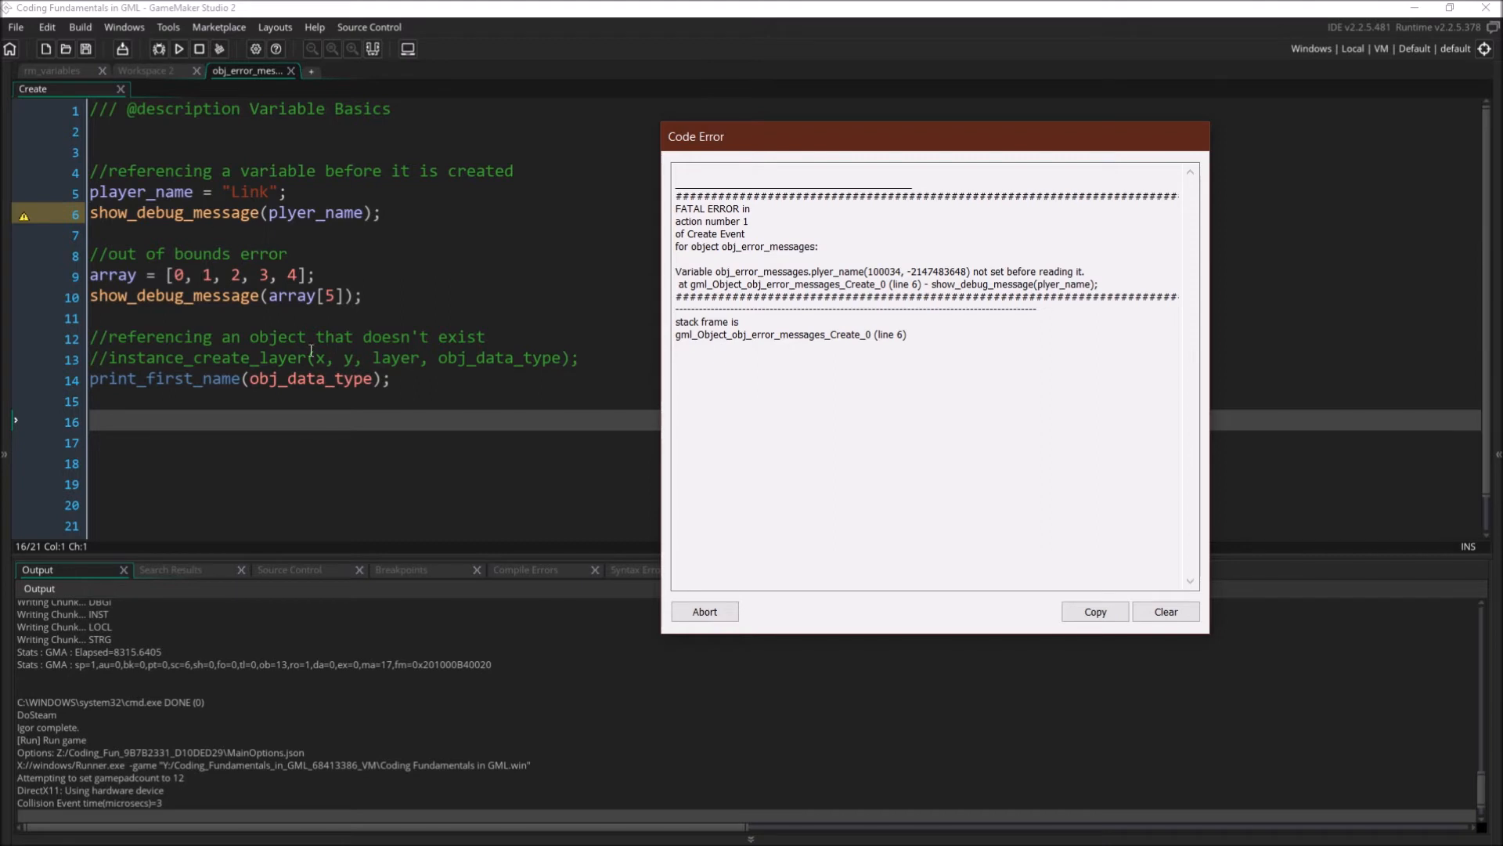
- Abort the game from the Code Error window for plyer_name not set at line 6
{"action": "left_click", "coordinate": [703, 610]}
{"action": "type", "text": "a"}
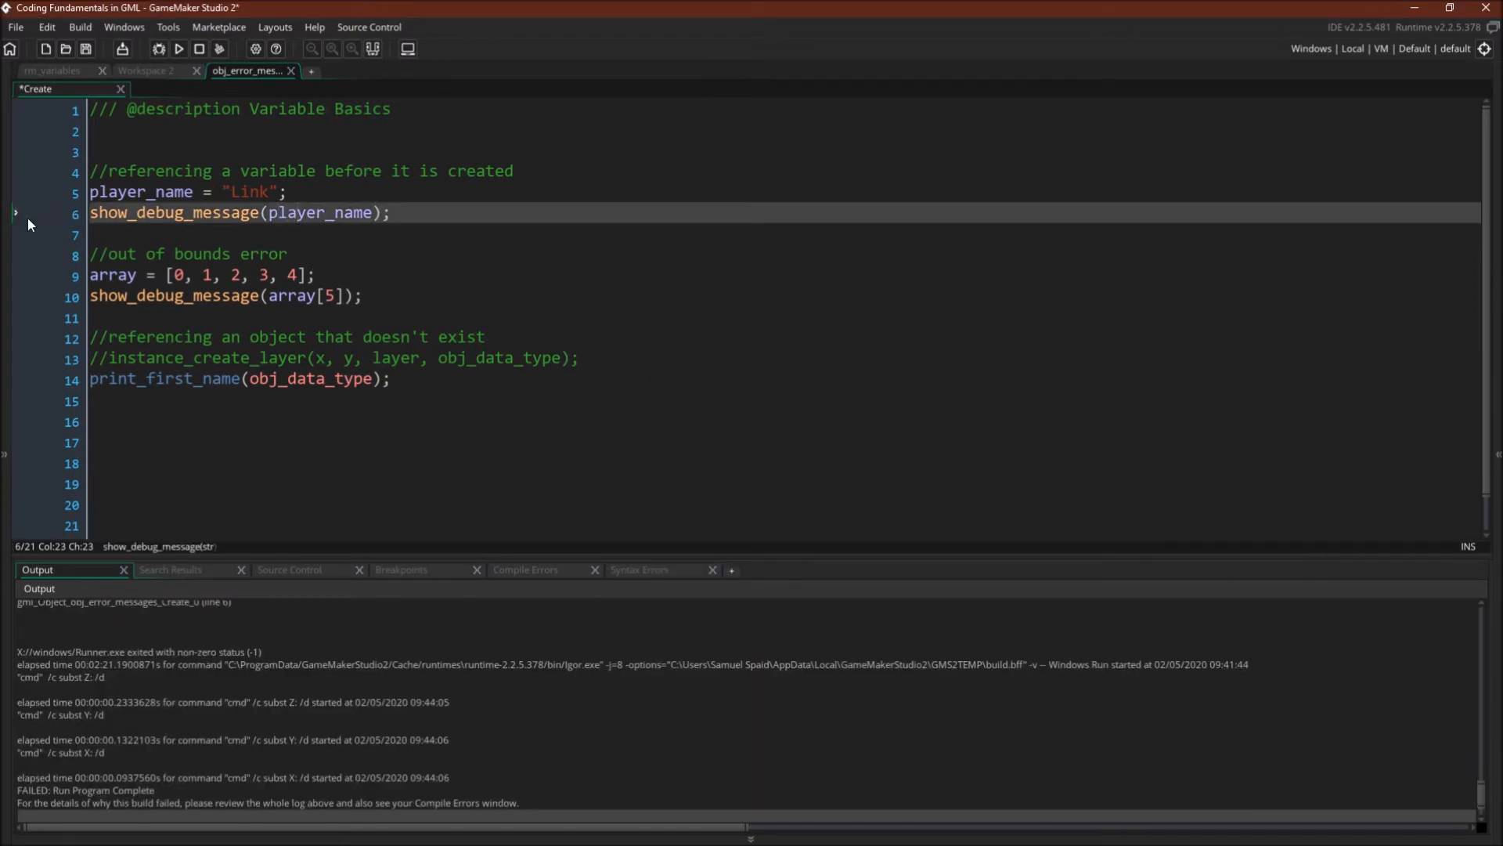
{"action": "mouse_move", "coordinate": [145, 202]}
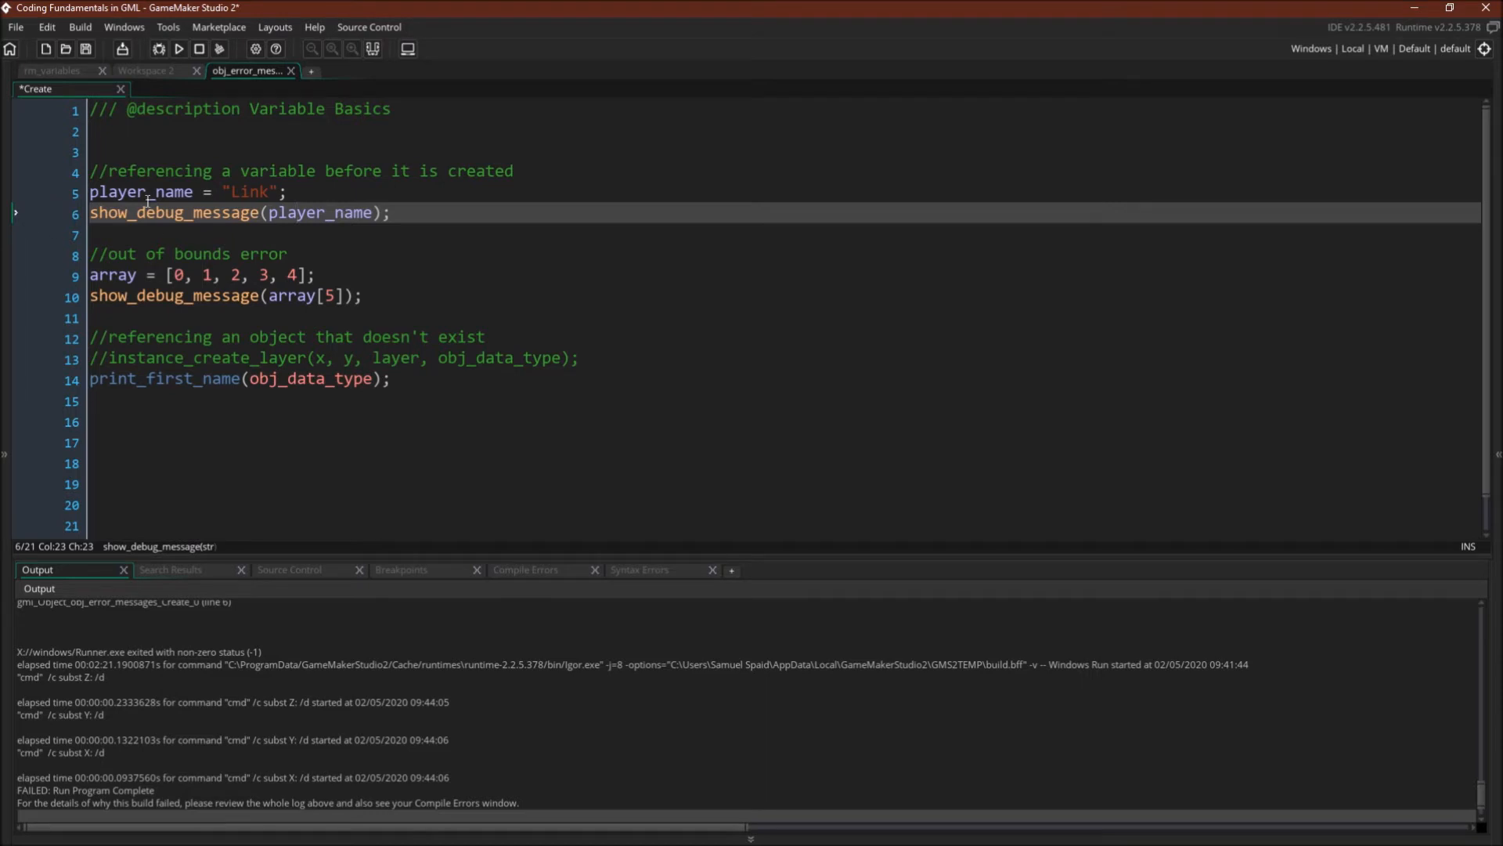
{"action": "mouse_move", "coordinate": [172, 70]}
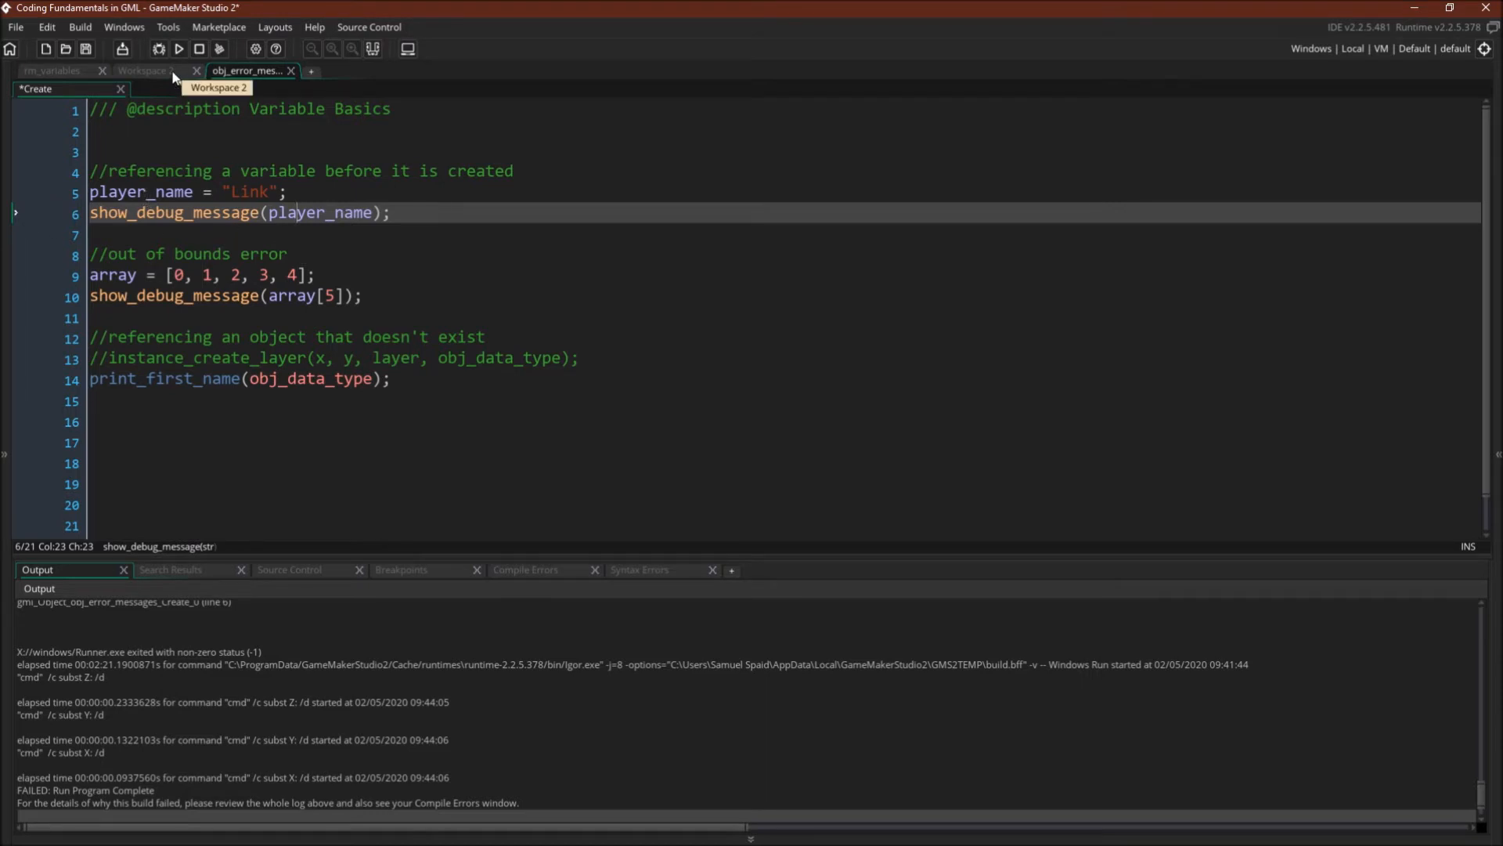
- Run the game again with line 6 corrected to player_name
{"action": "left_click", "coordinate": [177, 48]}
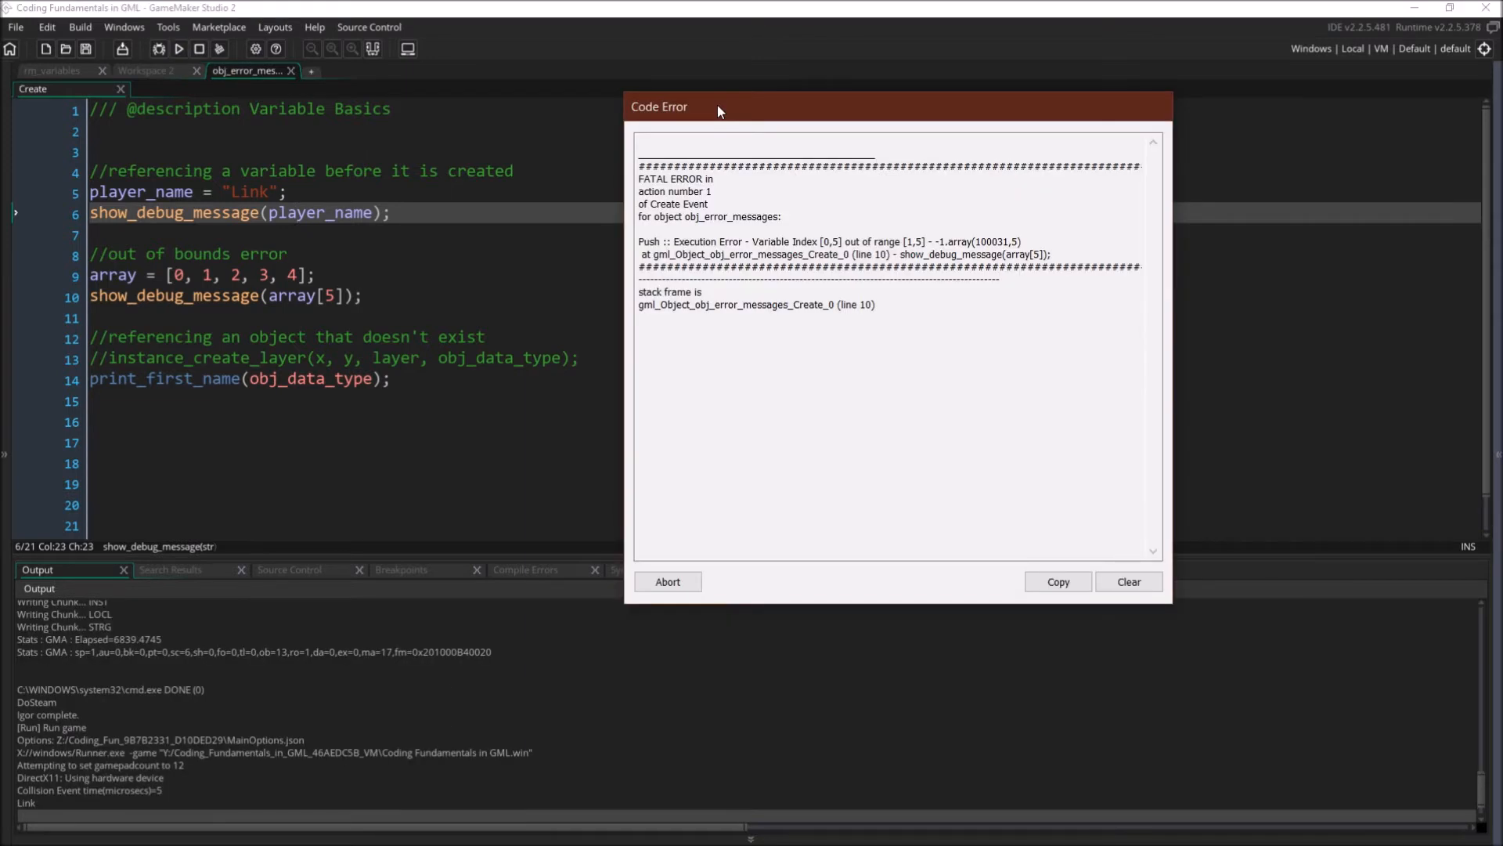
{"action": "mouse_move", "coordinate": [810, 318]}
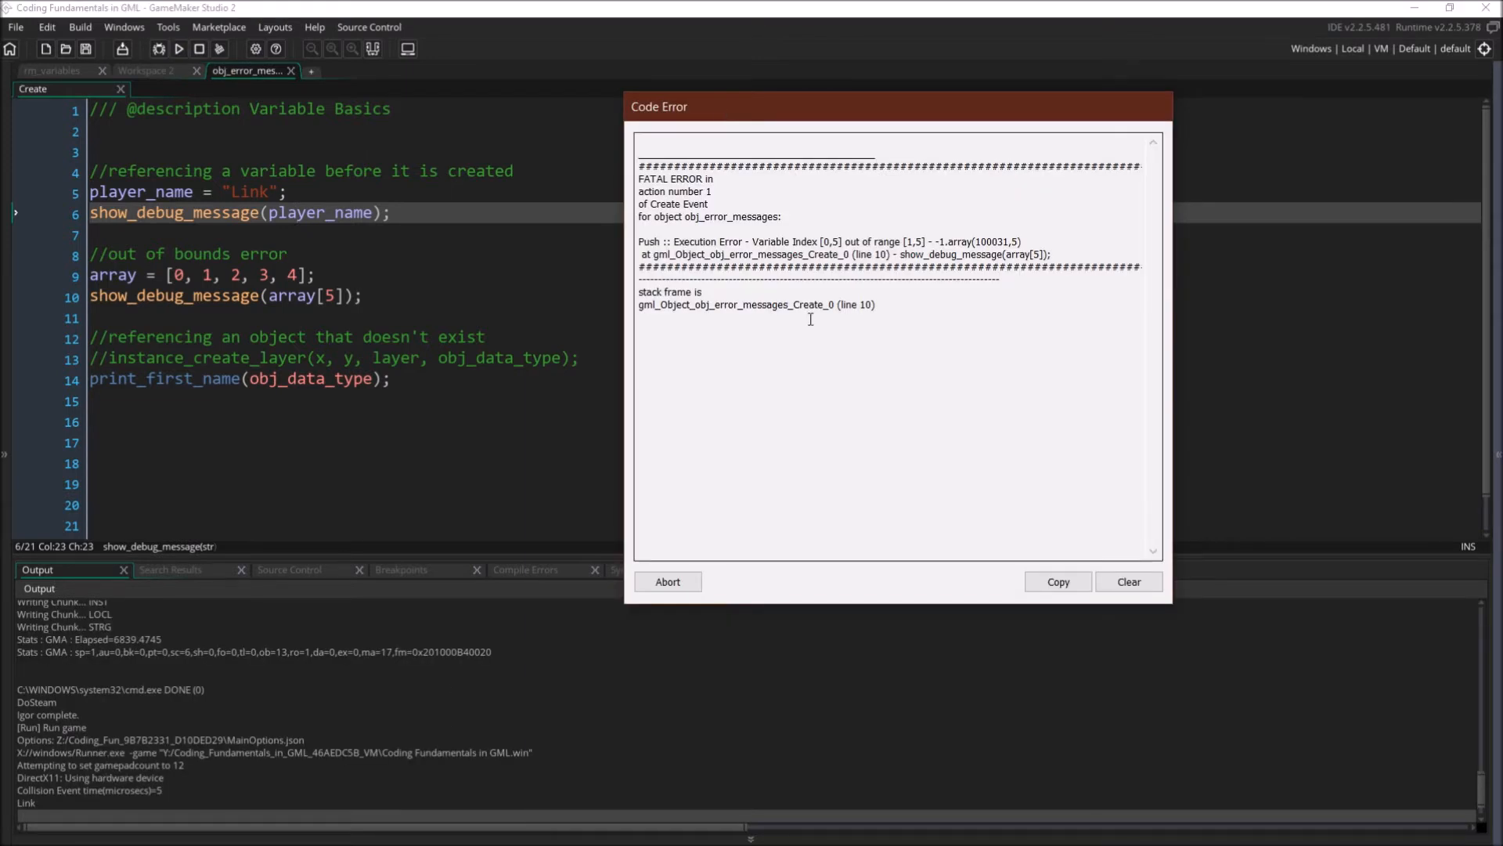
{"action": "mouse_move", "coordinate": [789, 208]}
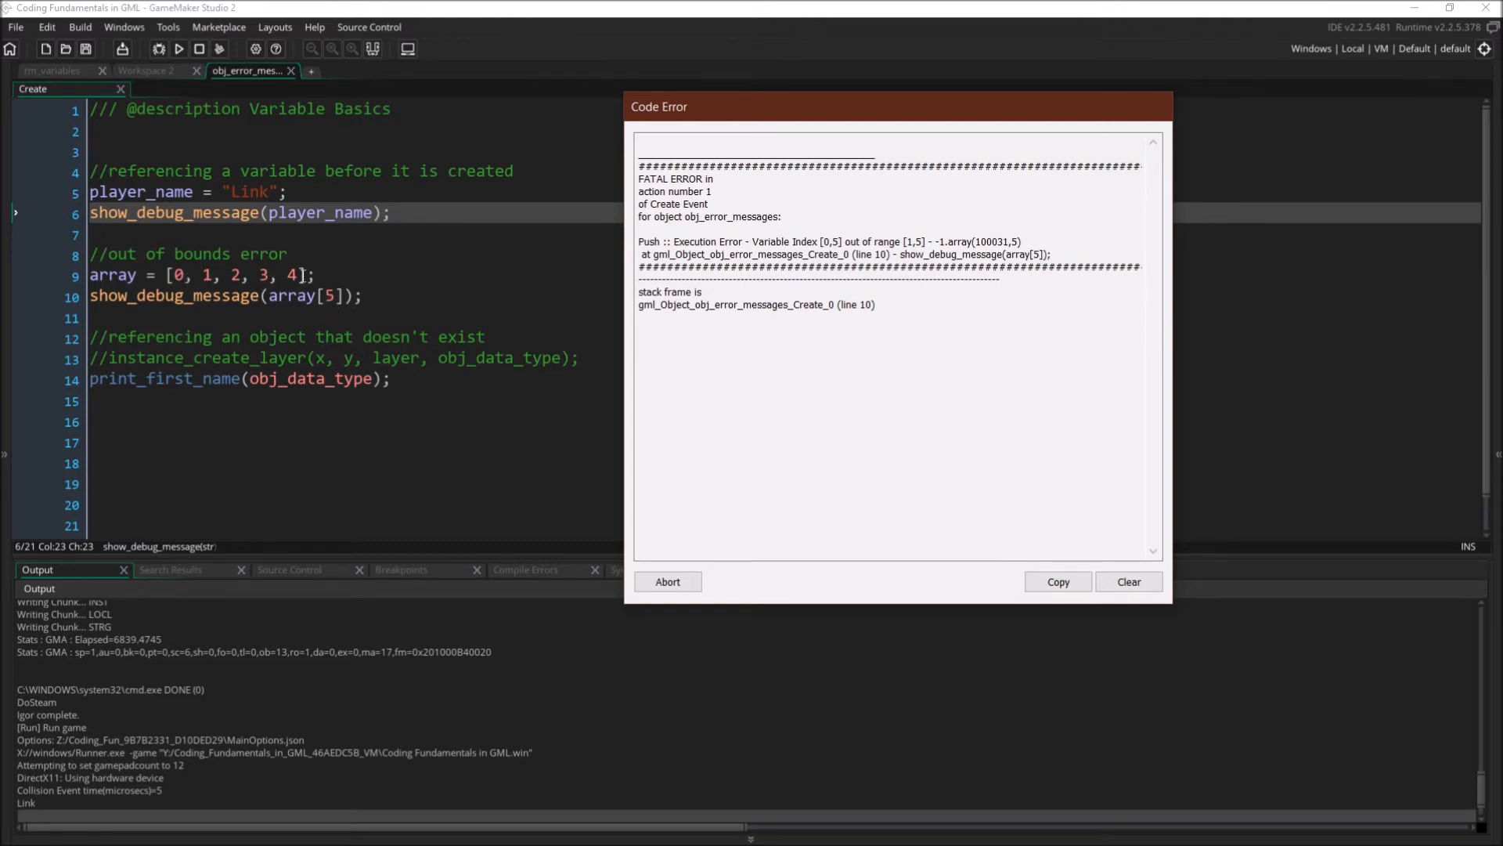
{"action": "mouse_move", "coordinate": [316, 273]}
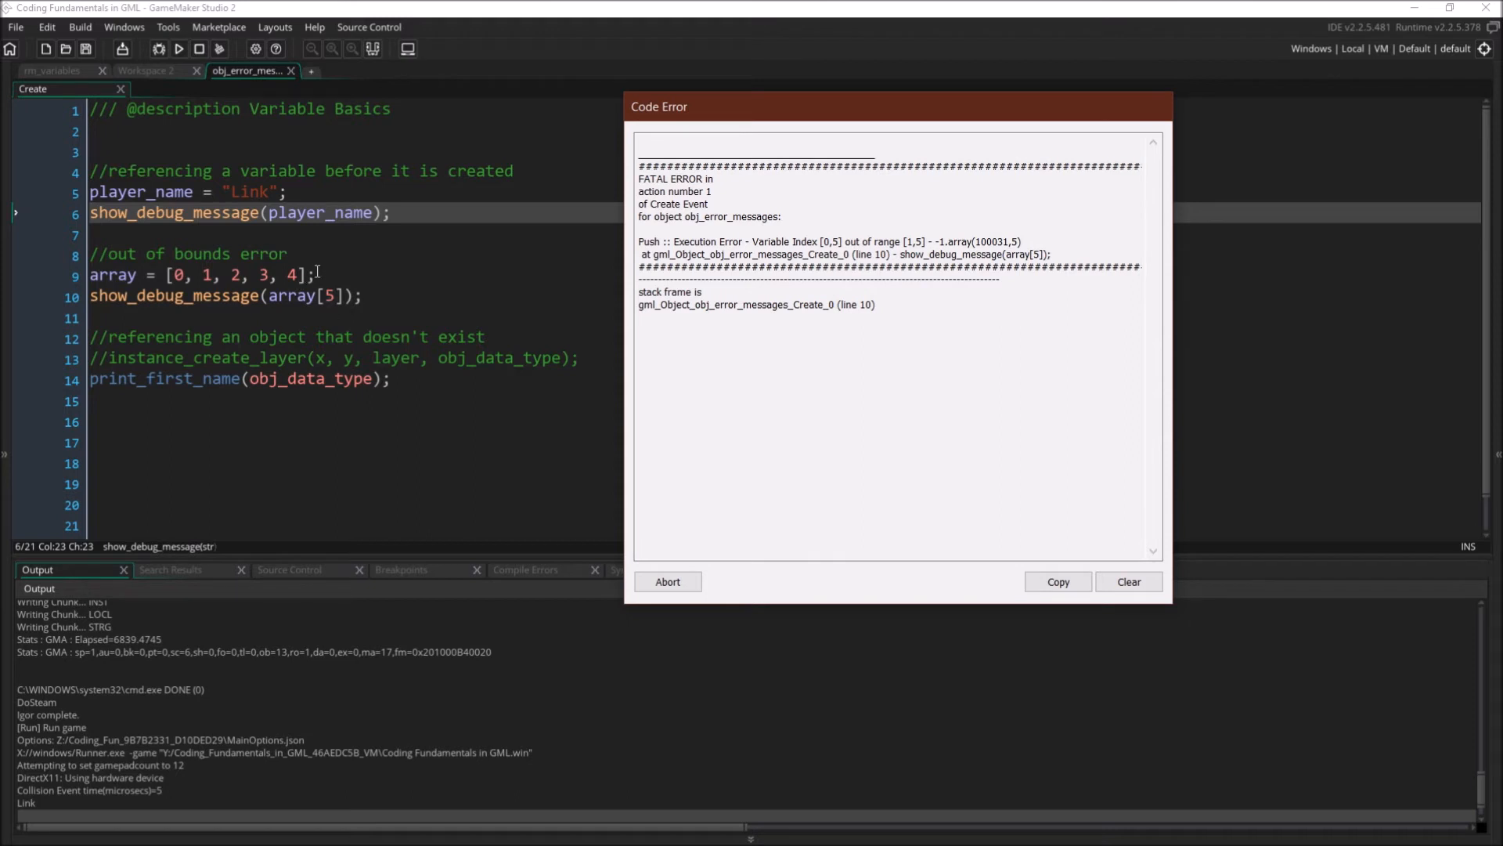
{"action": "mouse_move", "coordinate": [325, 269]}
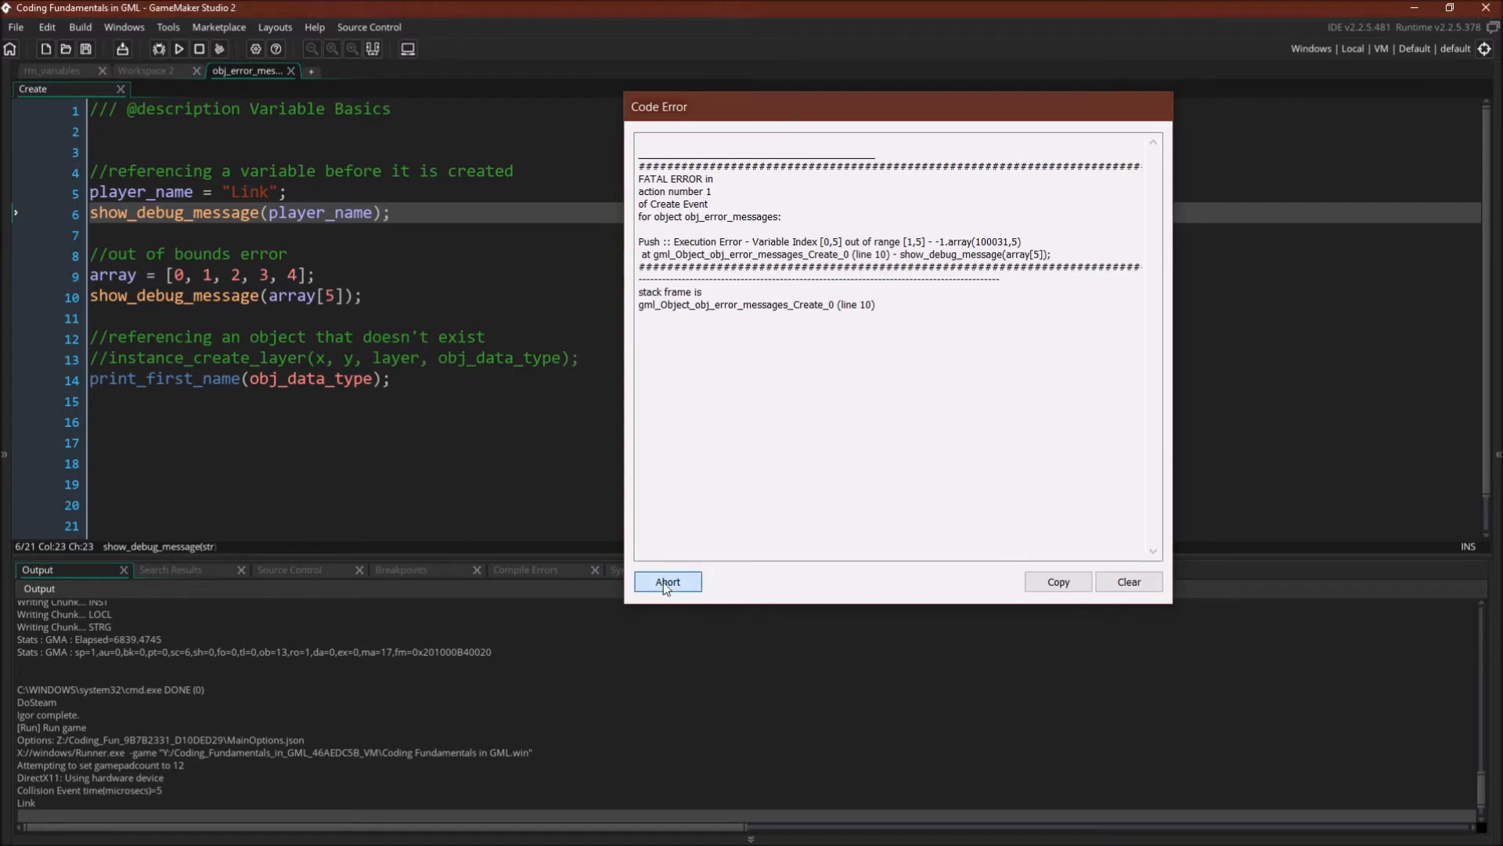
- Abort the game from the array index 5 out-of-range error at line 10
{"action": "left_click", "coordinate": [667, 581]}
{"action": "type", "text": "4"}
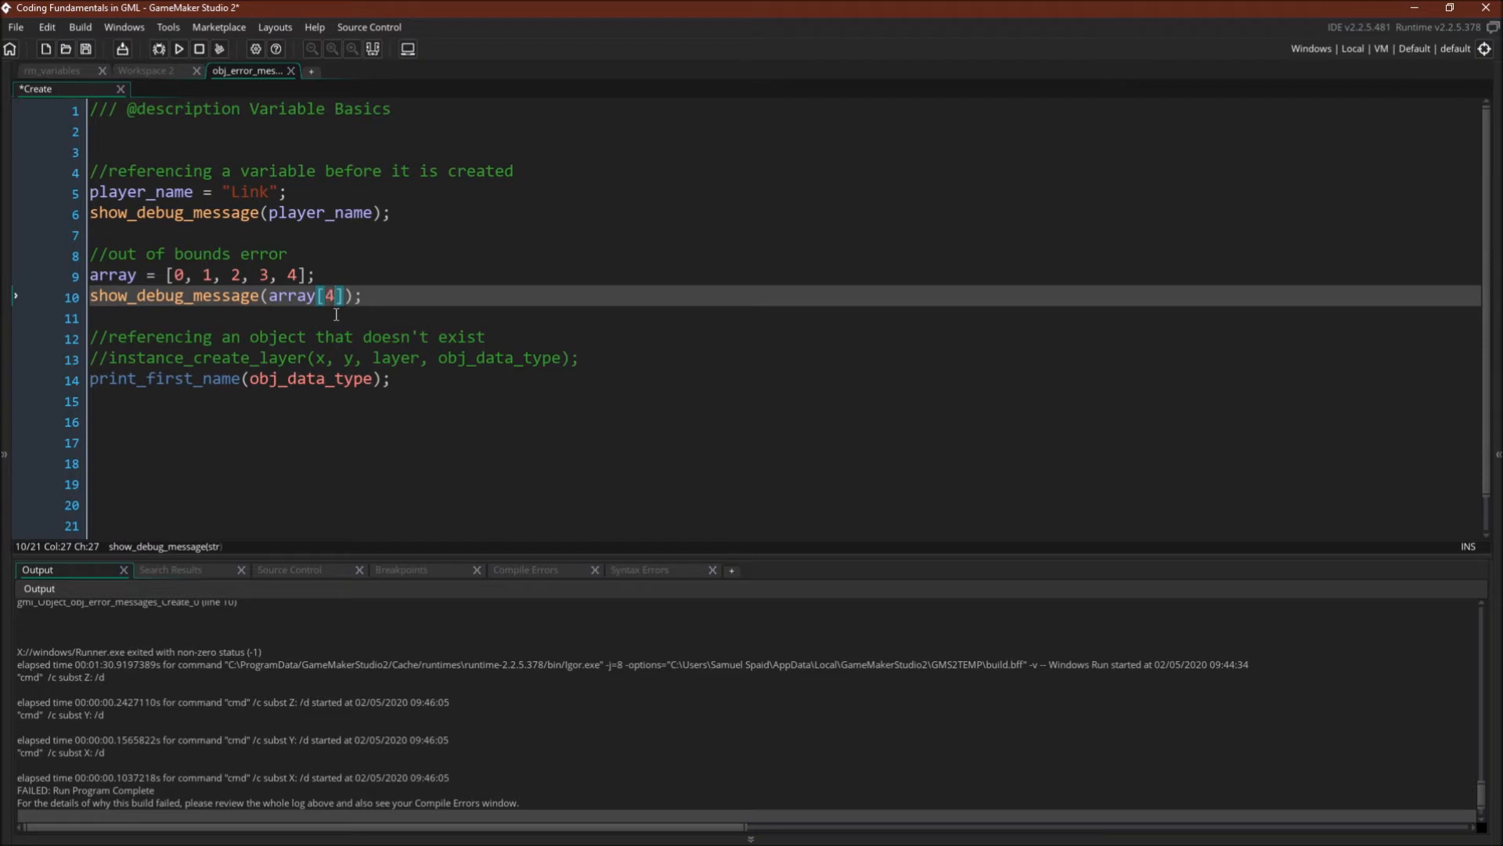
{"action": "mouse_move", "coordinate": [183, 170]}
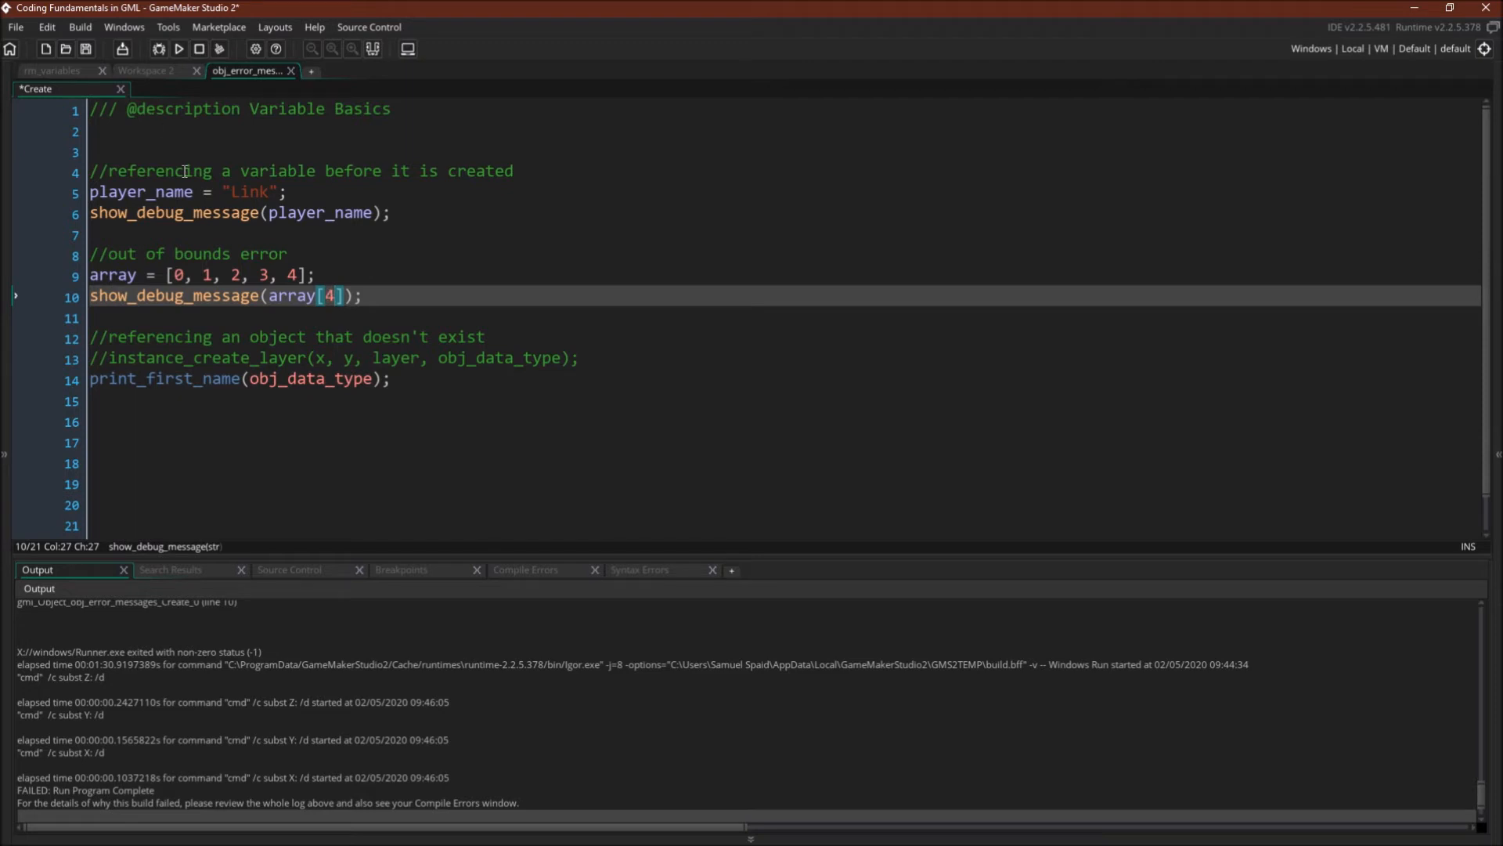
{"action": "mouse_move", "coordinate": [177, 49]}
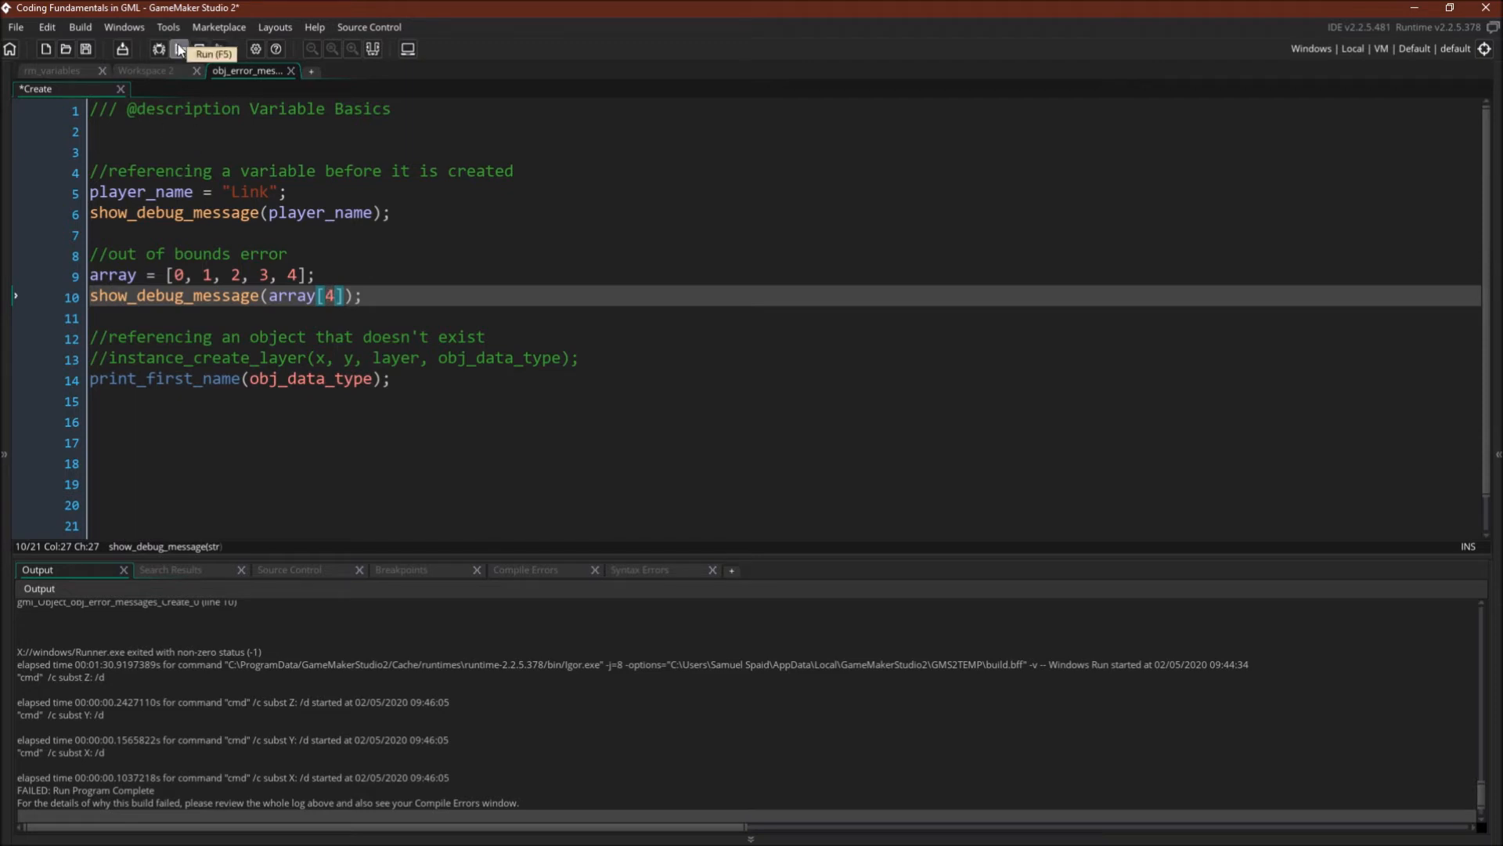
- Launch the game to test the Create event with line 10 reading array[4]
{"action": "left_click", "coordinate": [159, 49]}
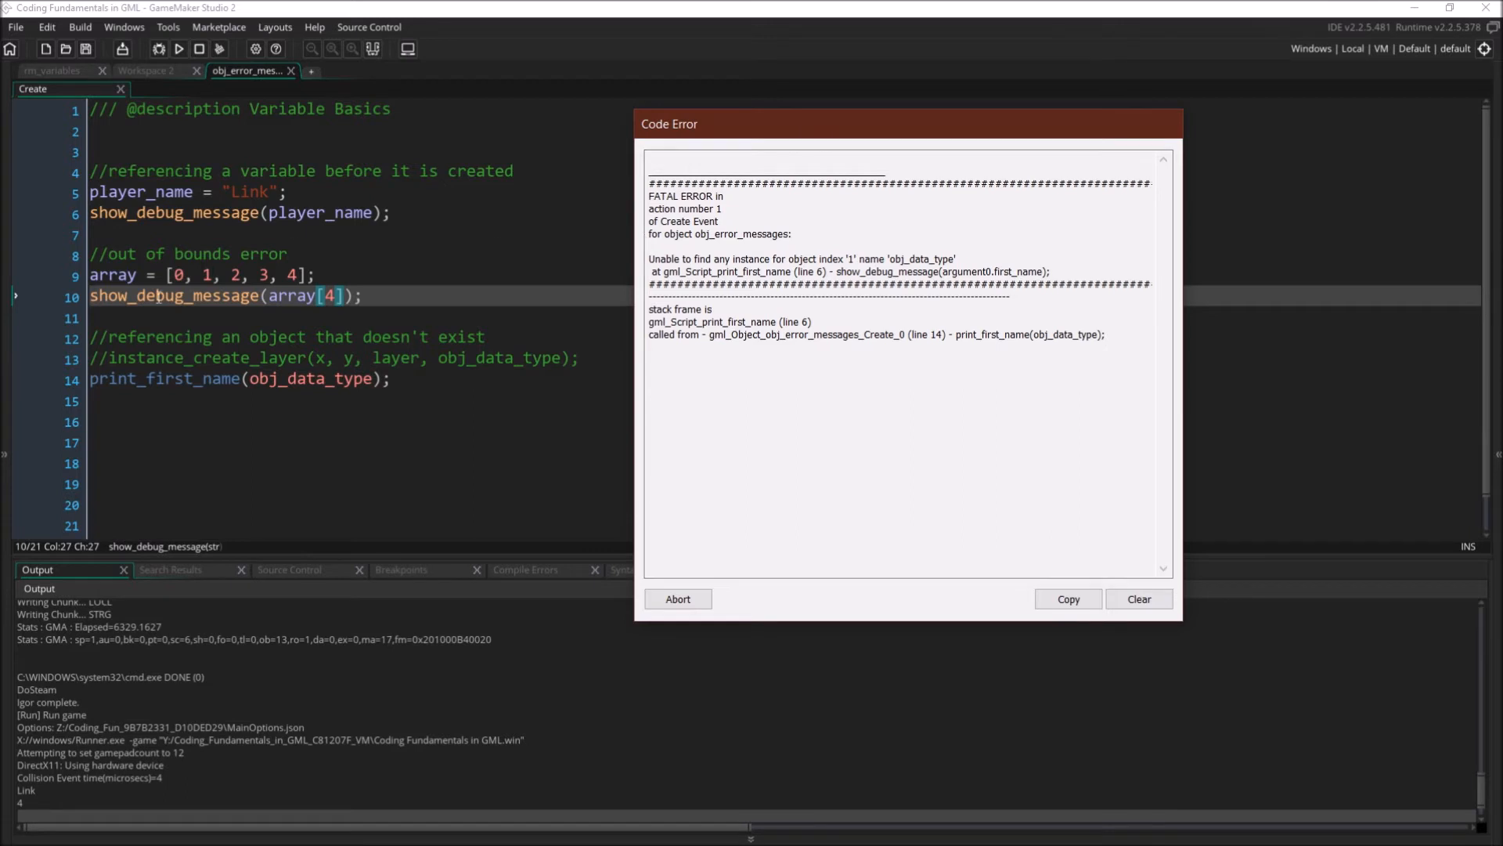
{"action": "mouse_move", "coordinate": [268, 330]}
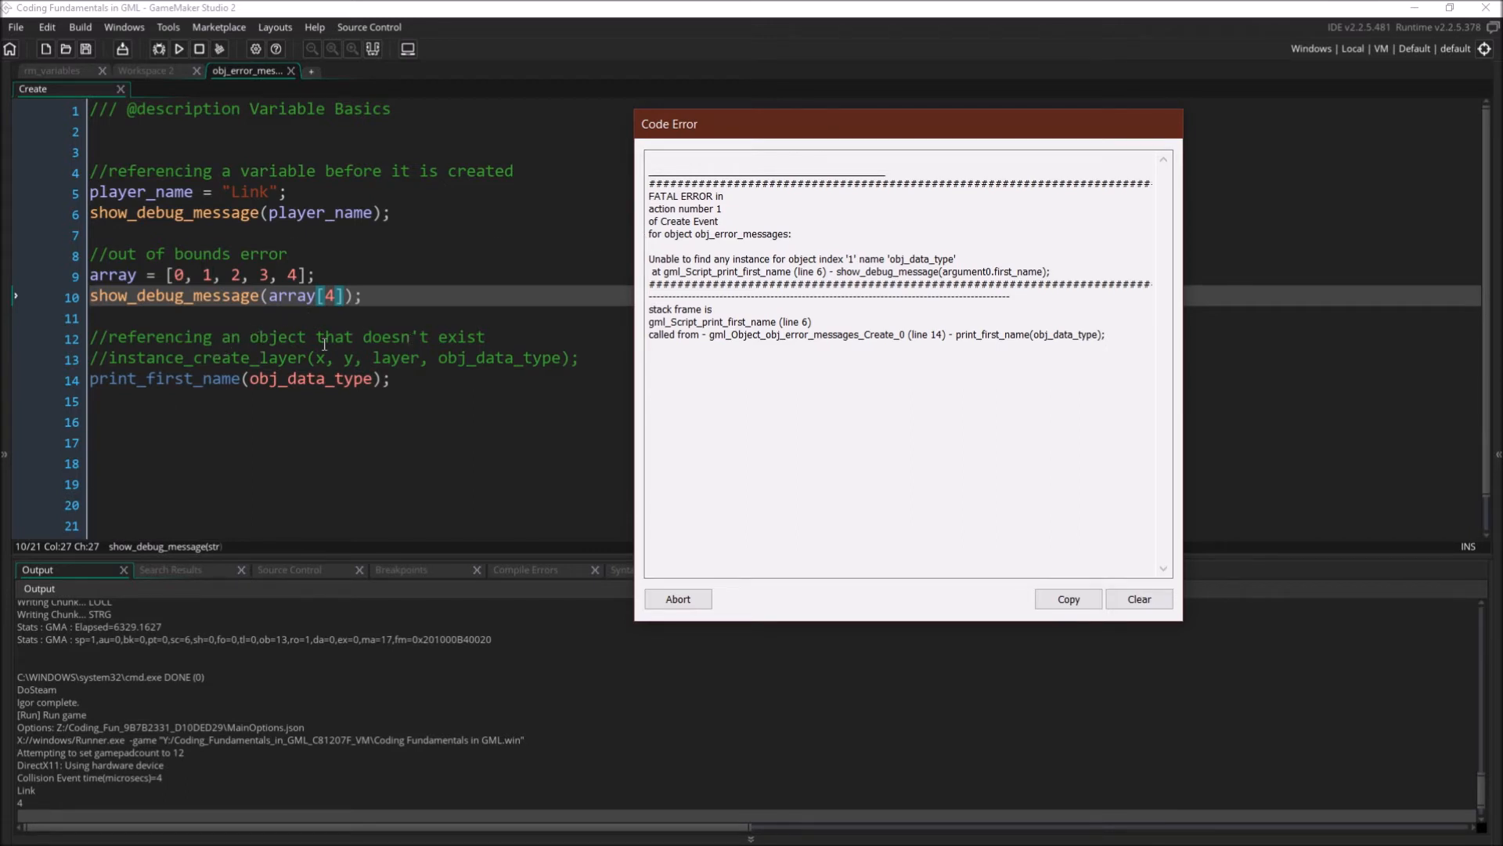
{"action": "mouse_move", "coordinate": [265, 343]}
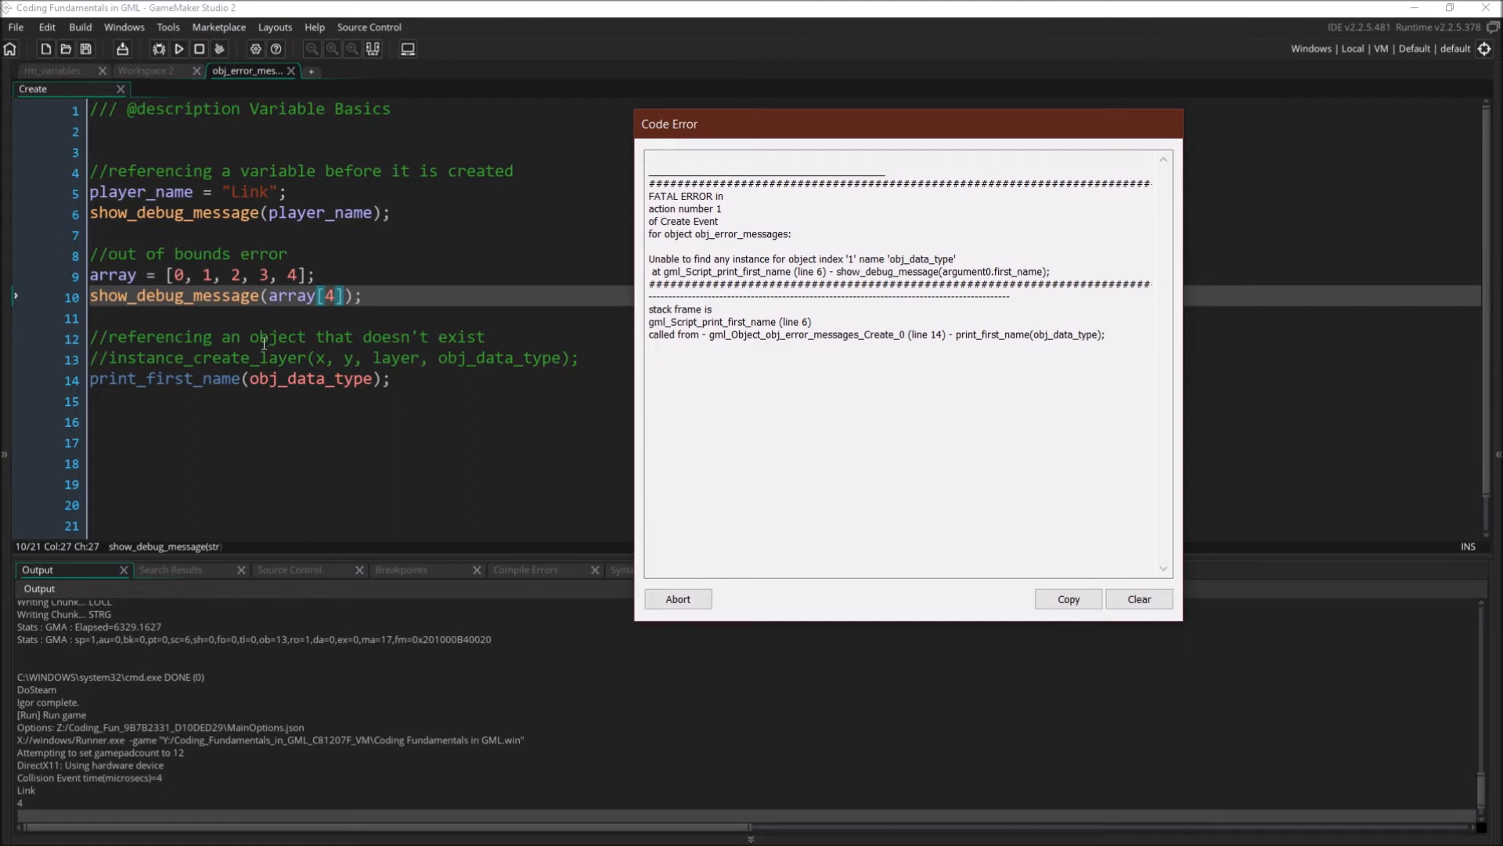
{"action": "mouse_move", "coordinate": [1290, 399]}
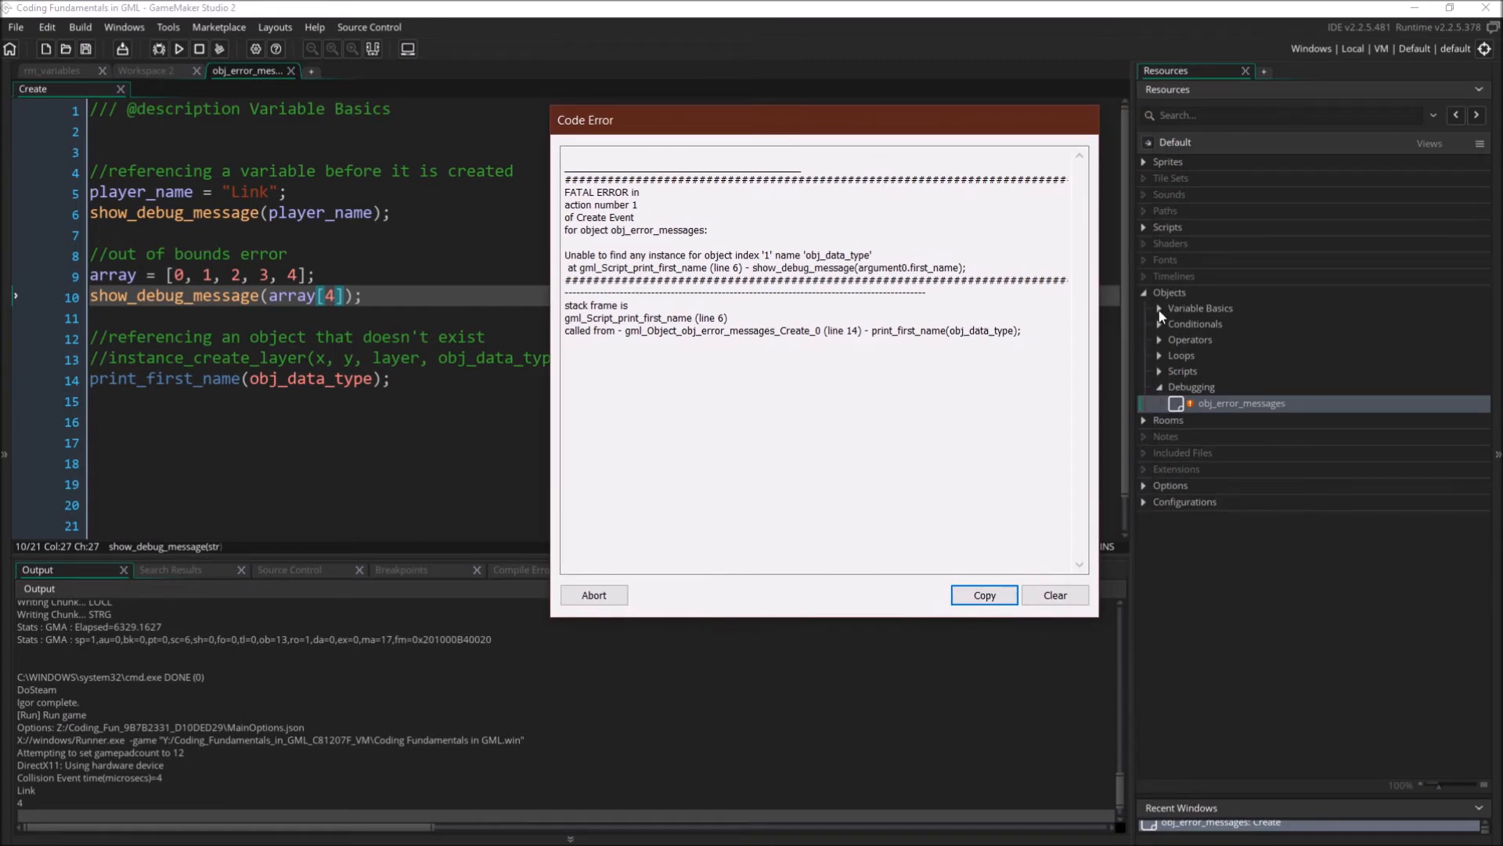
- Close the resource list and bring up the print_first_name script blamed on line 14
{"action": "left_click", "coordinate": [1158, 308]}
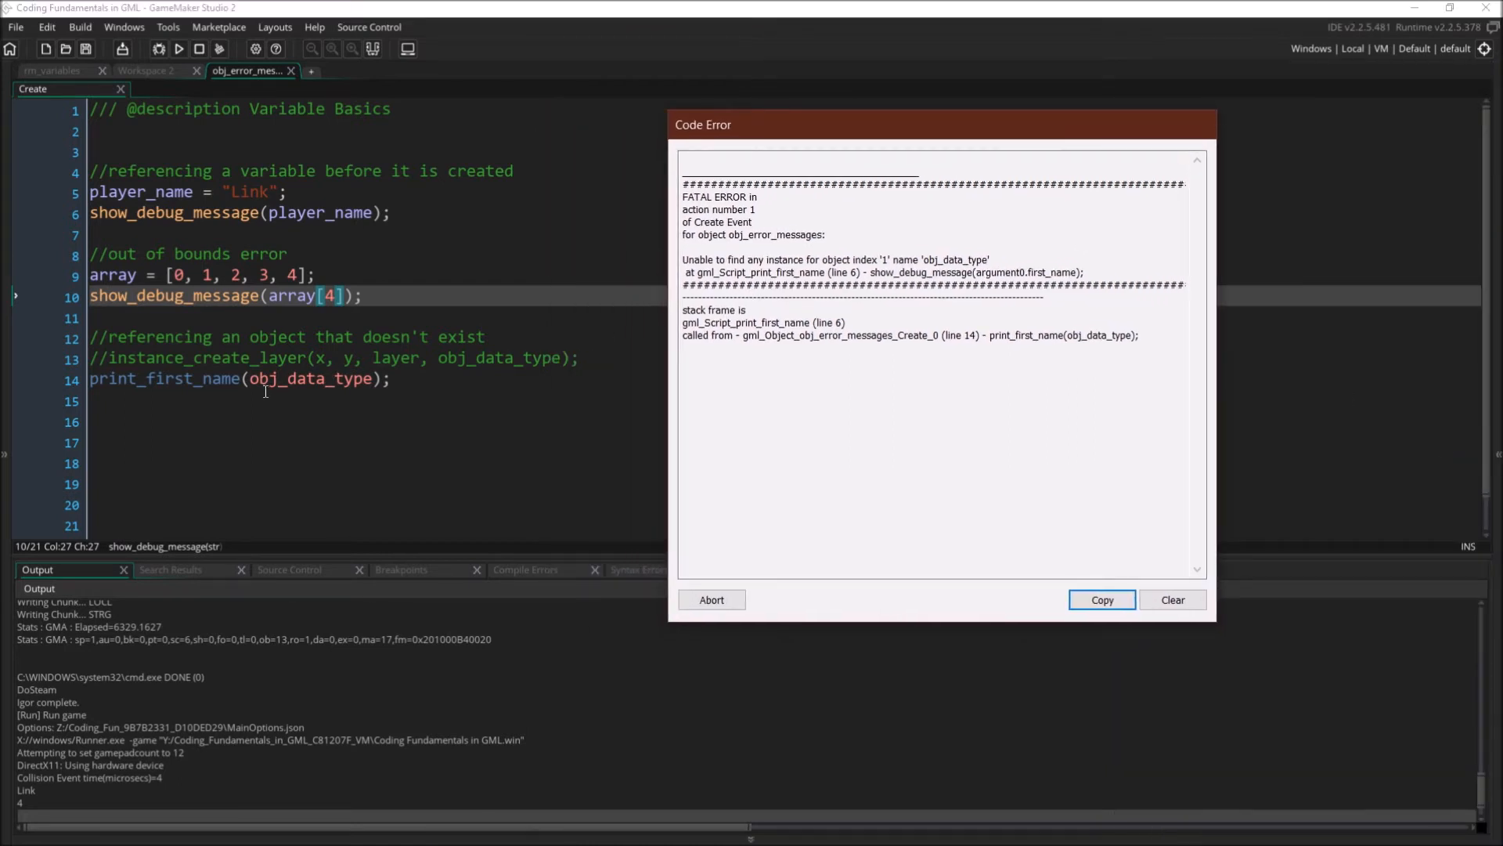
{"action": "mouse_move", "coordinate": [787, 358]}
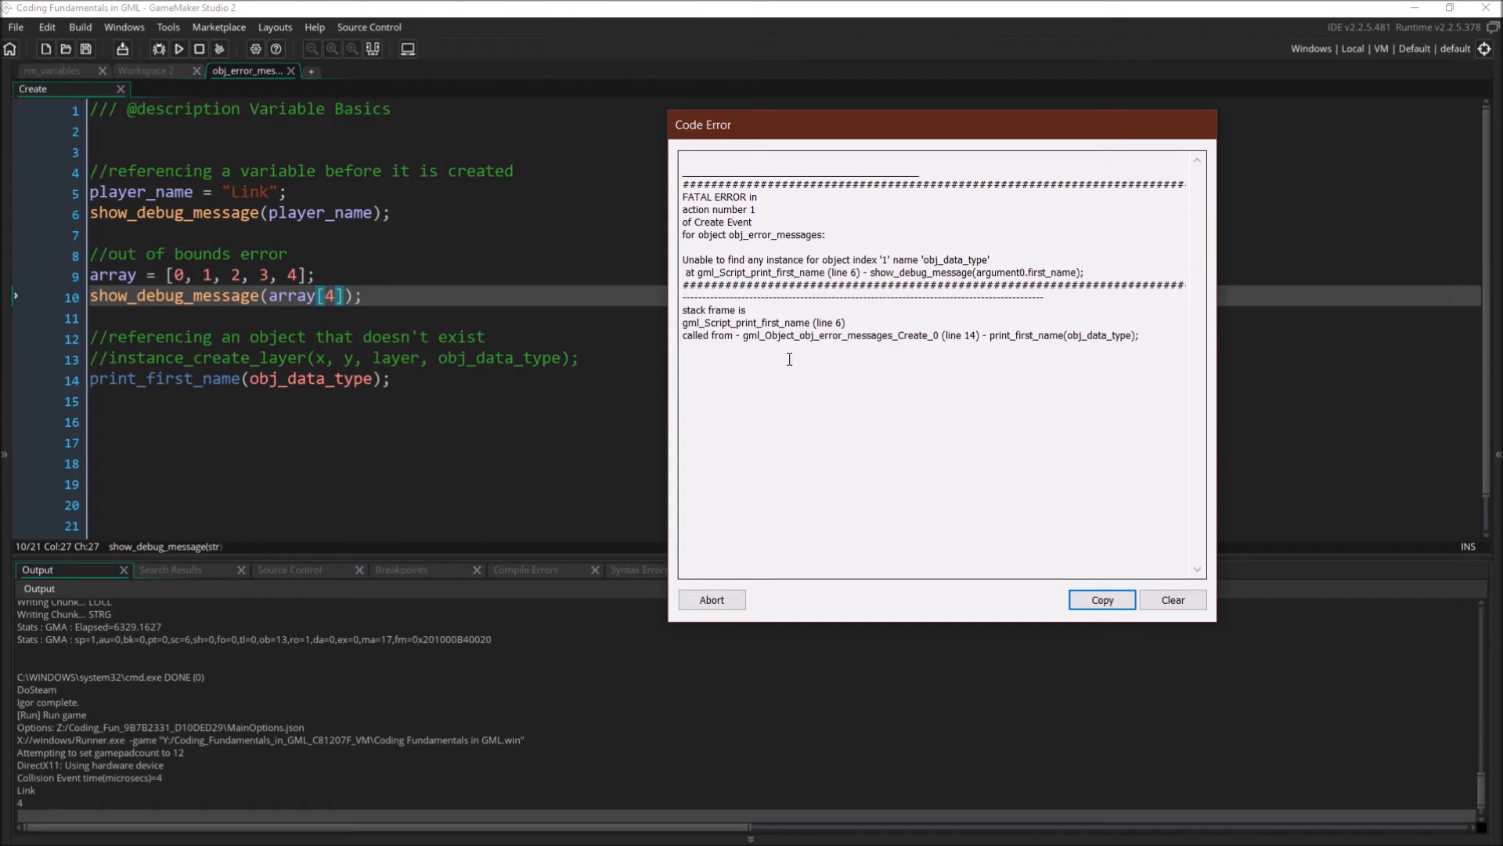
{"action": "mouse_move", "coordinate": [775, 360]}
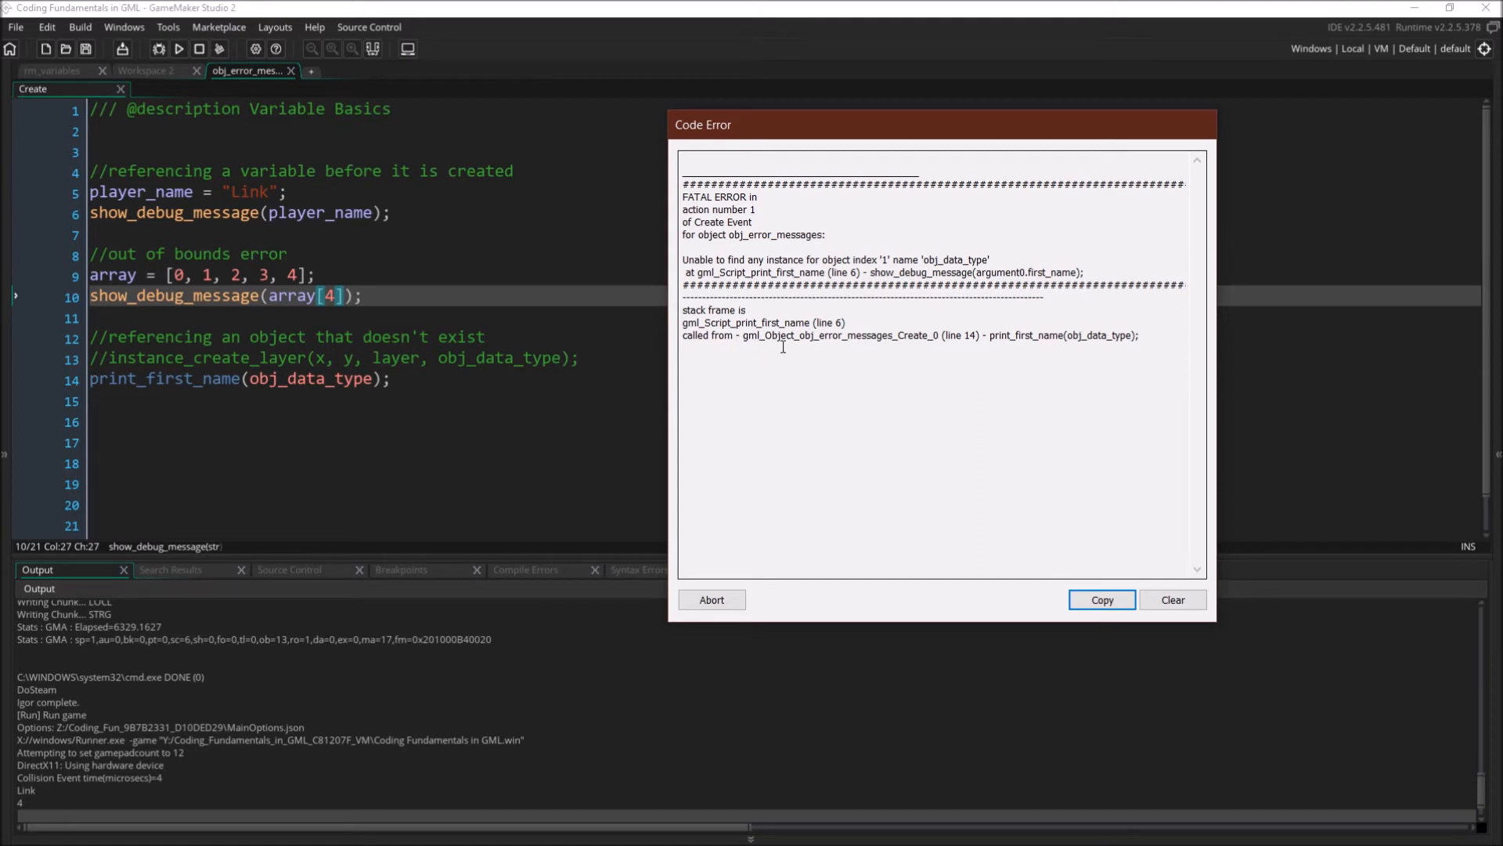
{"action": "mouse_move", "coordinate": [891, 355]}
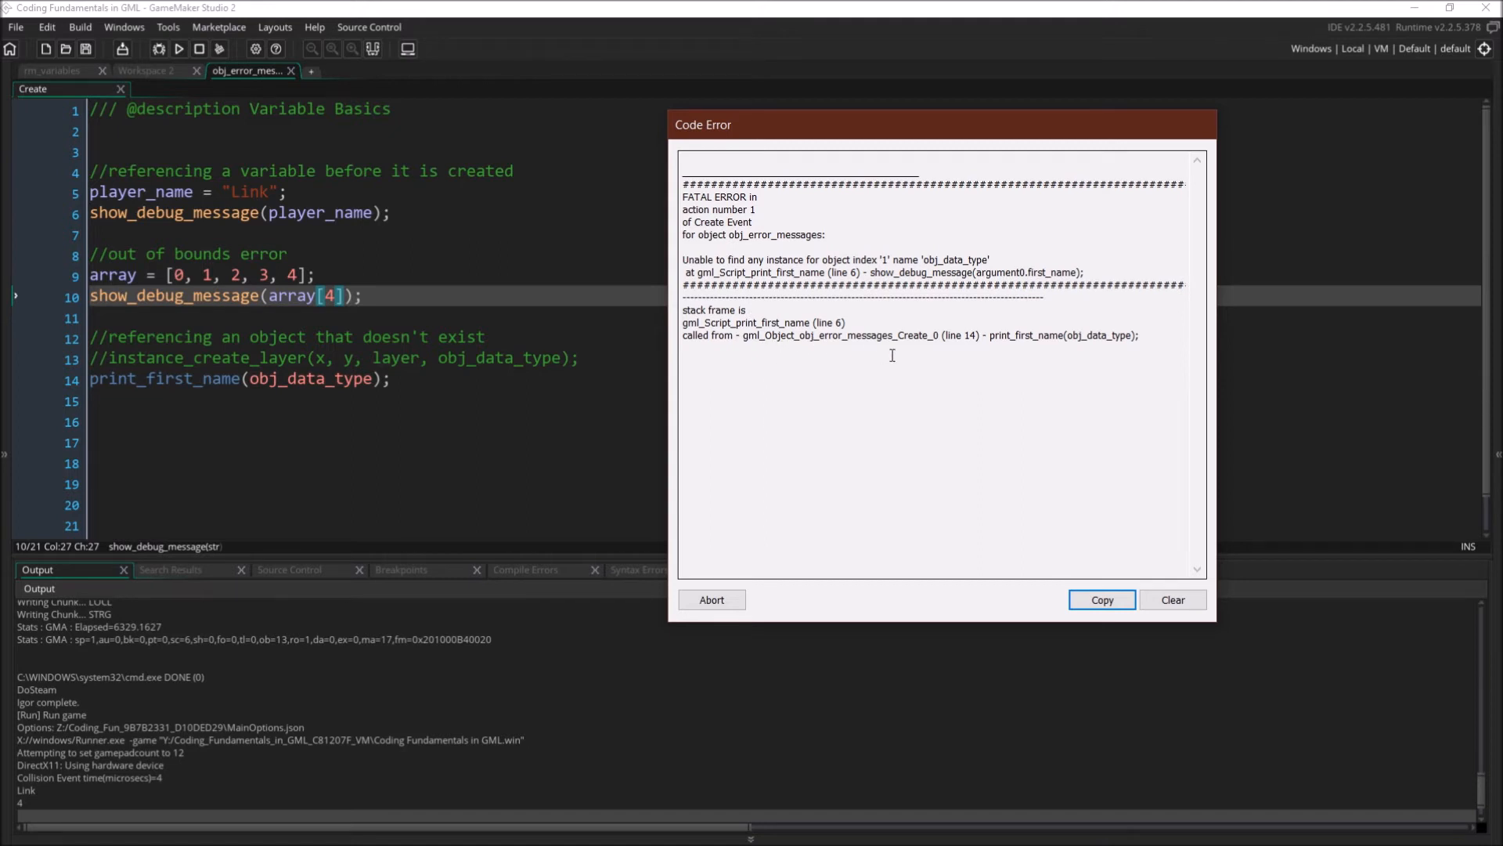
{"action": "mouse_move", "coordinate": [750, 229]}
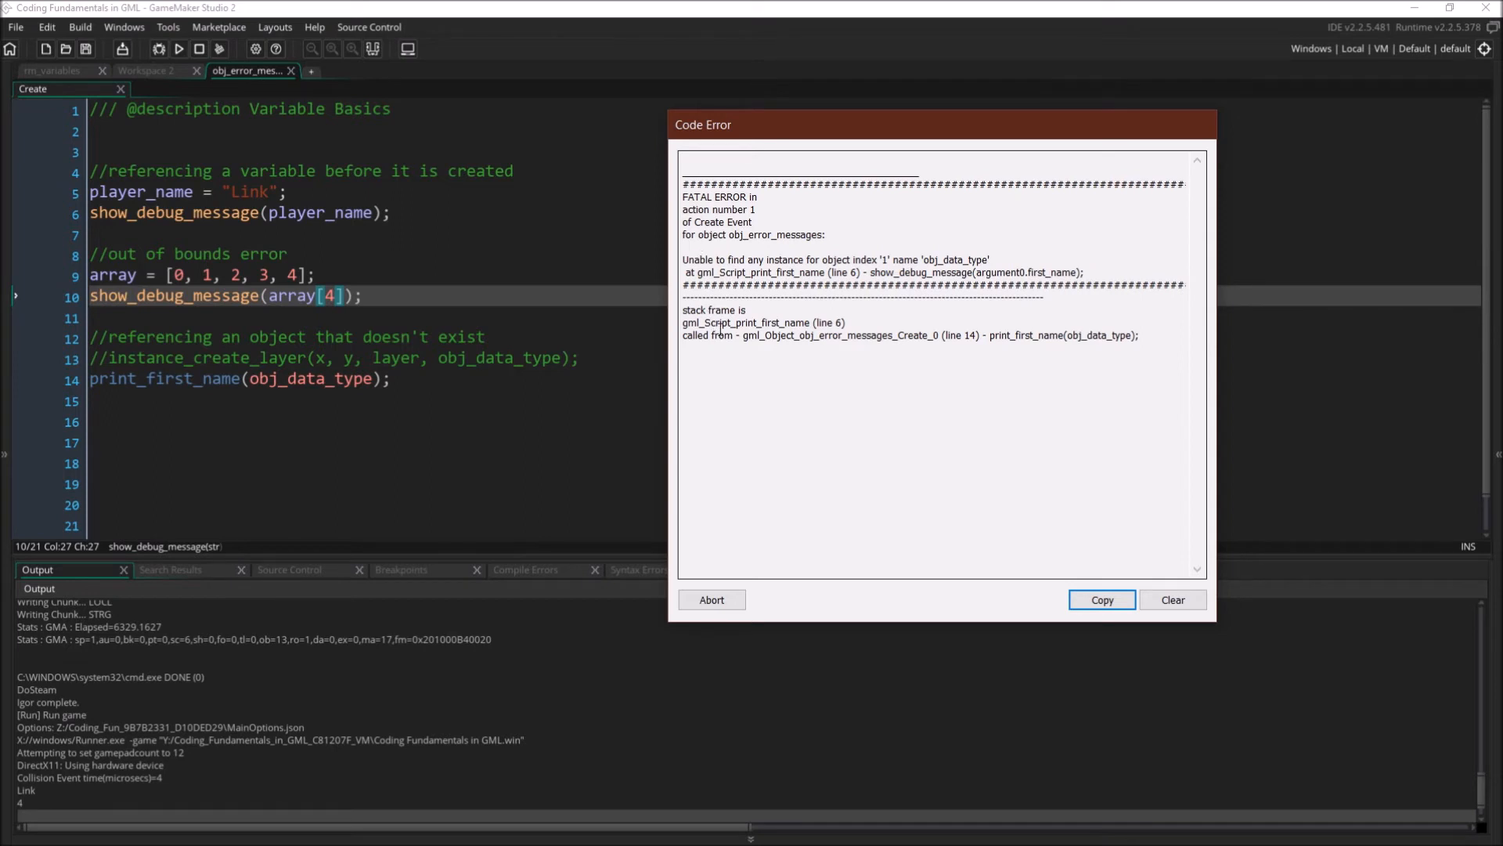
{"action": "mouse_move", "coordinate": [238, 386]}
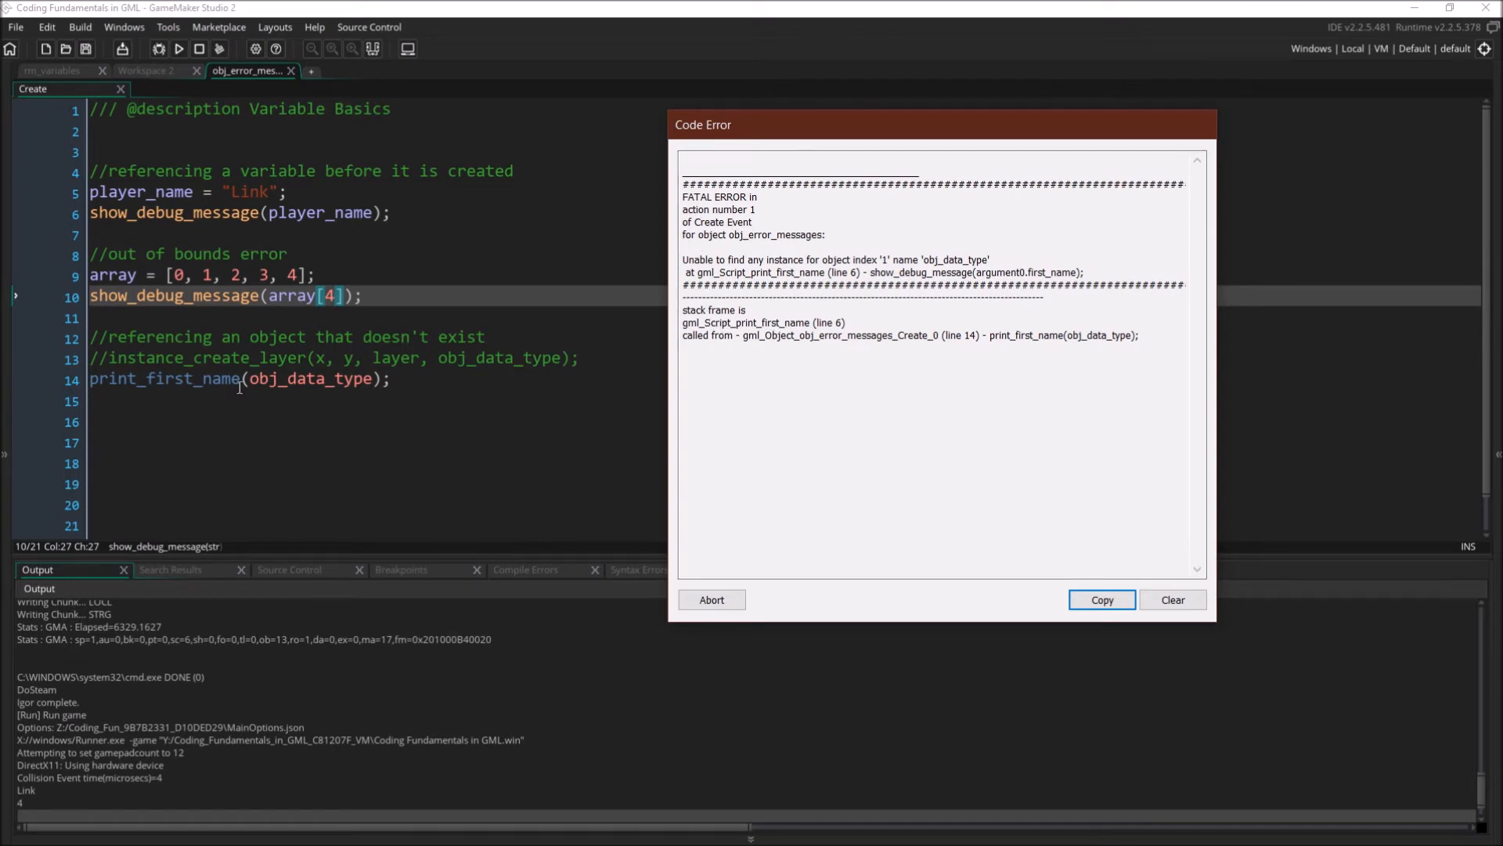
{"action": "left_click", "coordinate": [204, 378]}
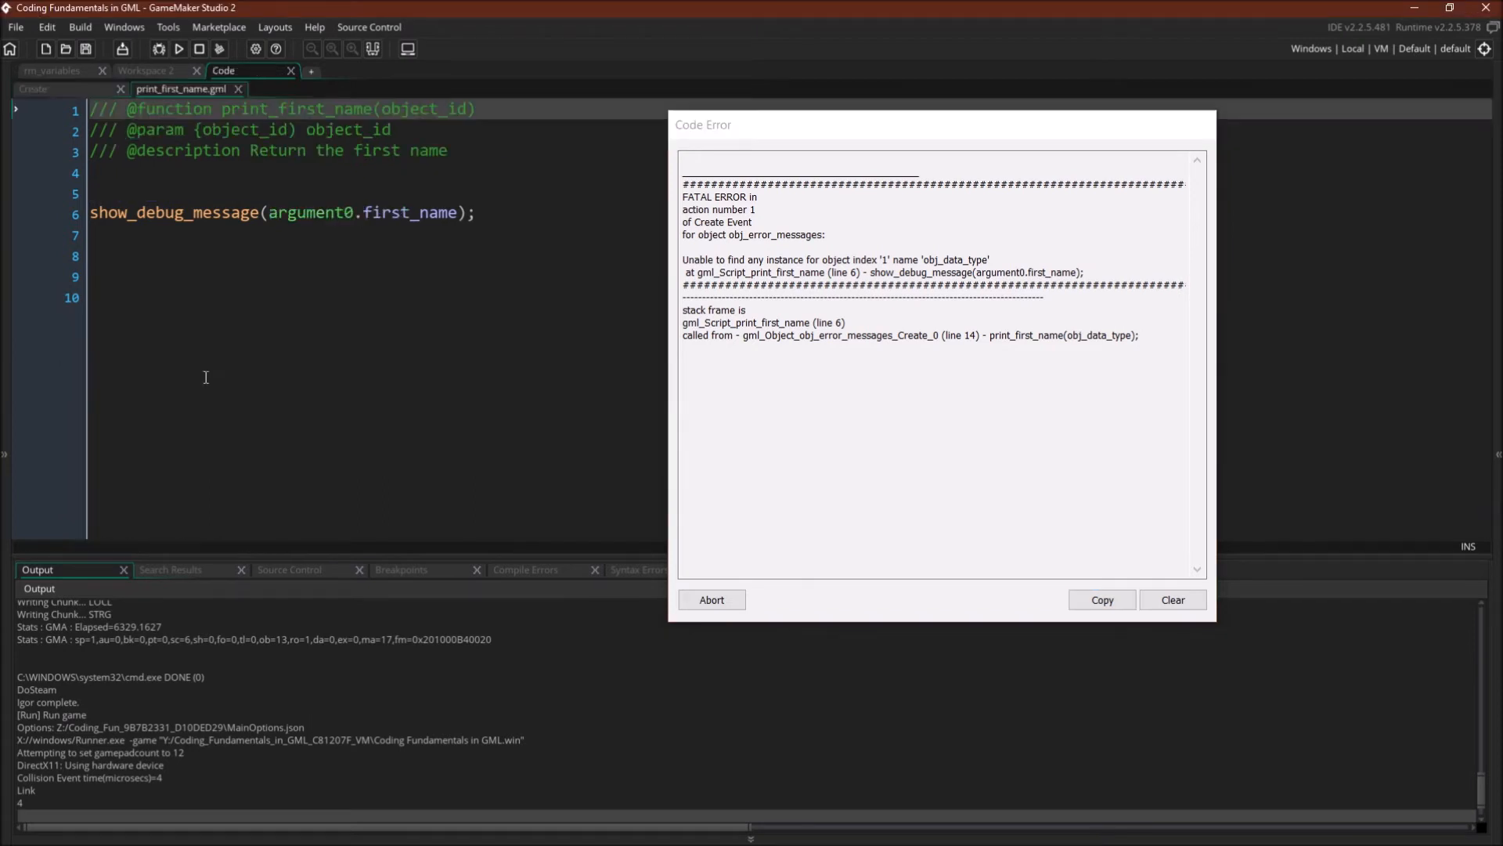
{"action": "mouse_move", "coordinate": [199, 321]}
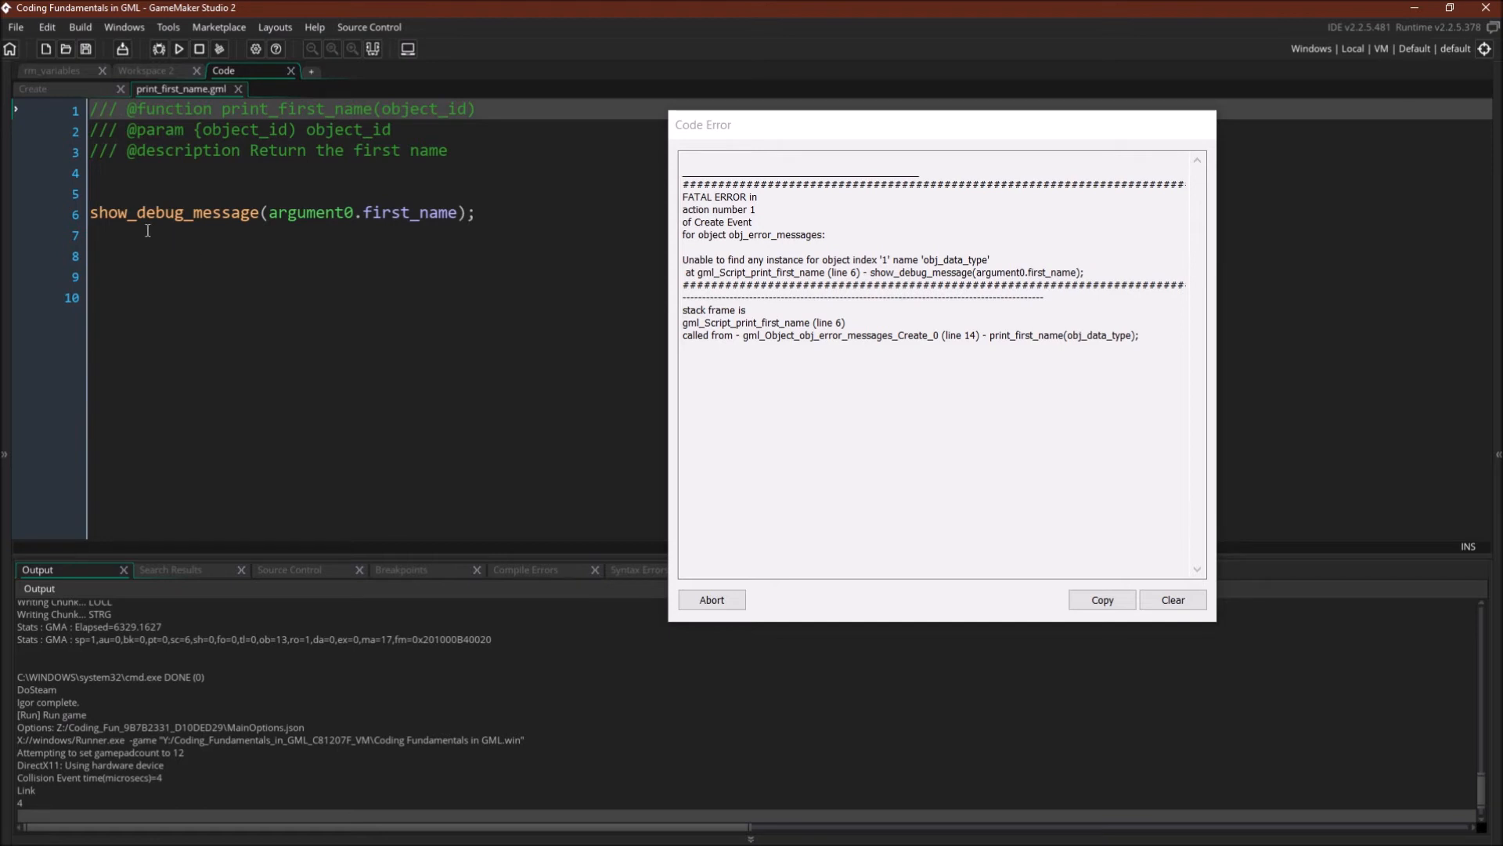
{"action": "mouse_move", "coordinate": [350, 230]}
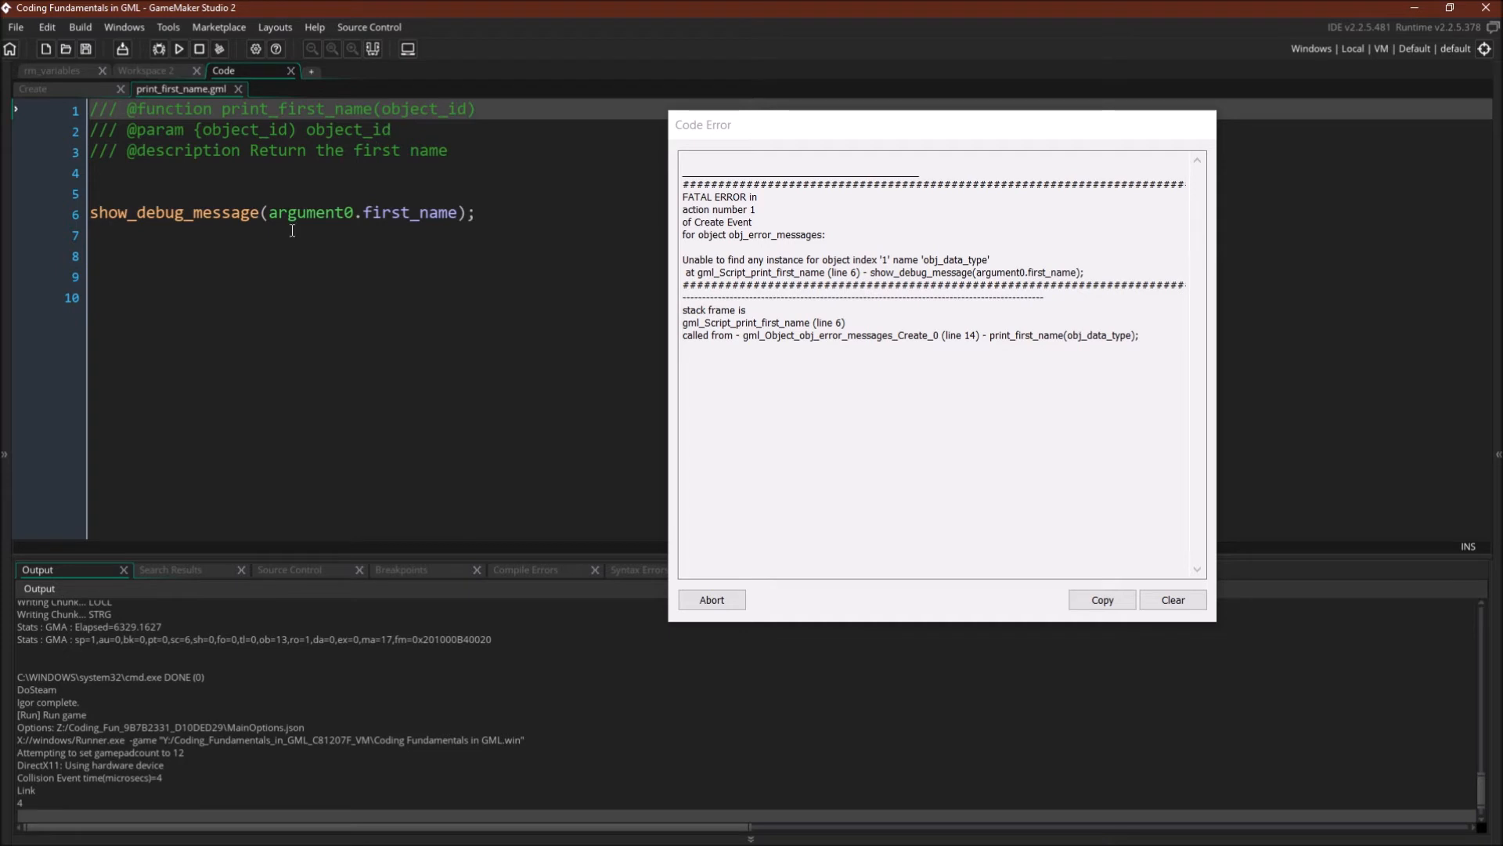
{"action": "mouse_move", "coordinate": [293, 230]}
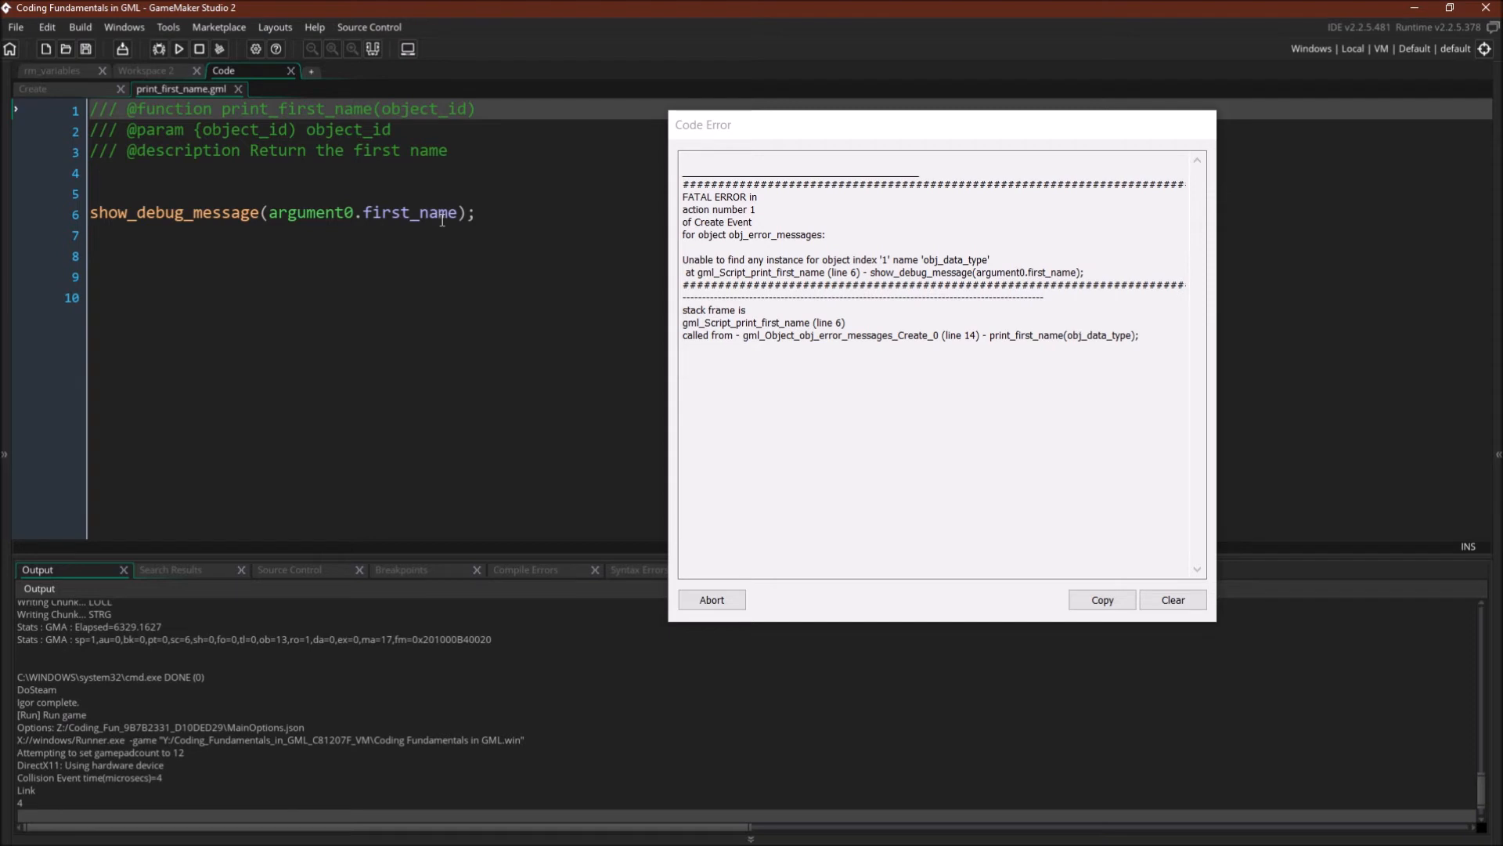
{"action": "mouse_move", "coordinate": [759, 357]}
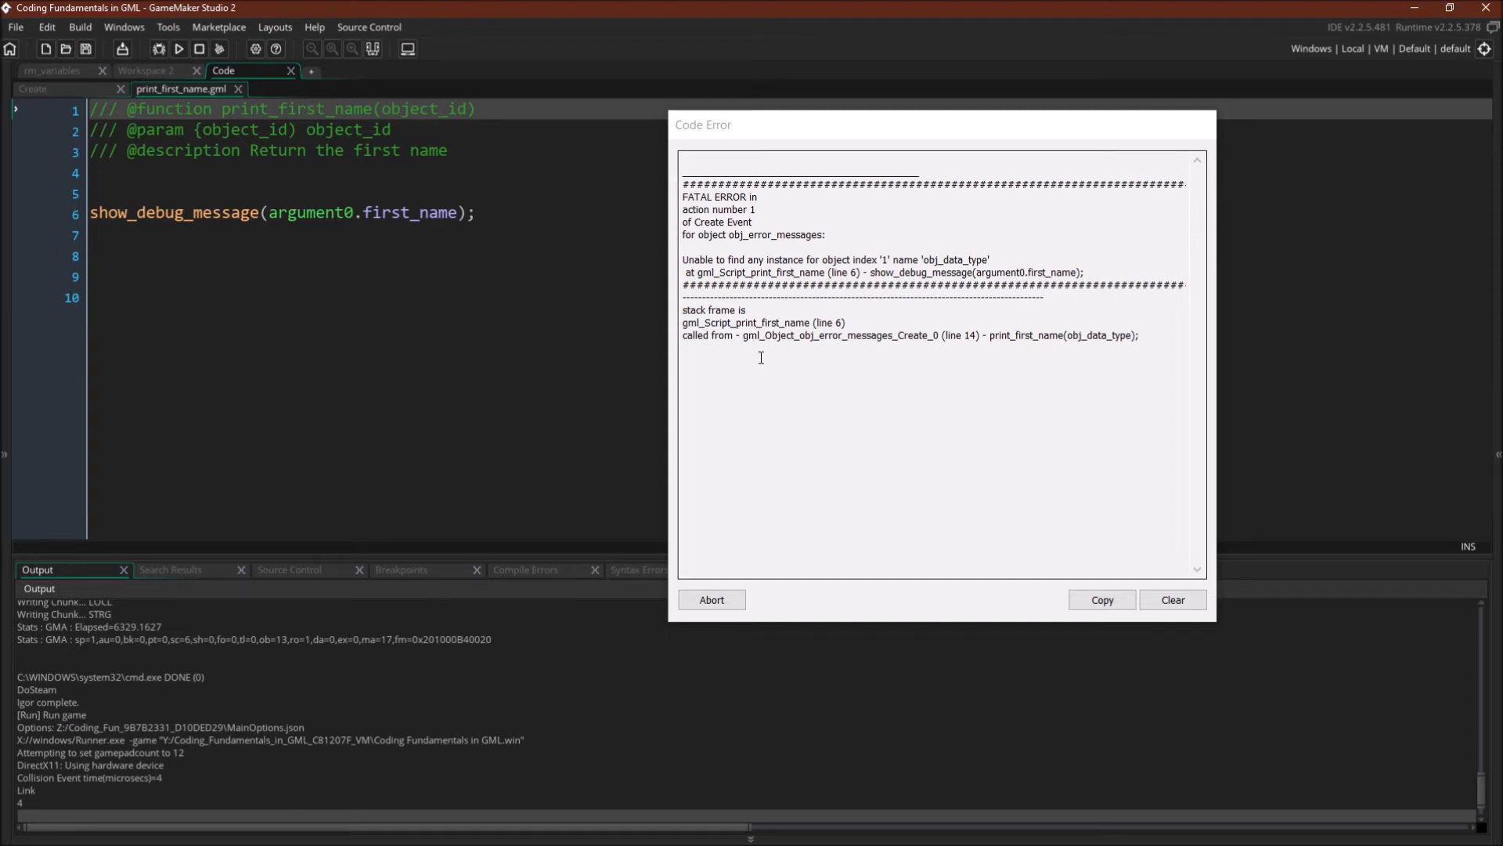
{"action": "mouse_move", "coordinate": [720, 365]}
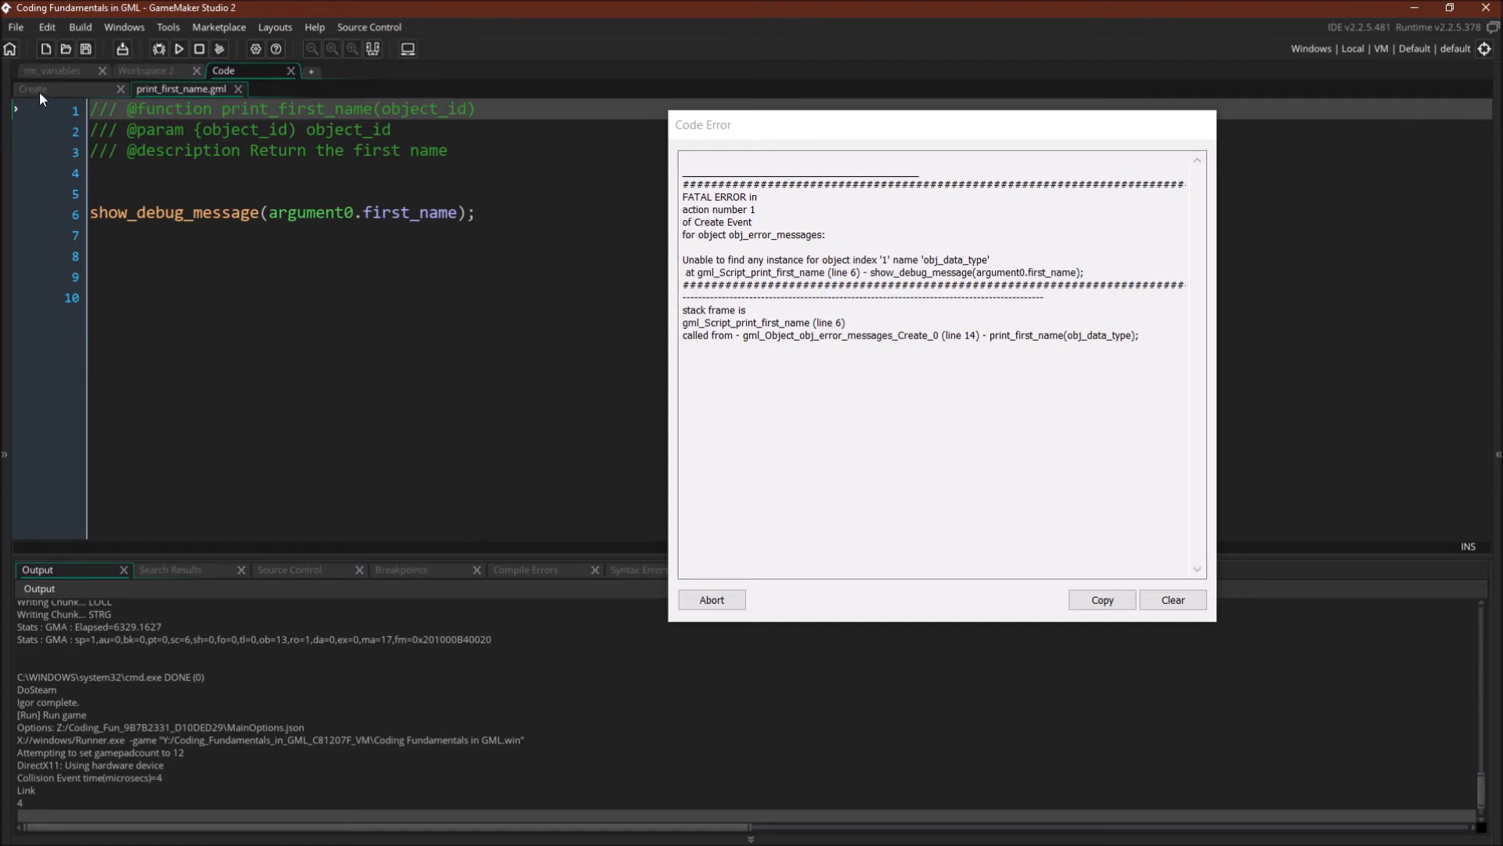
{"action": "mouse_move", "coordinate": [263, 285]}
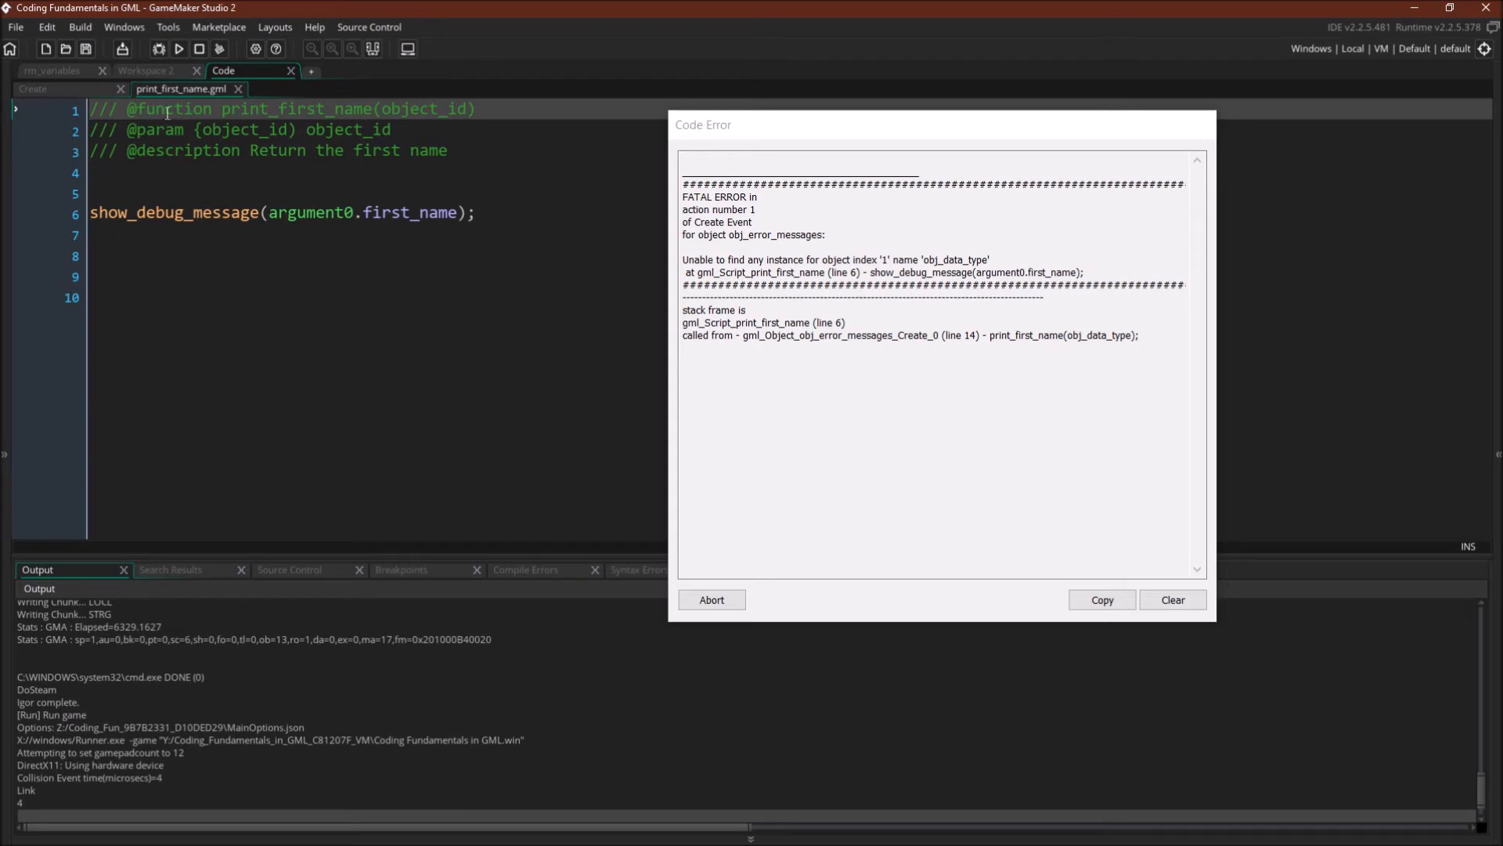
- Compare print_first_name.gml with the Create event, ending on its line 14 call
{"action": "left_click", "coordinate": [33, 88]}
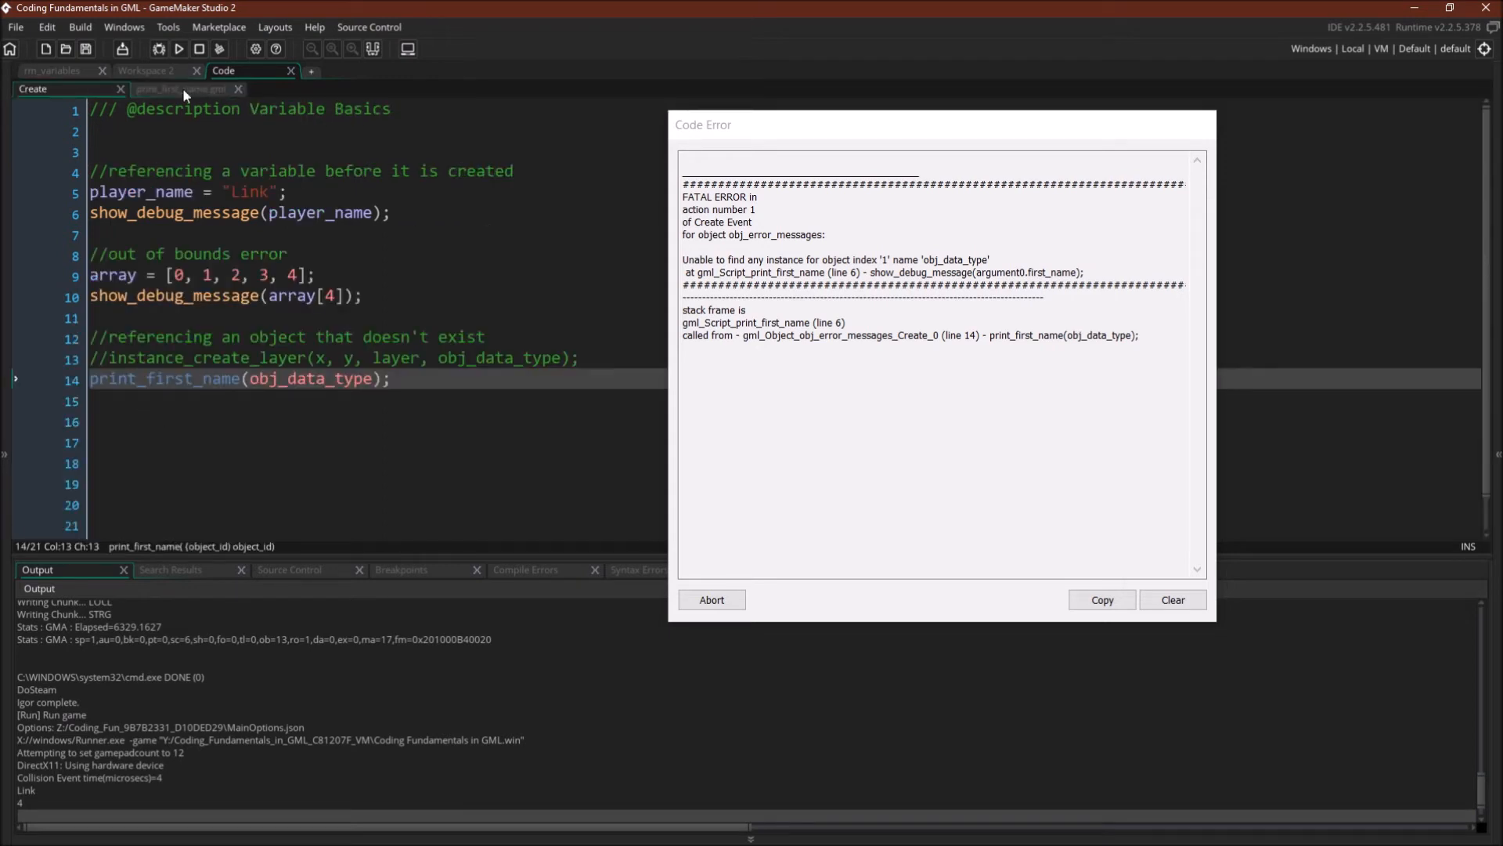
{"action": "mouse_move", "coordinate": [716, 332]}
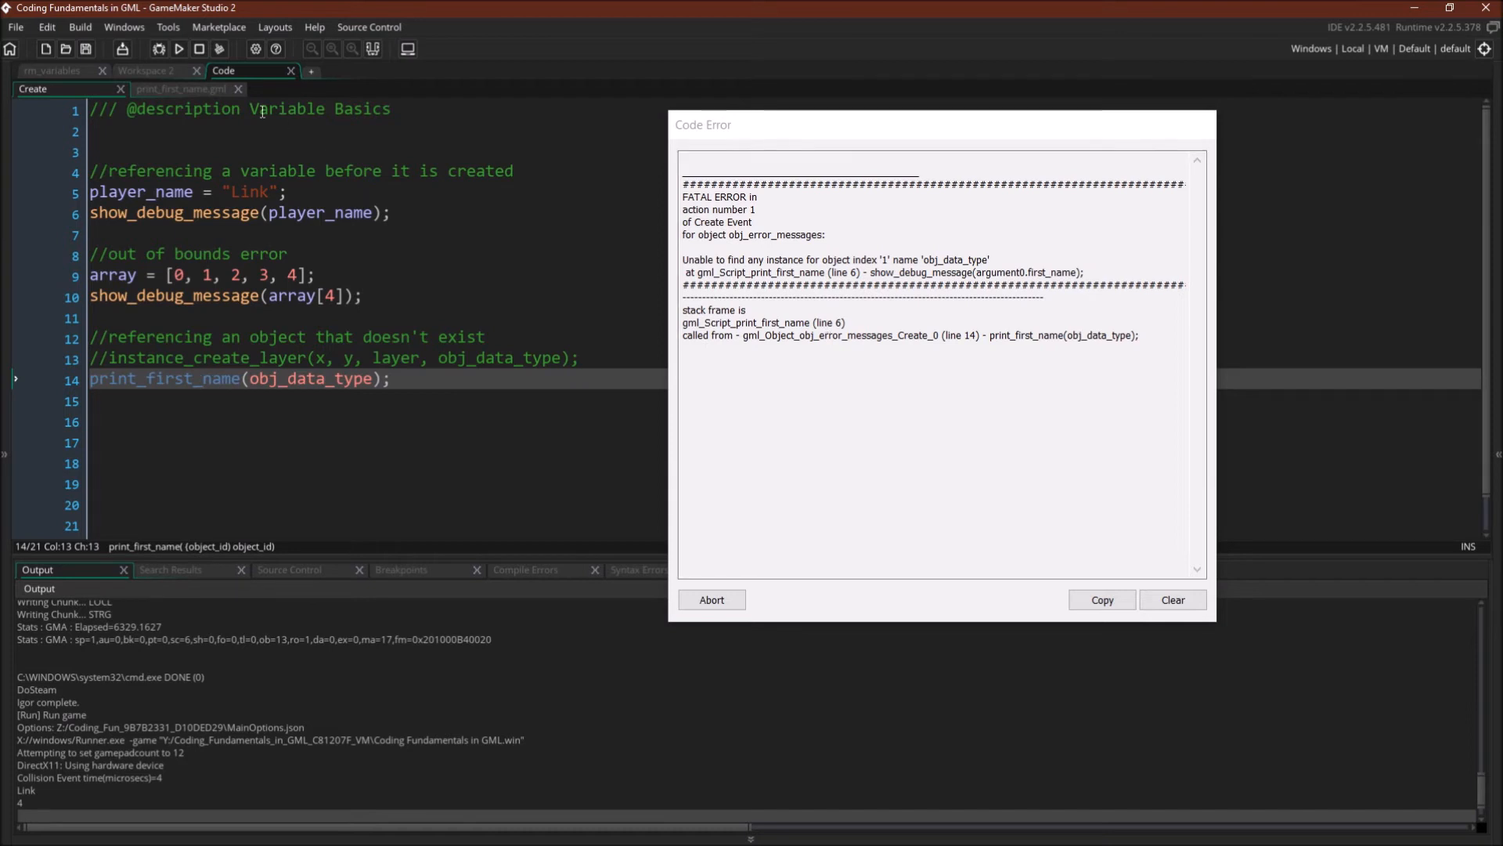
{"action": "left_click", "coordinate": [182, 87]}
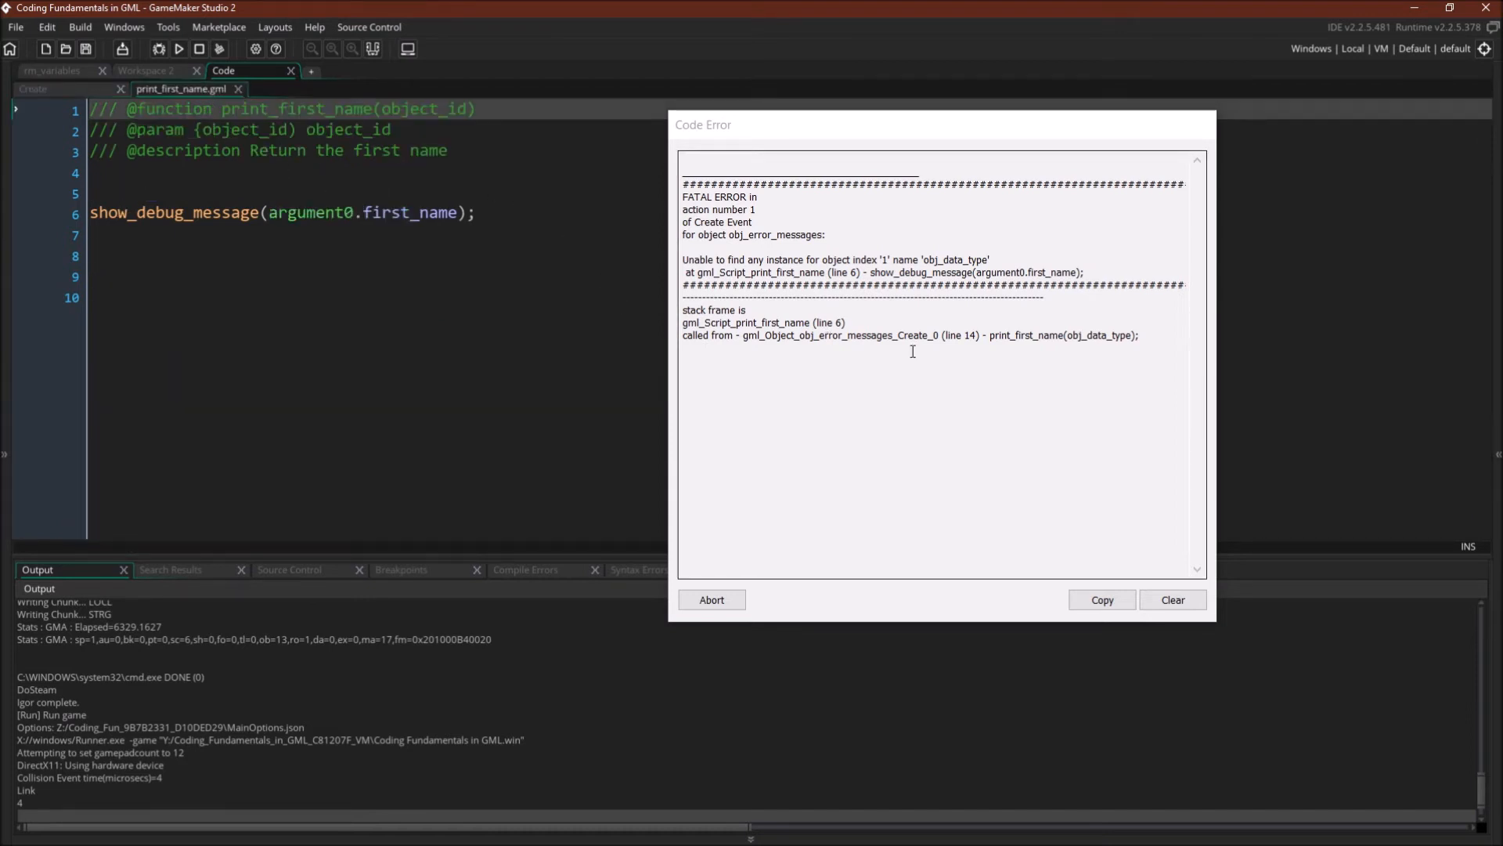
{"action": "left_click", "coordinate": [31, 87]}
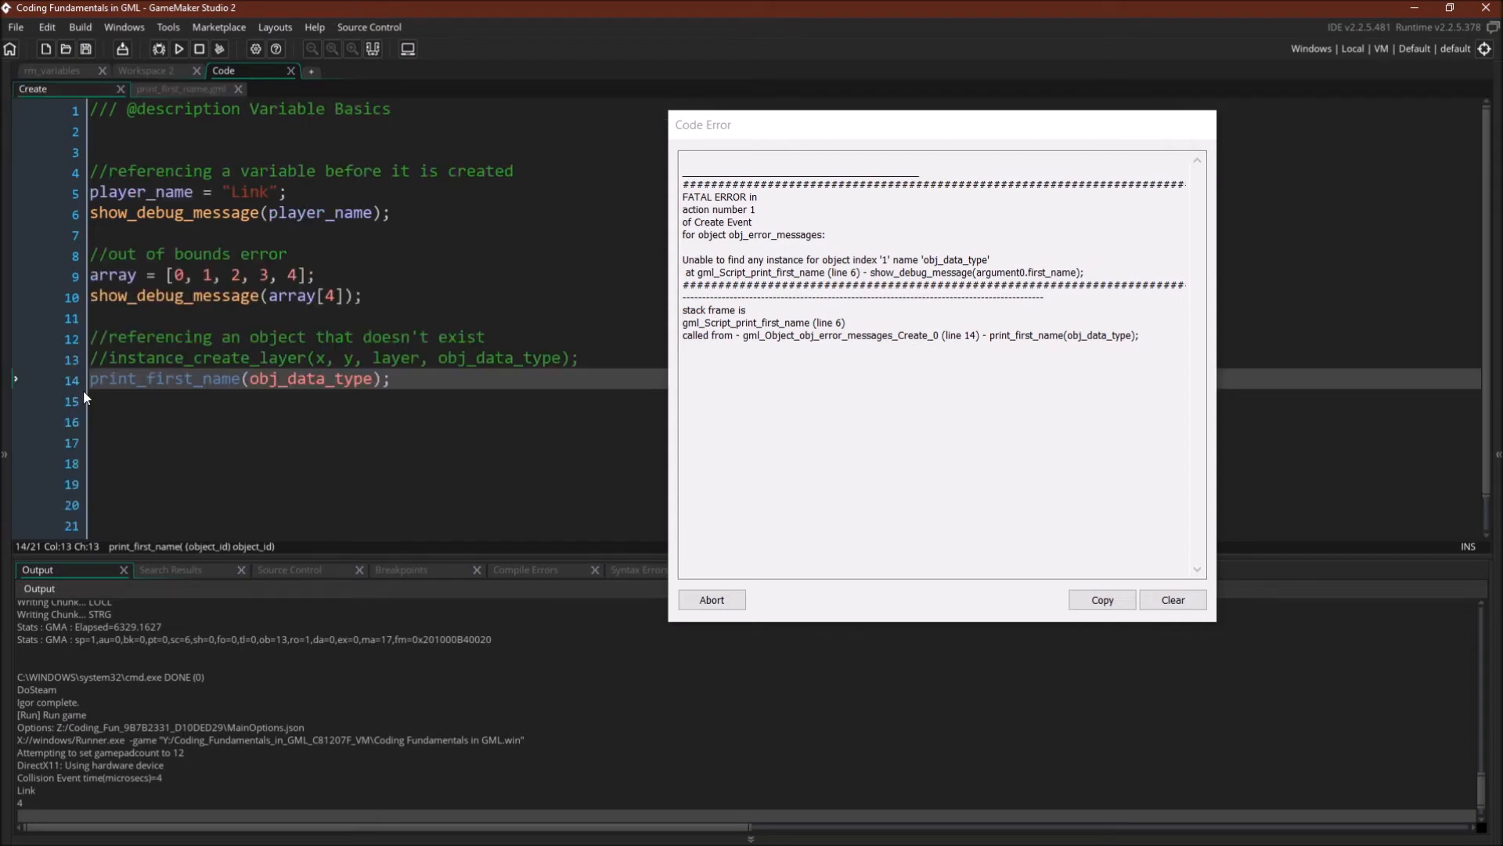
{"action": "mouse_move", "coordinate": [356, 399]}
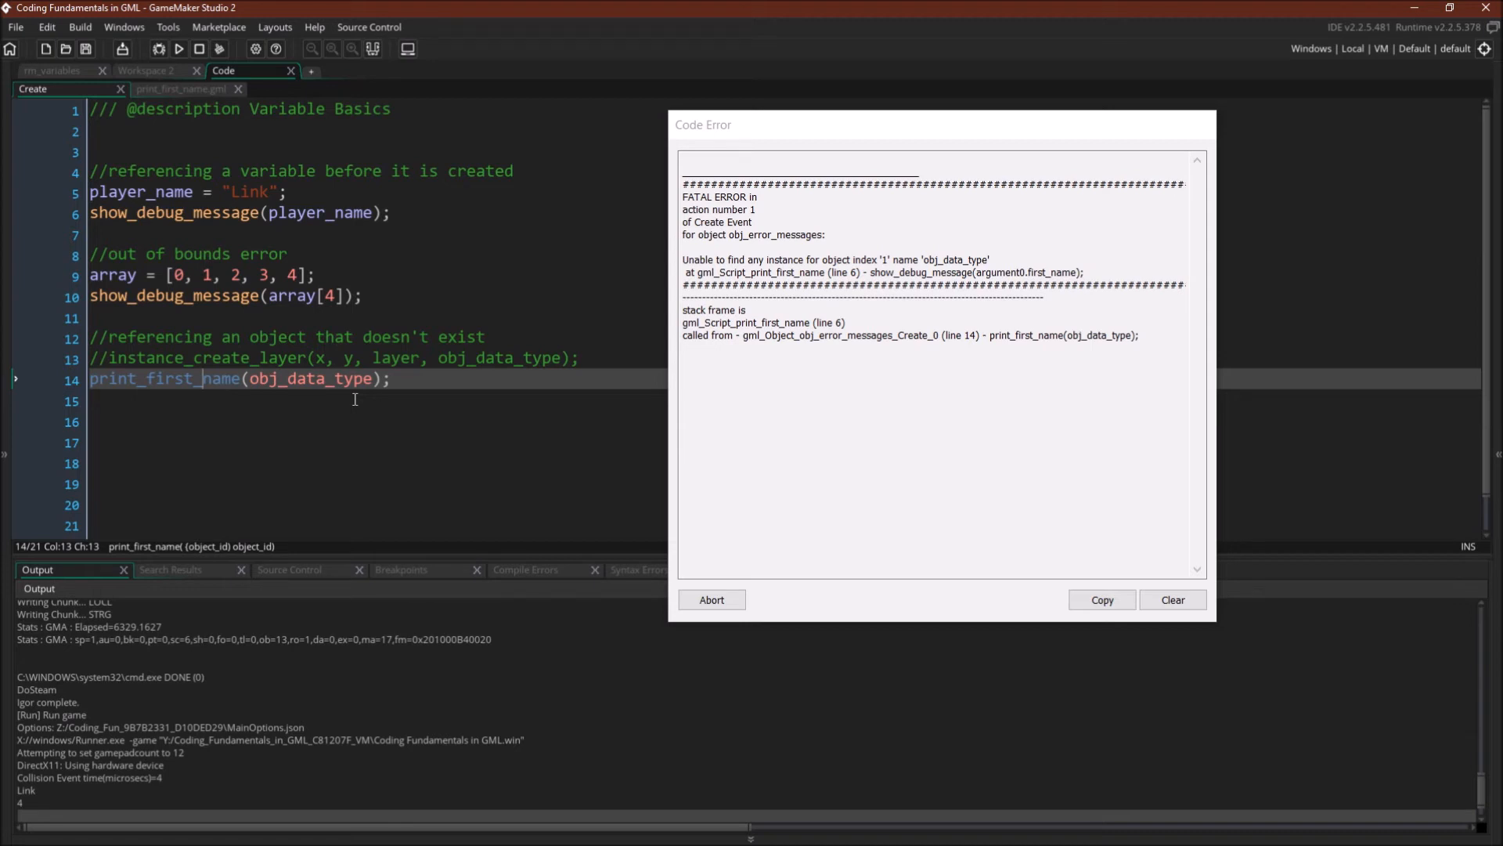
{"action": "mouse_move", "coordinate": [124, 460]}
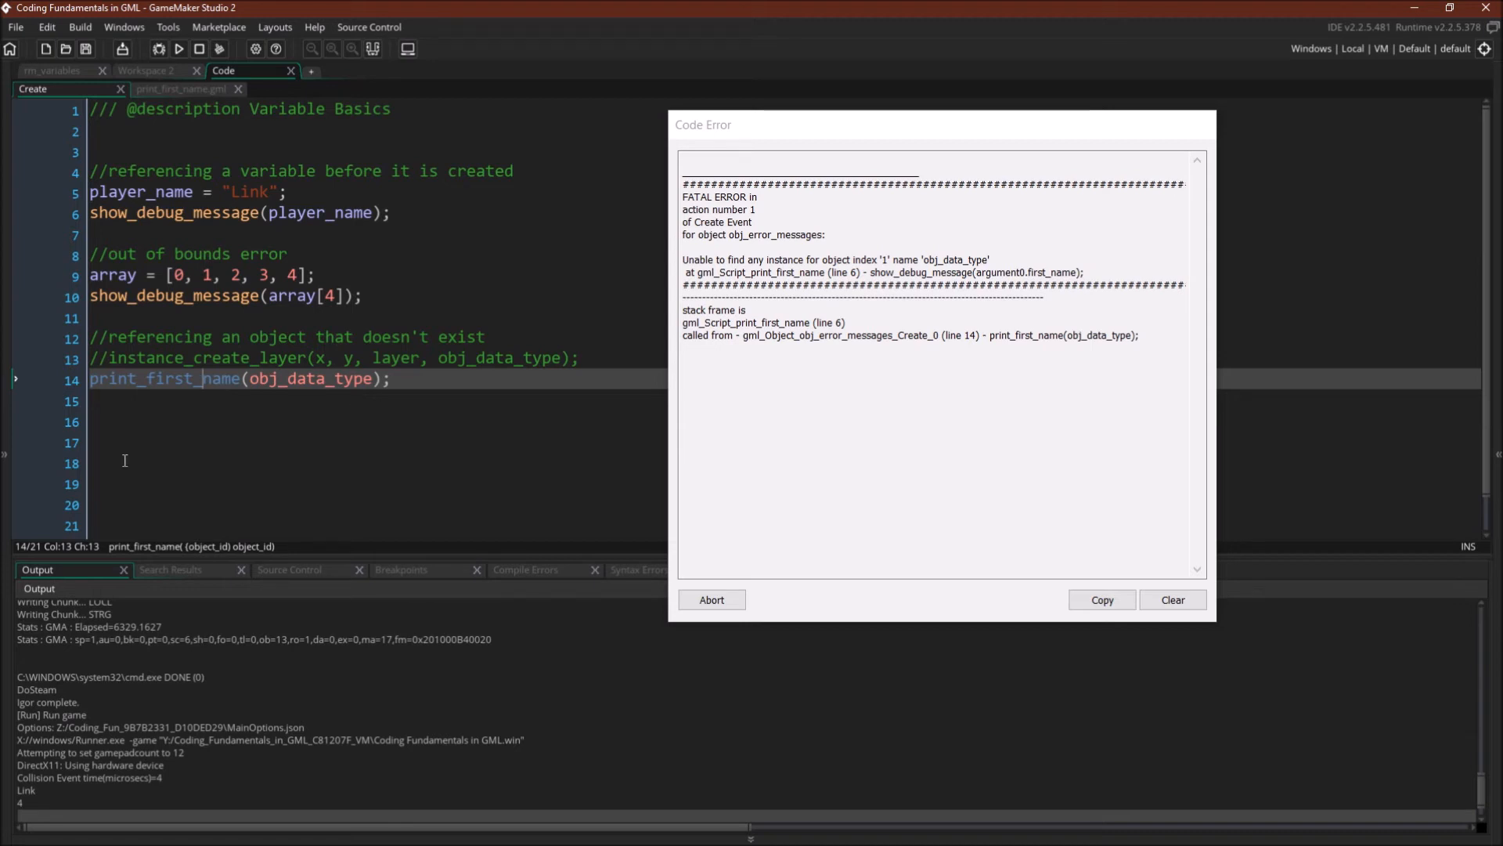
{"action": "mouse_move", "coordinate": [566, 476]}
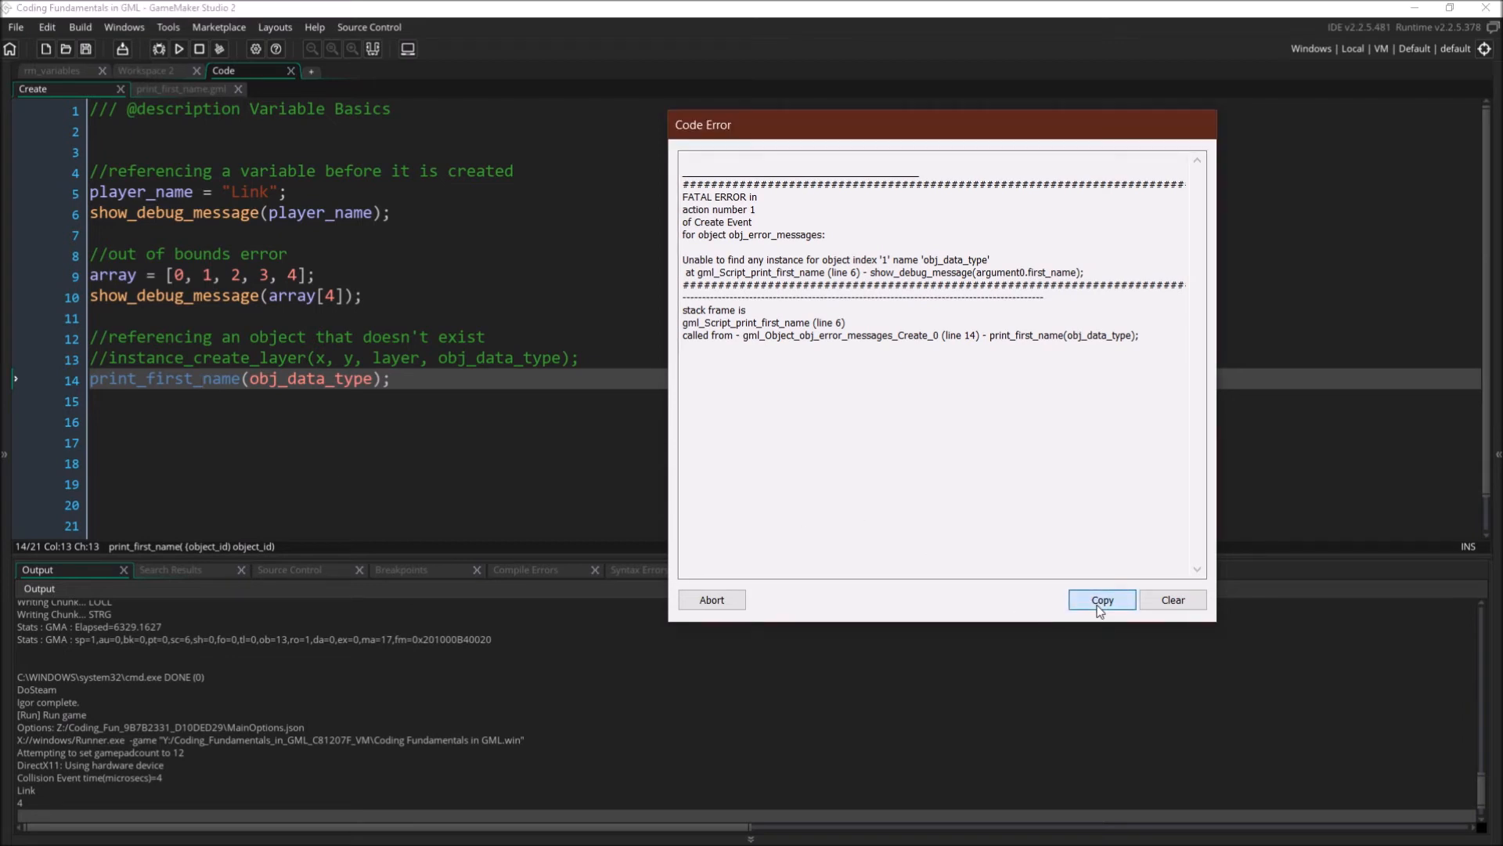
- Copy the full obj_data_type crash report from the Code Error dialog for pasting into Notepad
{"action": "left_click", "coordinate": [1101, 600]}
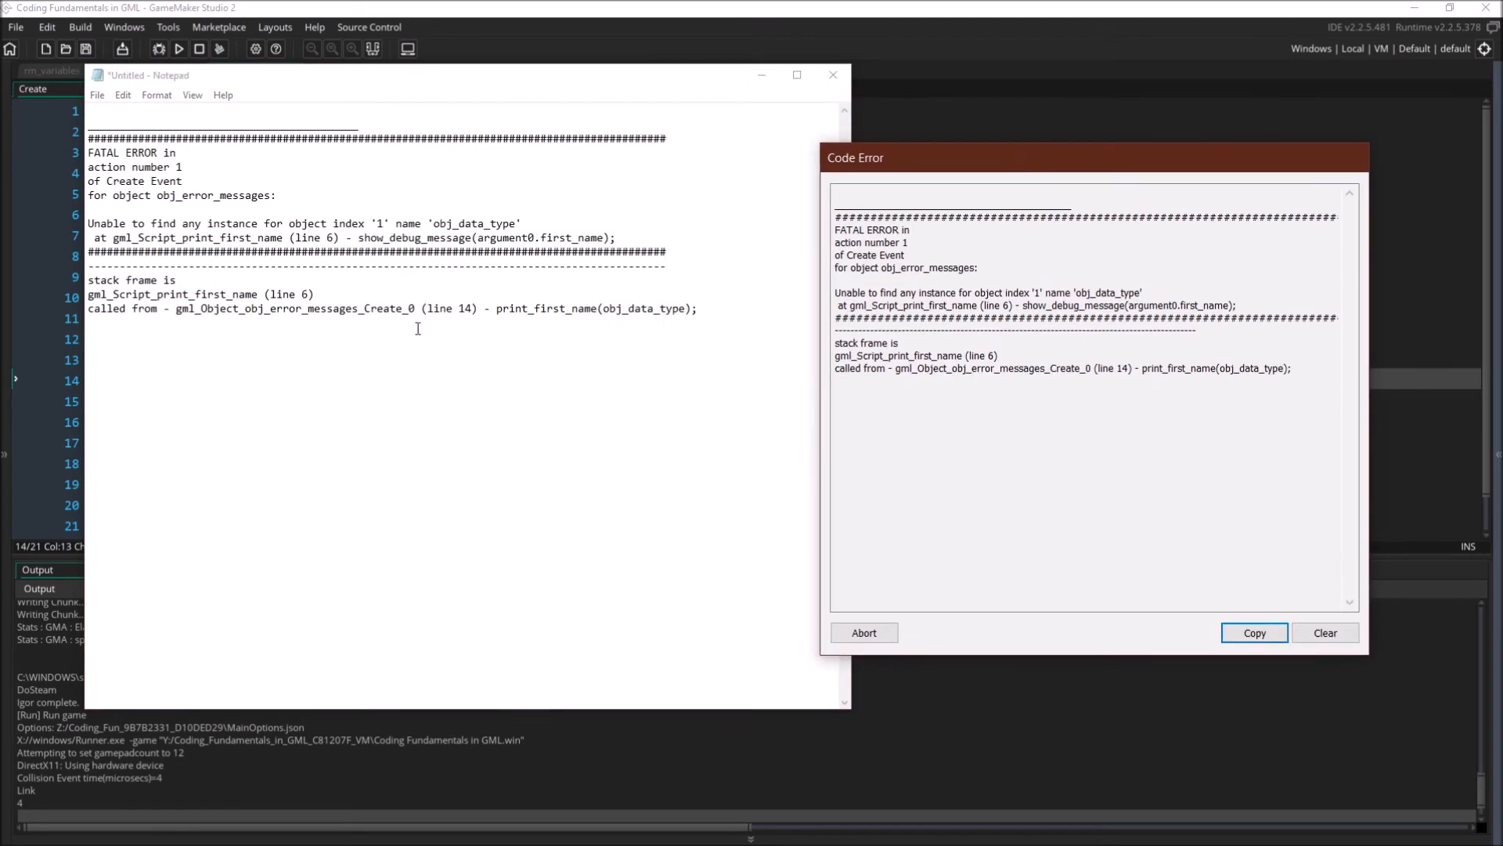
{"action": "mouse_move", "coordinate": [606, 299]}
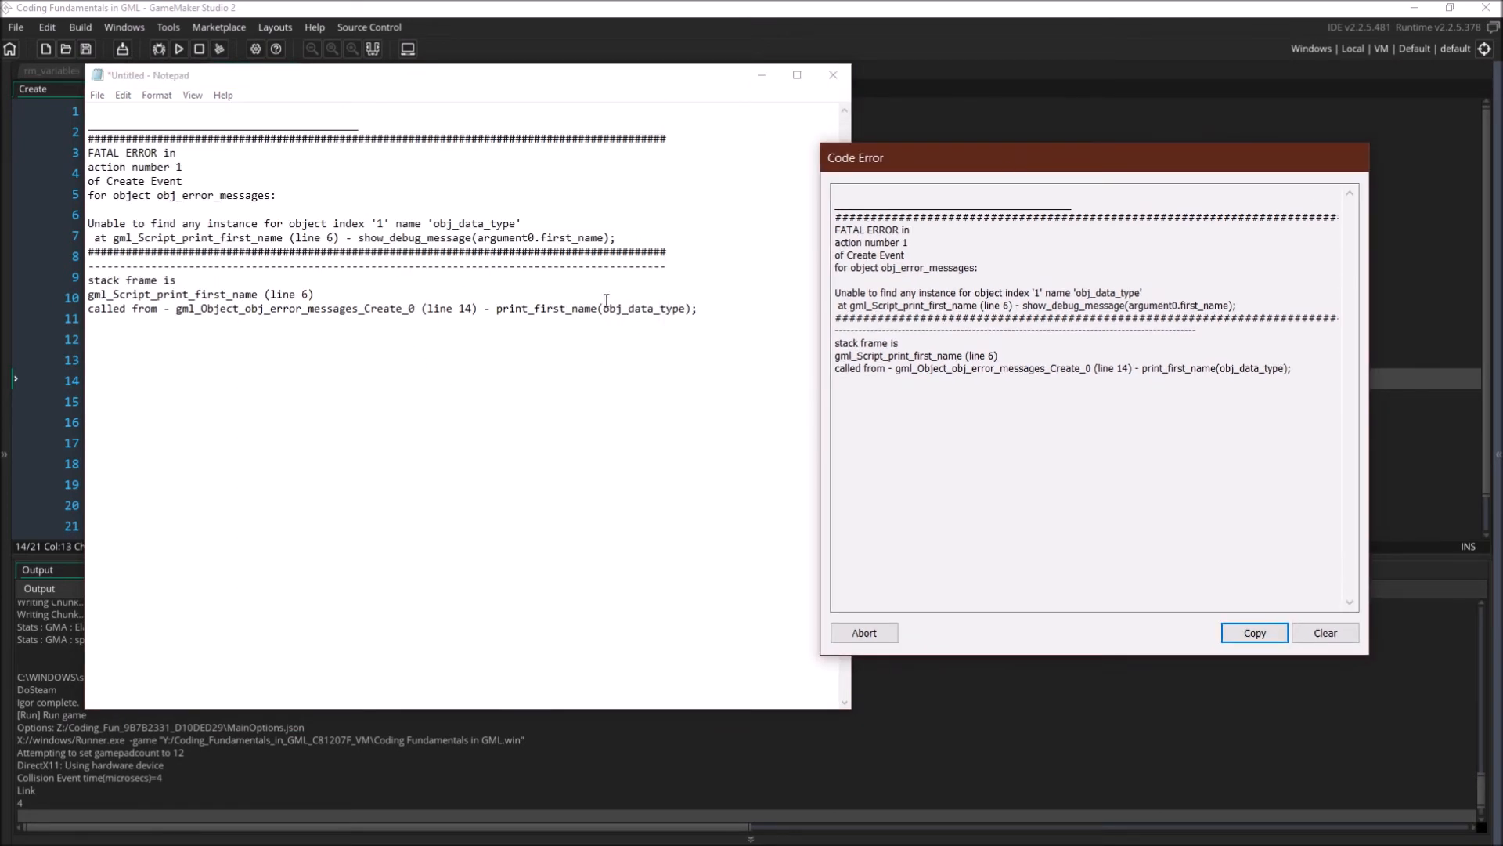
{"action": "mouse_move", "coordinate": [1135, 344]}
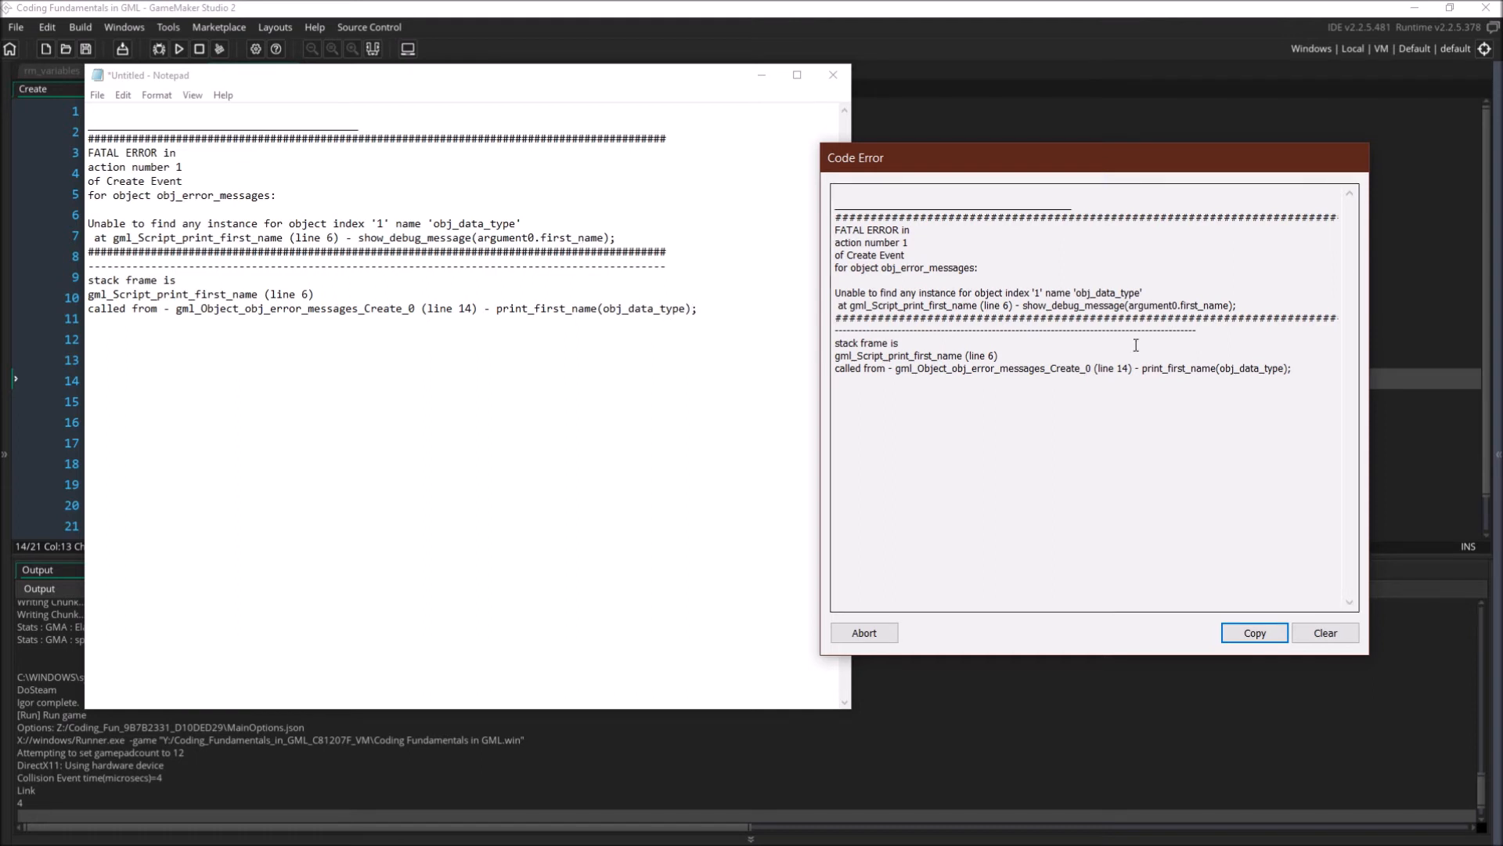
{"action": "mouse_move", "coordinate": [1475, 330]}
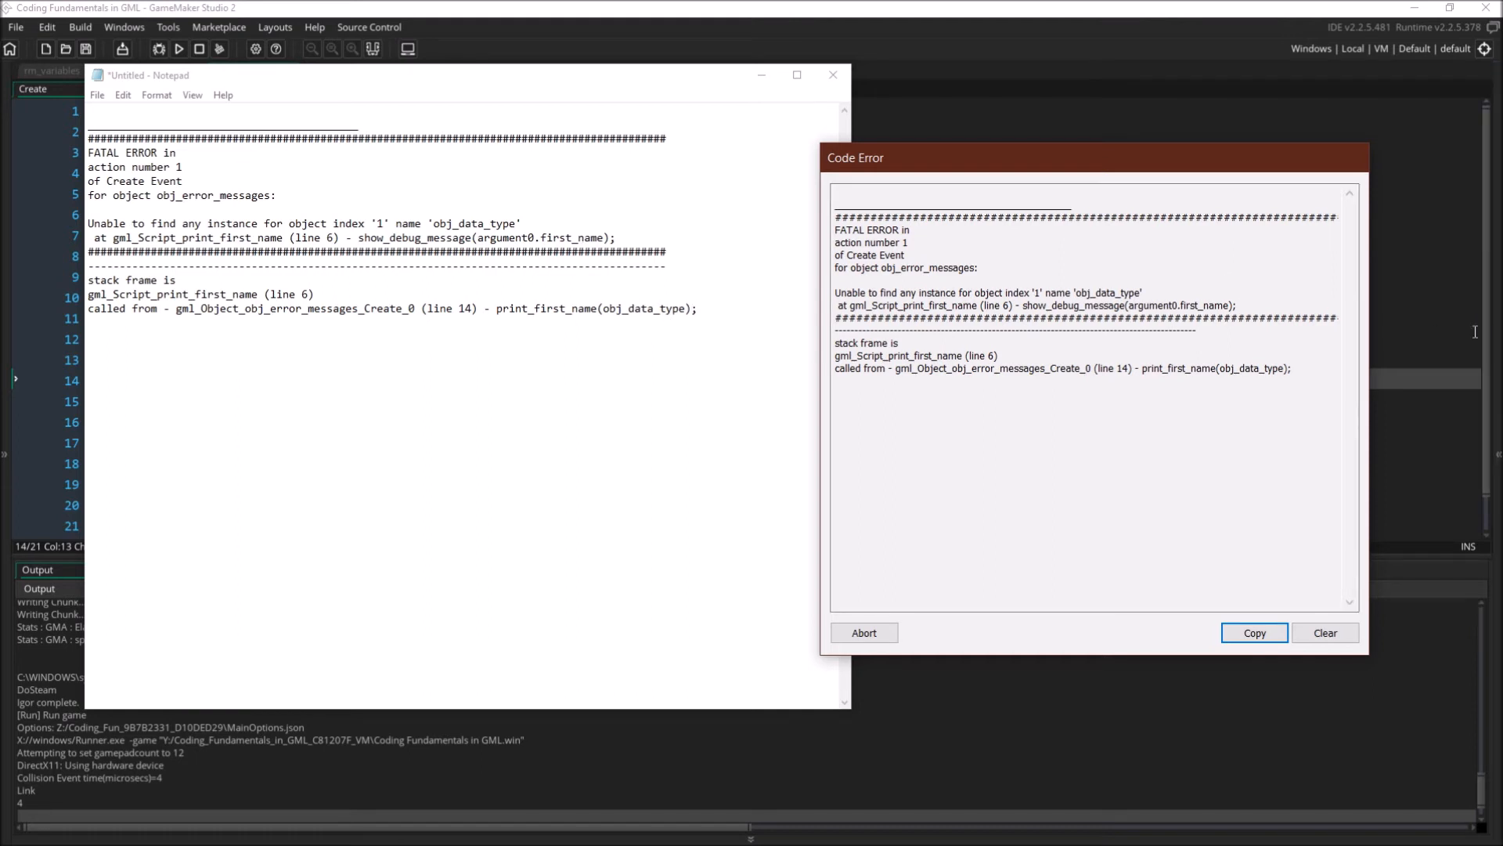
{"action": "mouse_move", "coordinate": [400, 471]}
{"action": "type", "text": "show_debug_message(array[4]);"}
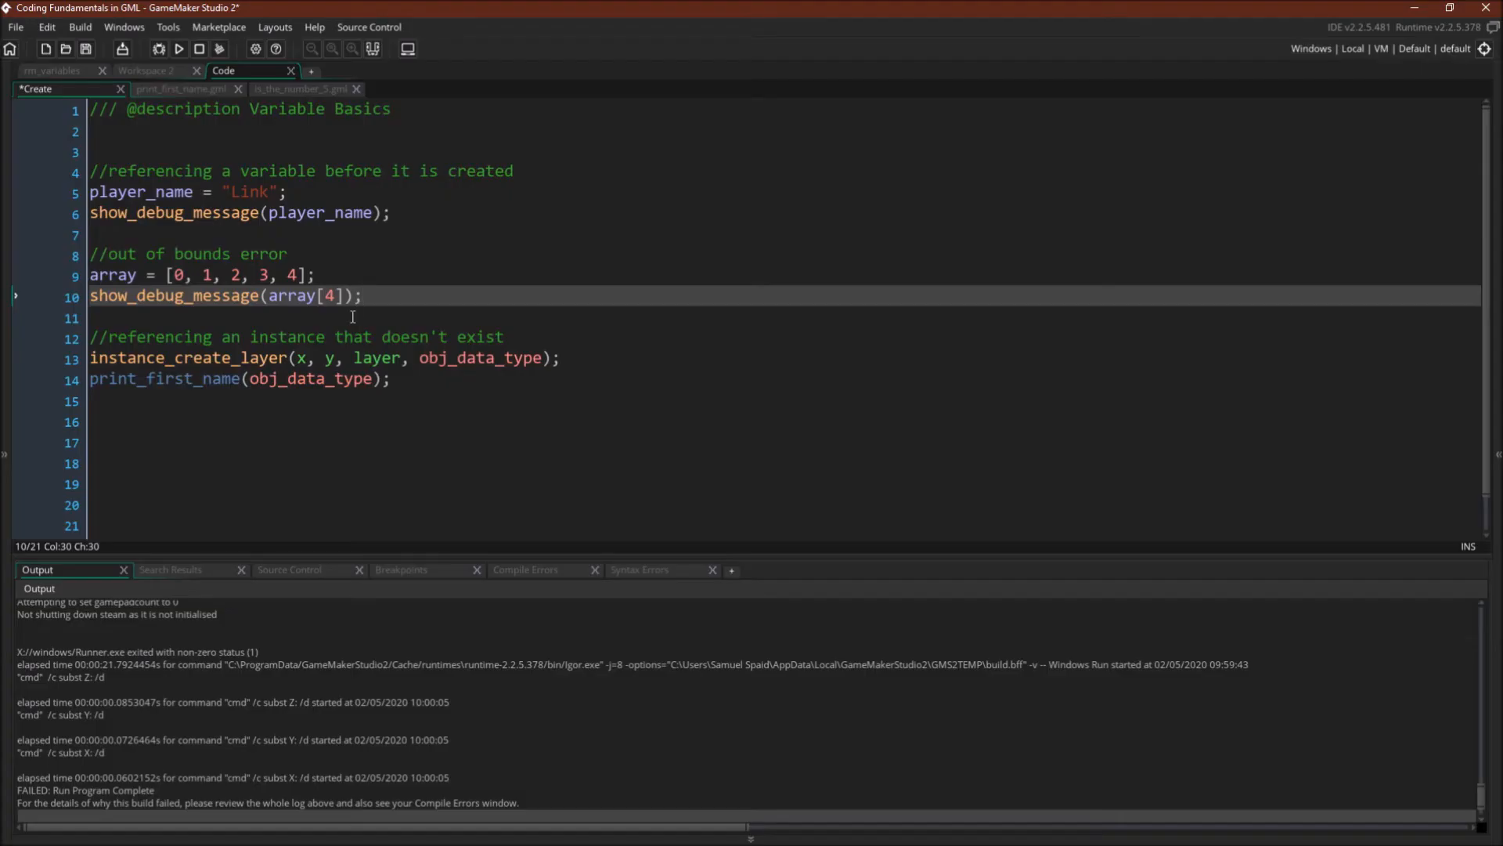
- Change line 10 to array[6] and launch the game under the debugger (F6)
{"action": "left_click", "coordinate": [338, 296]}
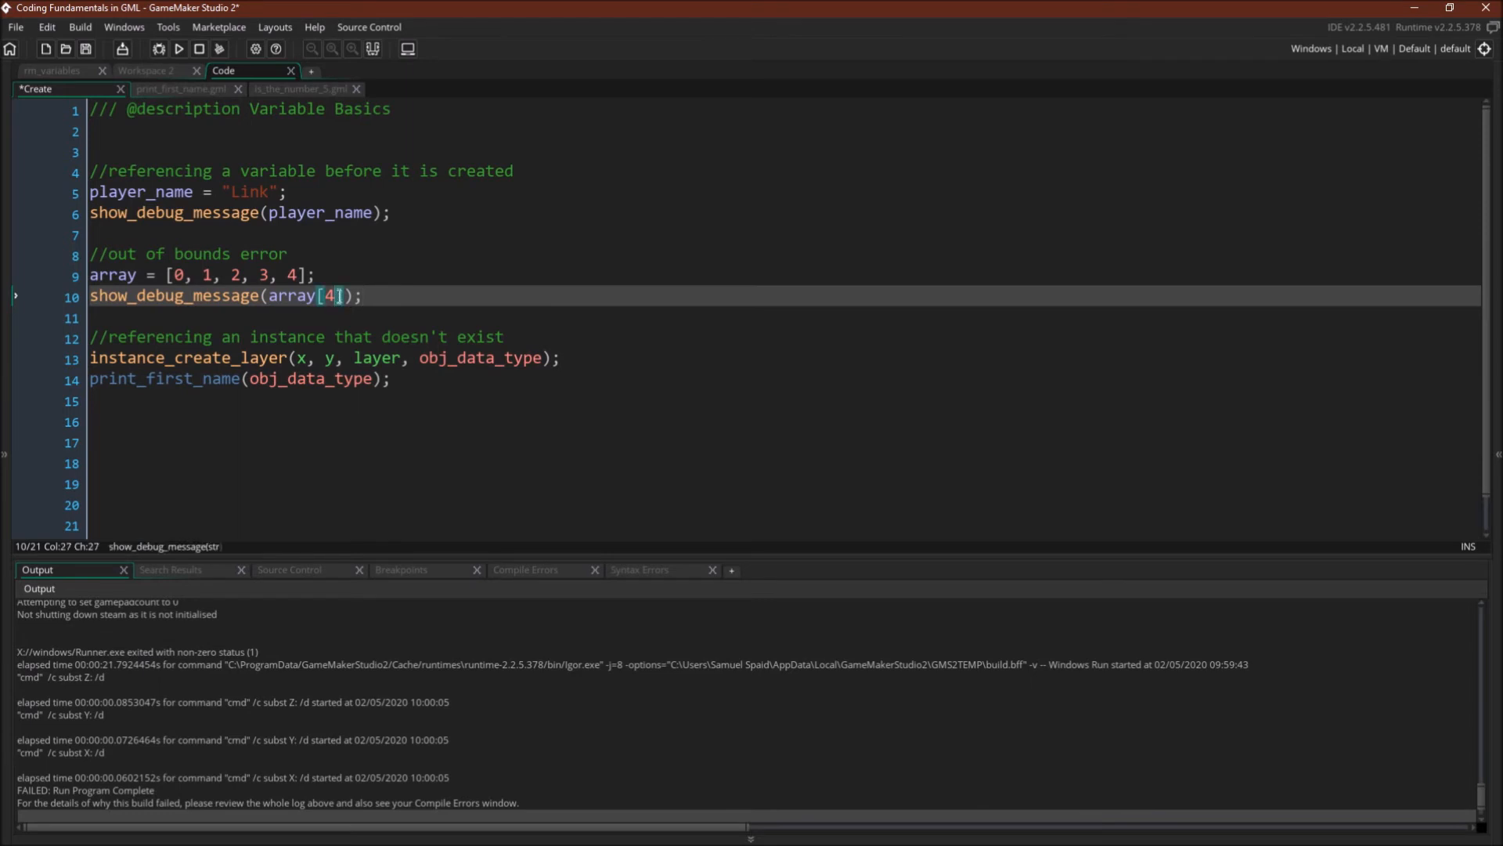
{"action": "type", "text": "6"}
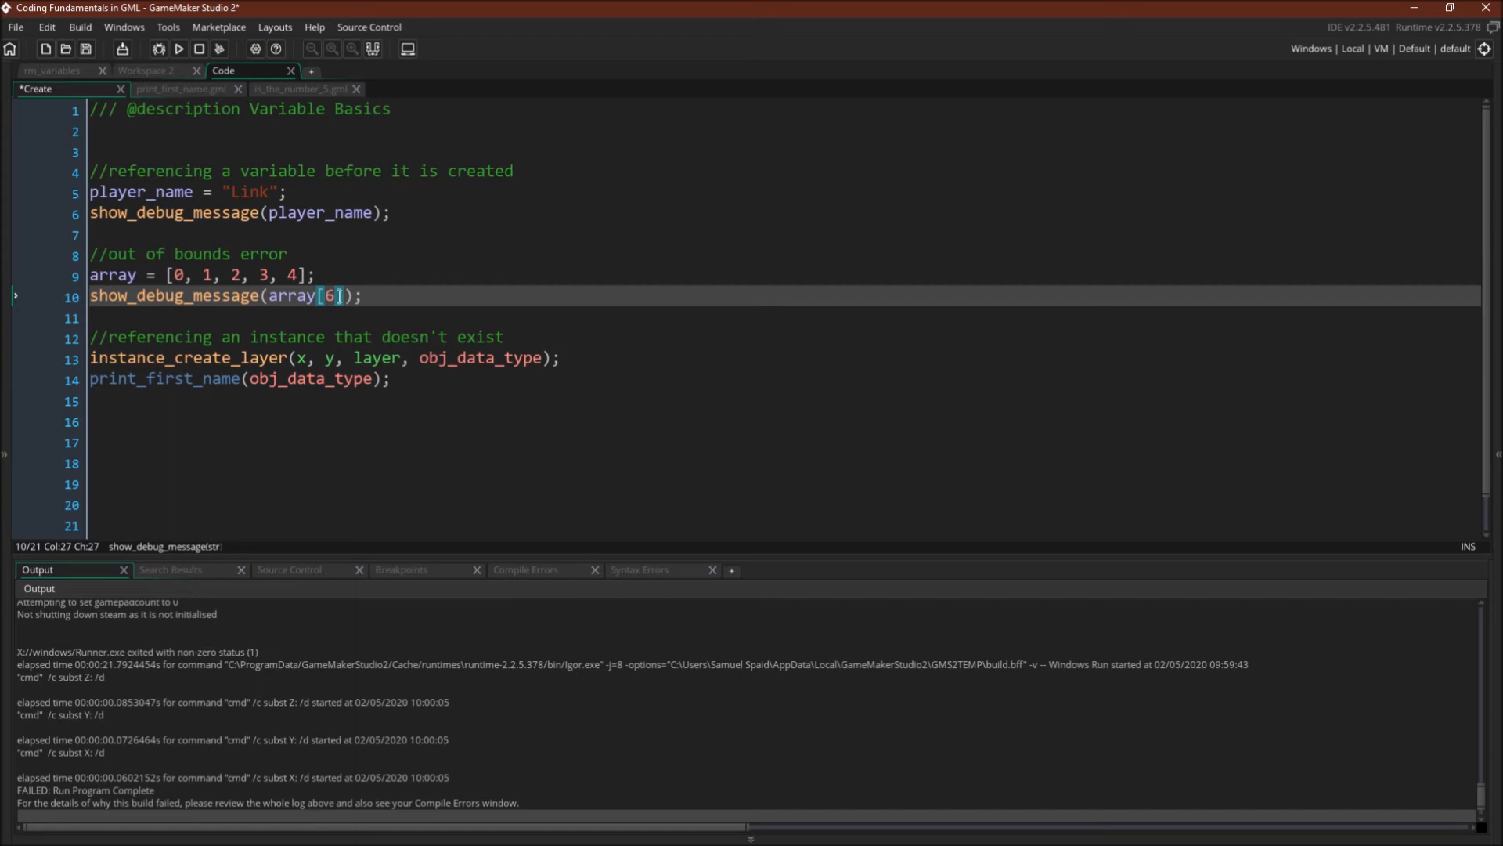
{"action": "left_click", "coordinate": [219, 49]}
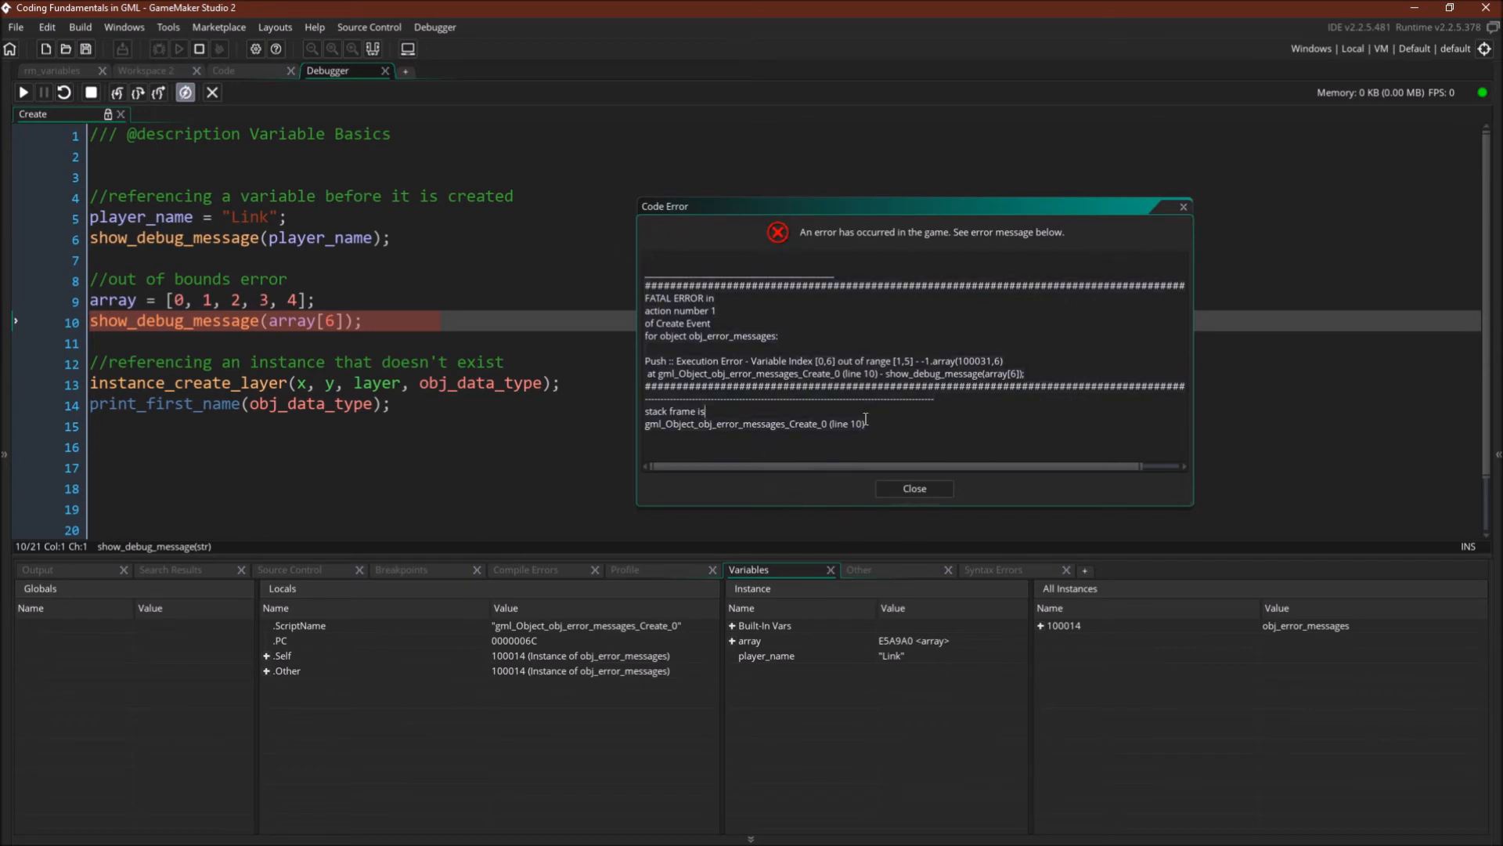
{"action": "mouse_move", "coordinate": [420, 344]}
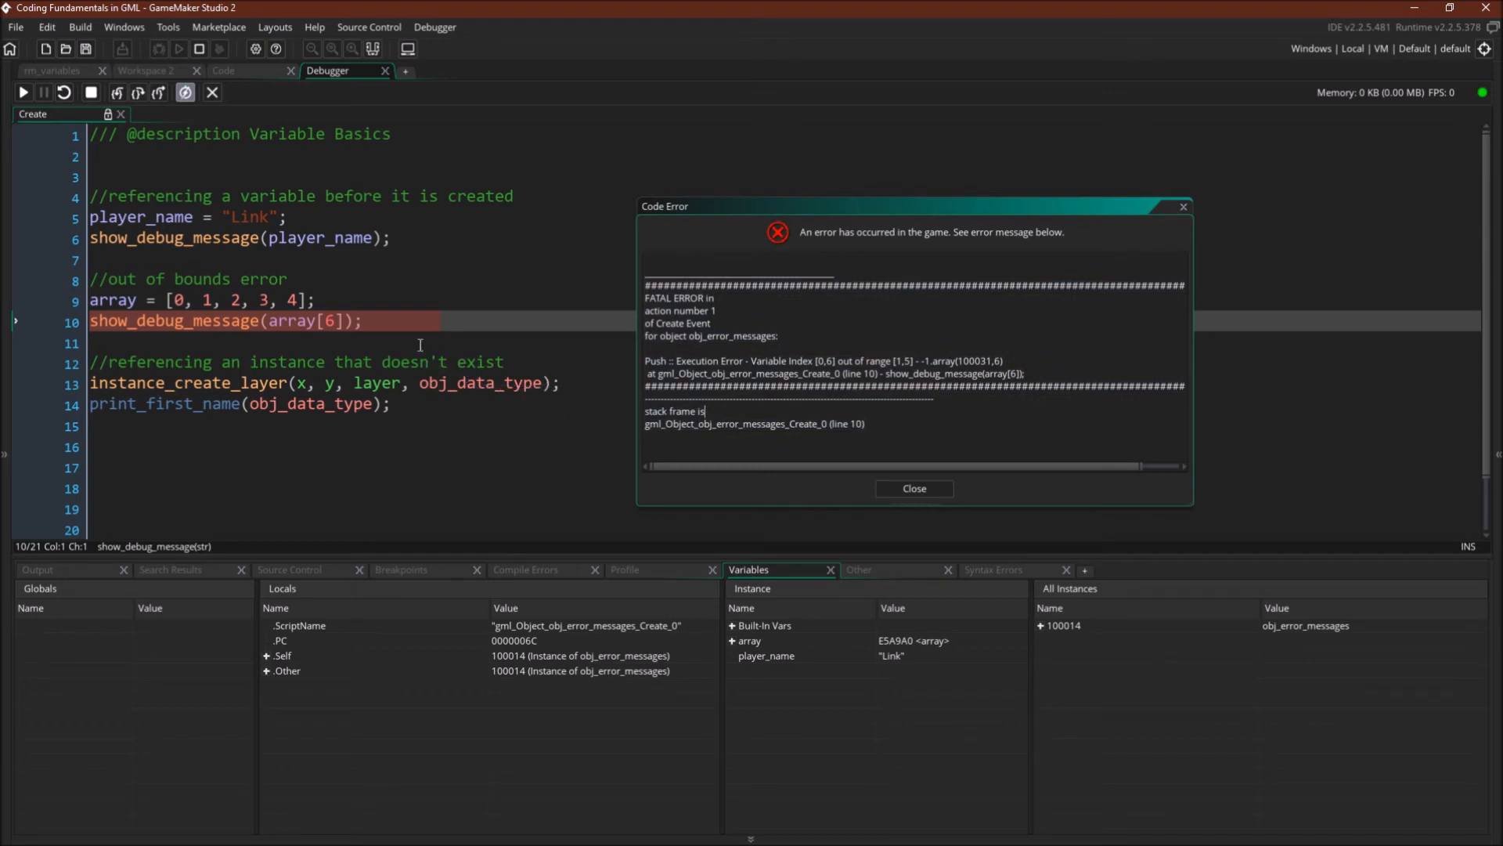
{"action": "mouse_move", "coordinate": [404, 292]}
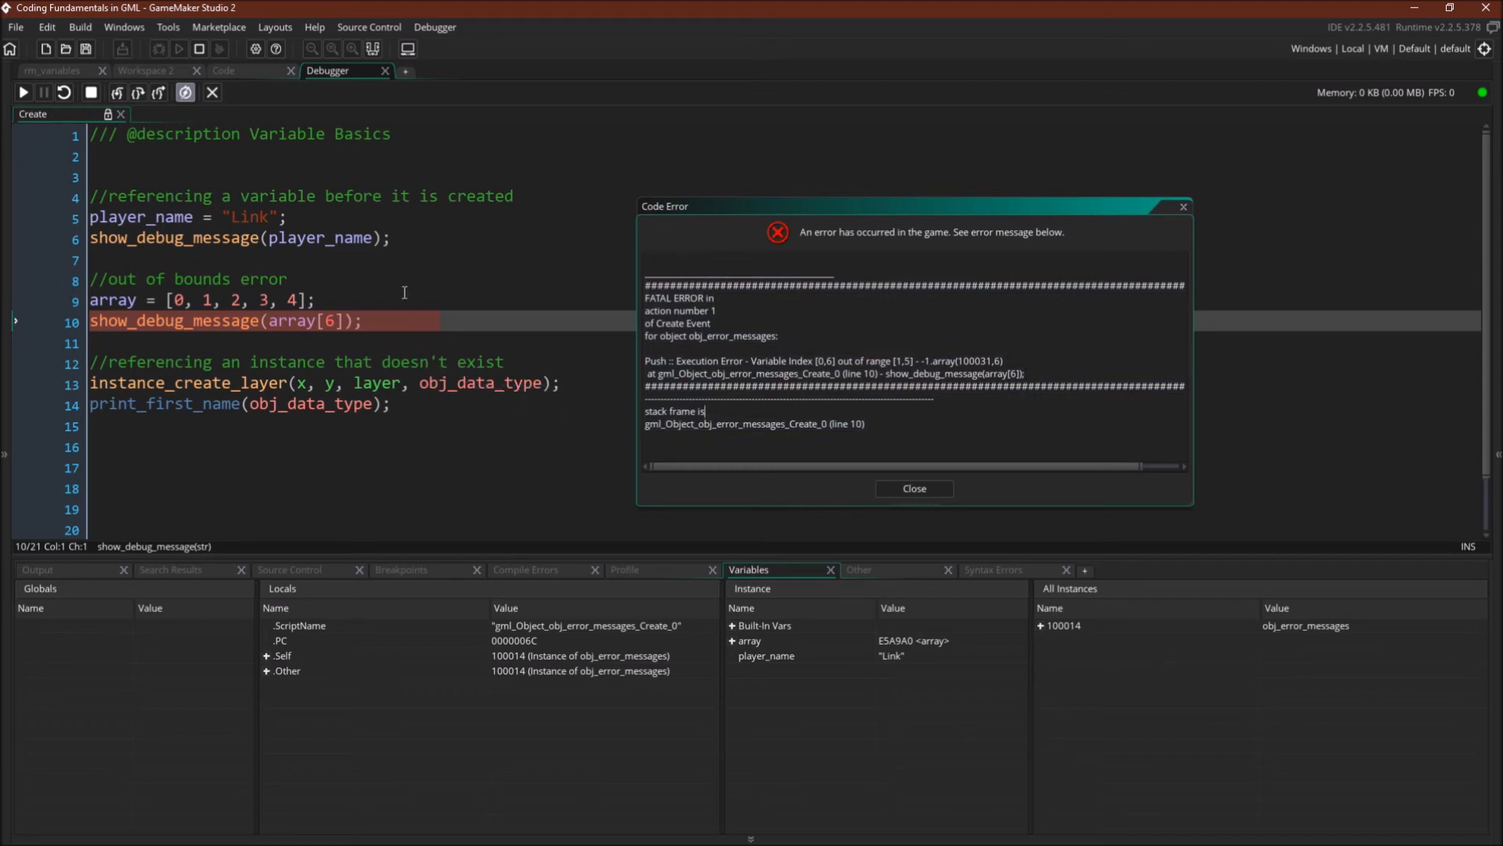
{"action": "mouse_move", "coordinate": [244, 279]}
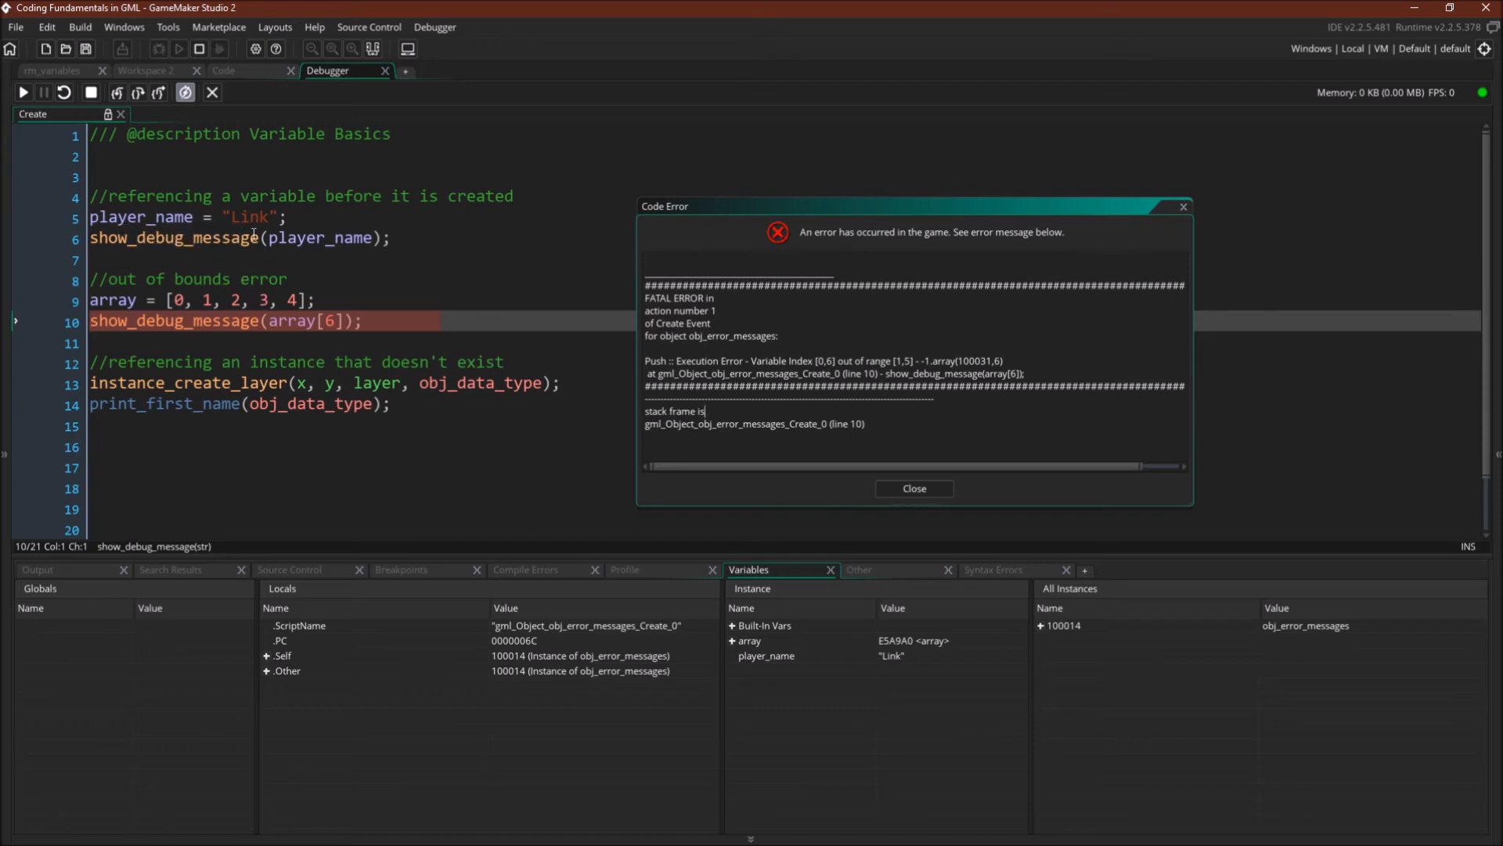
{"action": "mouse_move", "coordinate": [234, 321]}
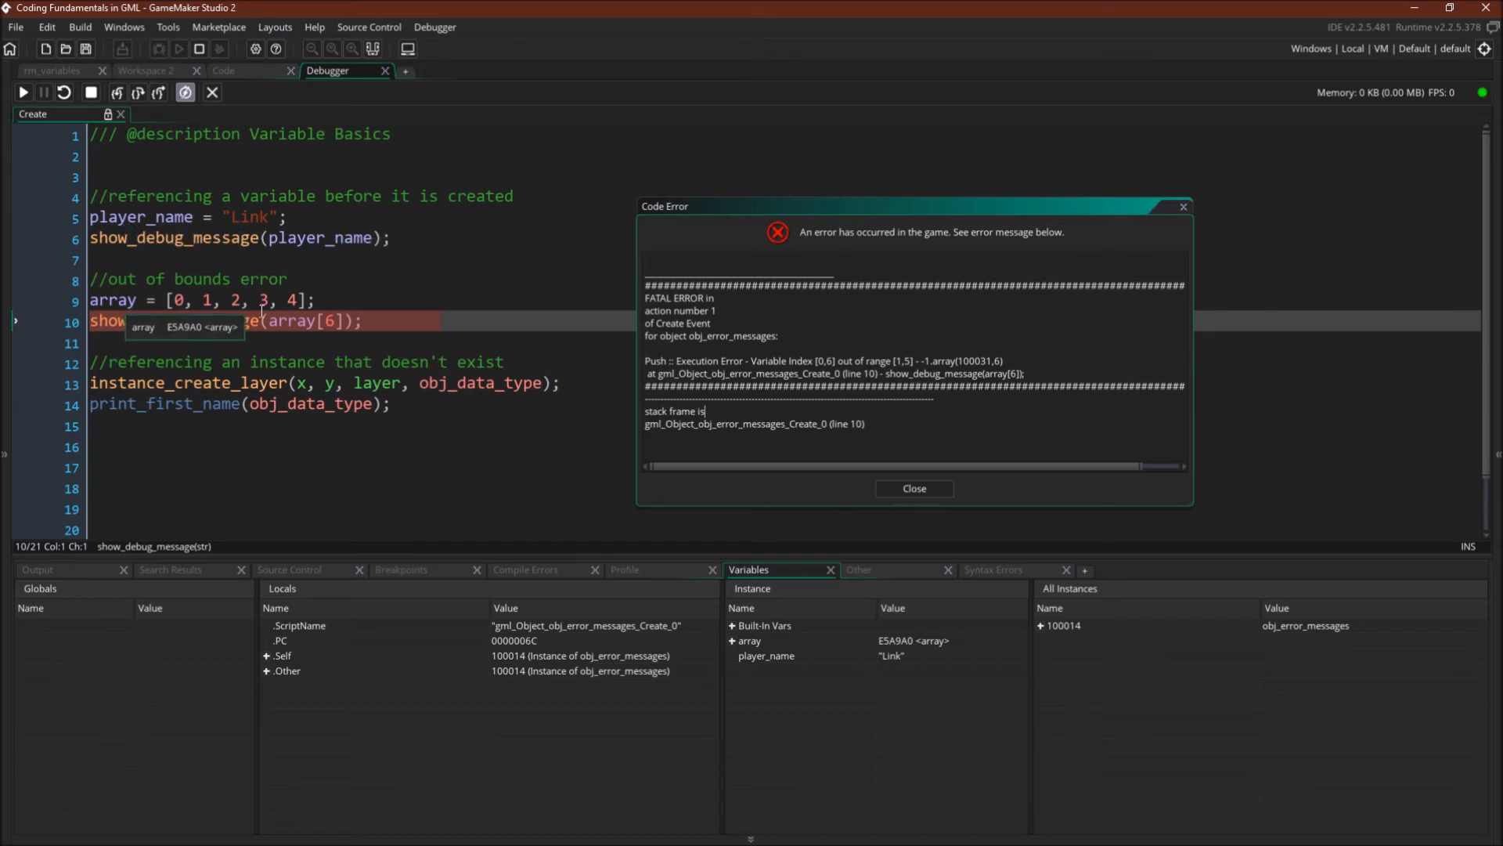
{"action": "mouse_move", "coordinate": [732, 650]}
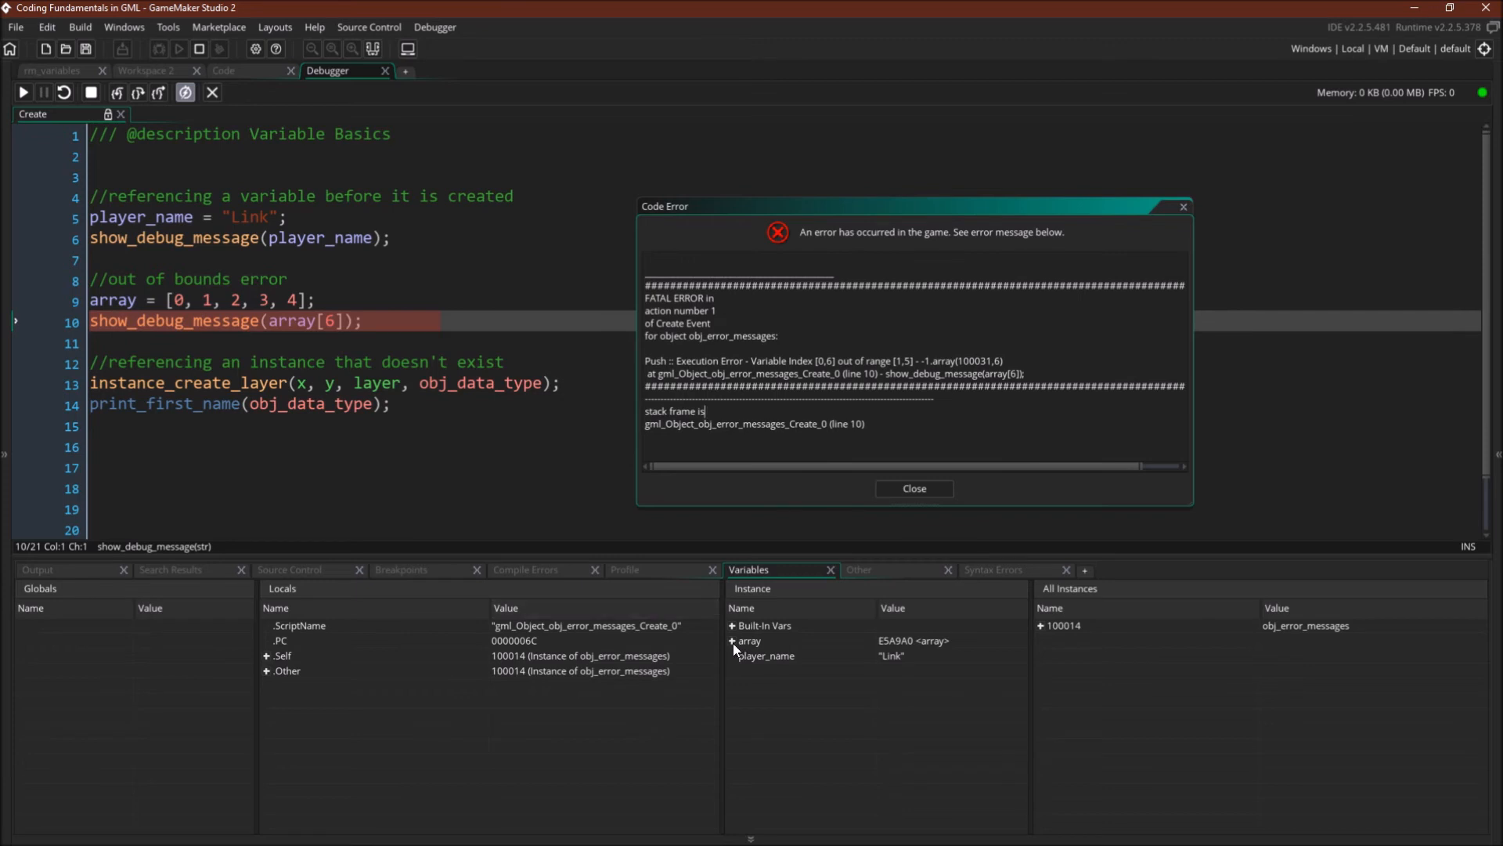
- Expand the array instance variable in the debugger to list elements 0 to 4
{"action": "left_click", "coordinate": [733, 641]}
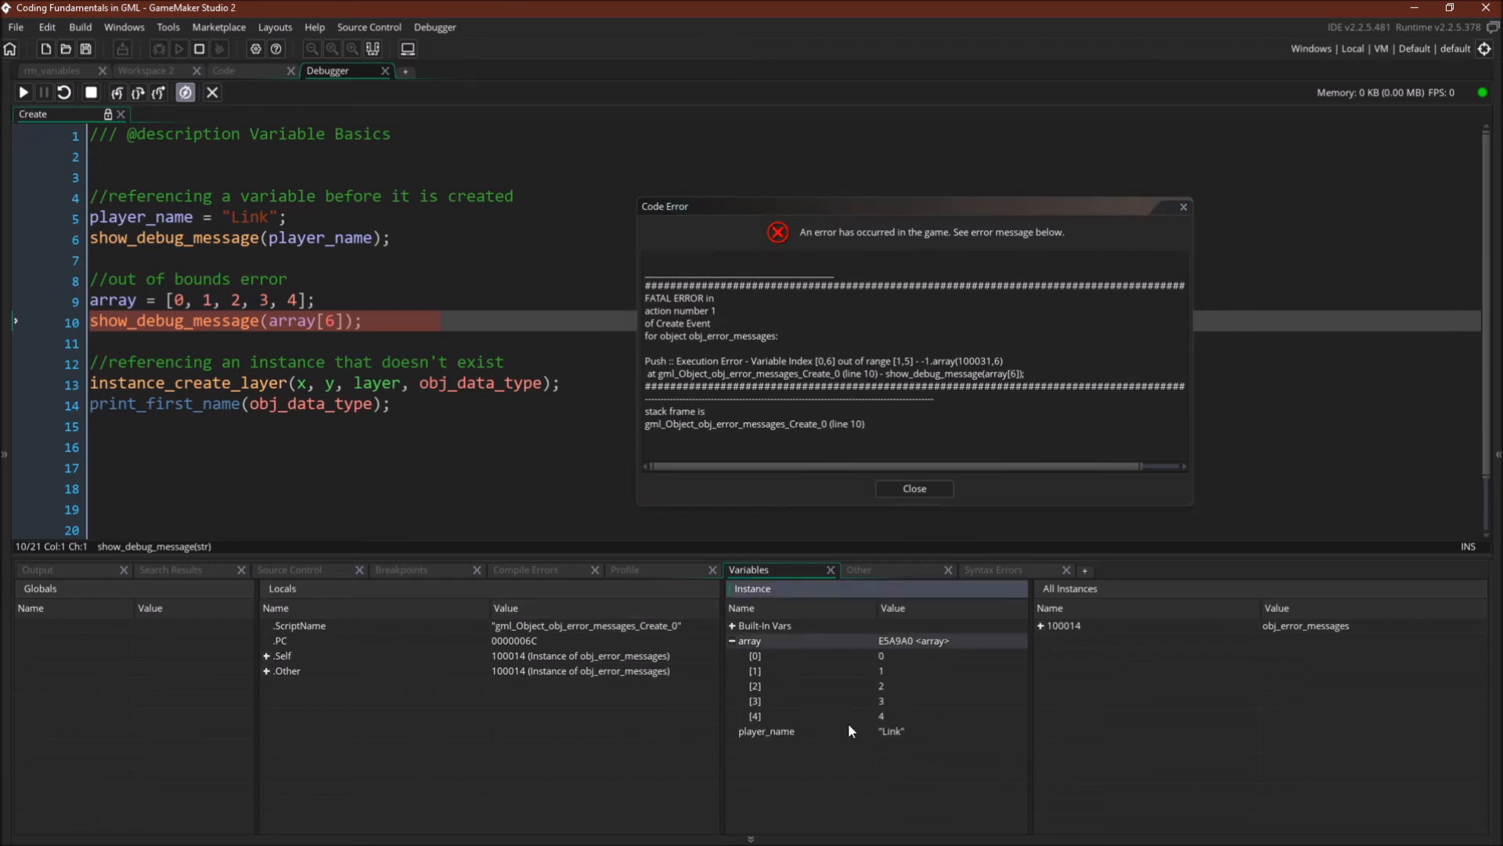
{"action": "mouse_move", "coordinate": [766, 685]}
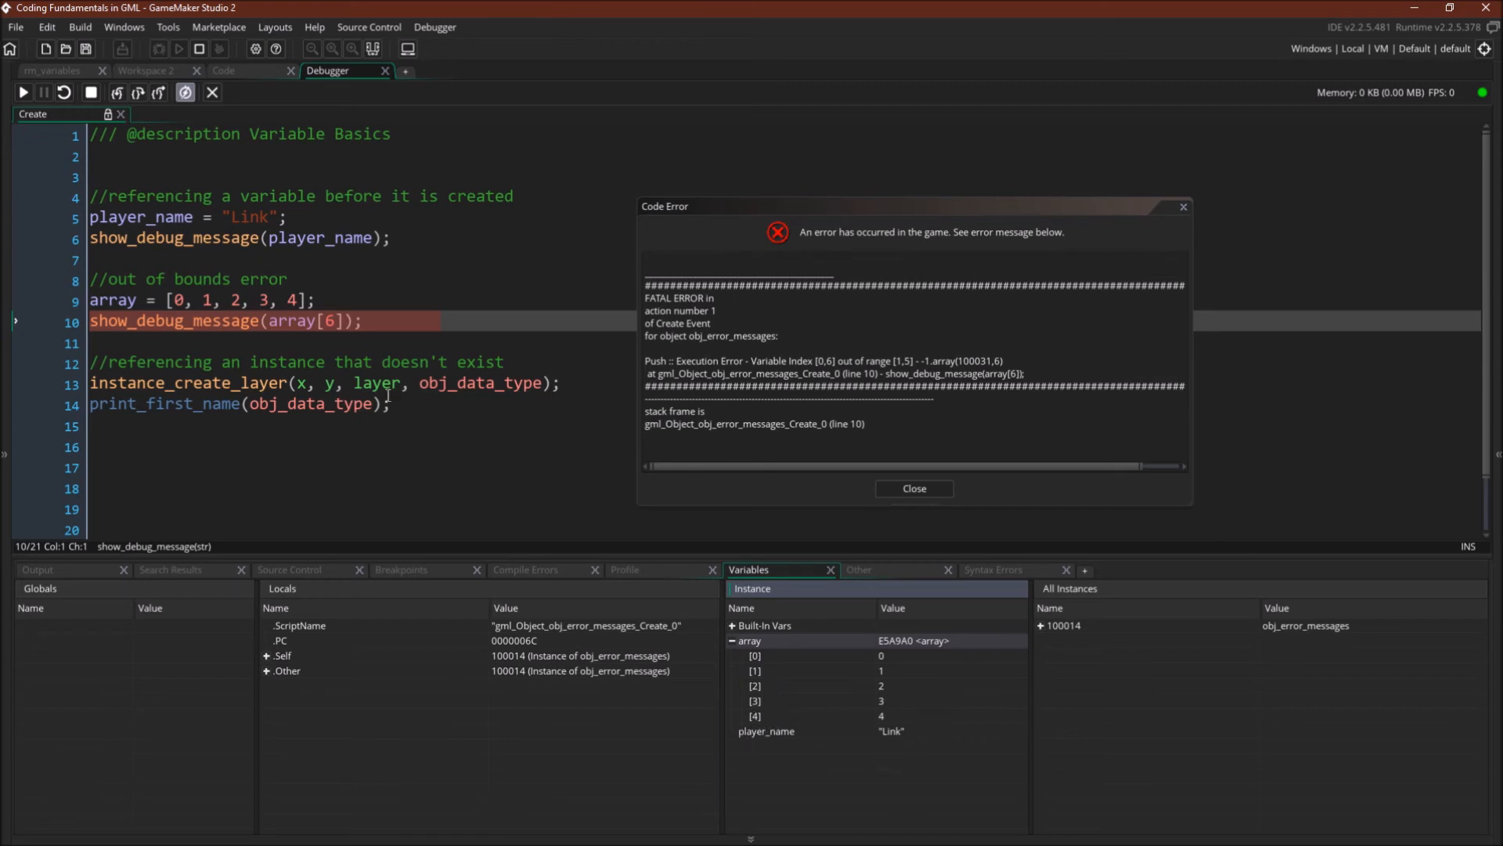
{"action": "mouse_move", "coordinate": [763, 733]}
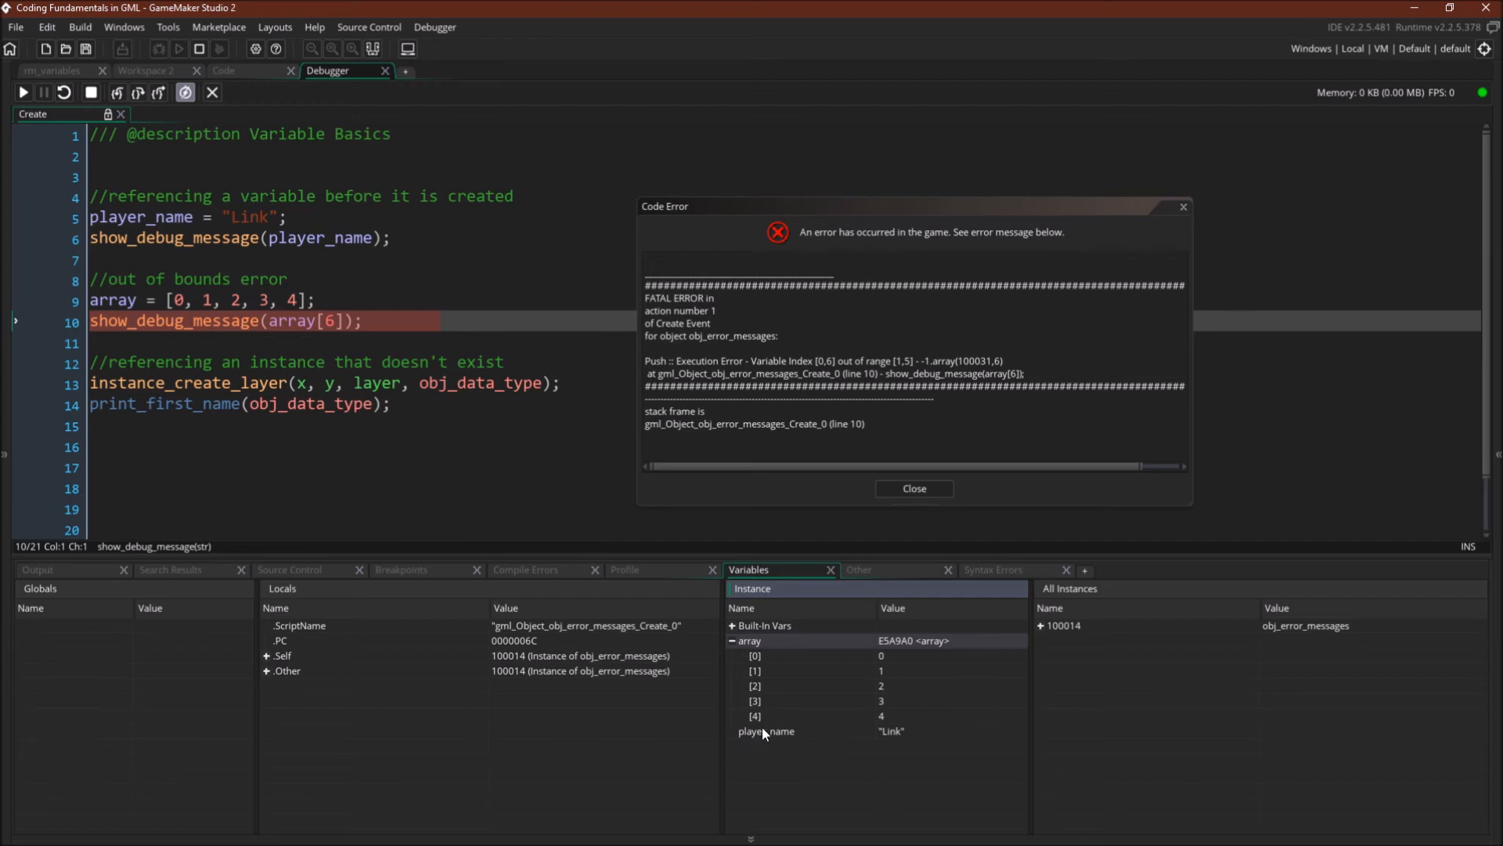
{"action": "mouse_move", "coordinate": [862, 590]}
{"action": "type", "text": "is_the_number_5()"}
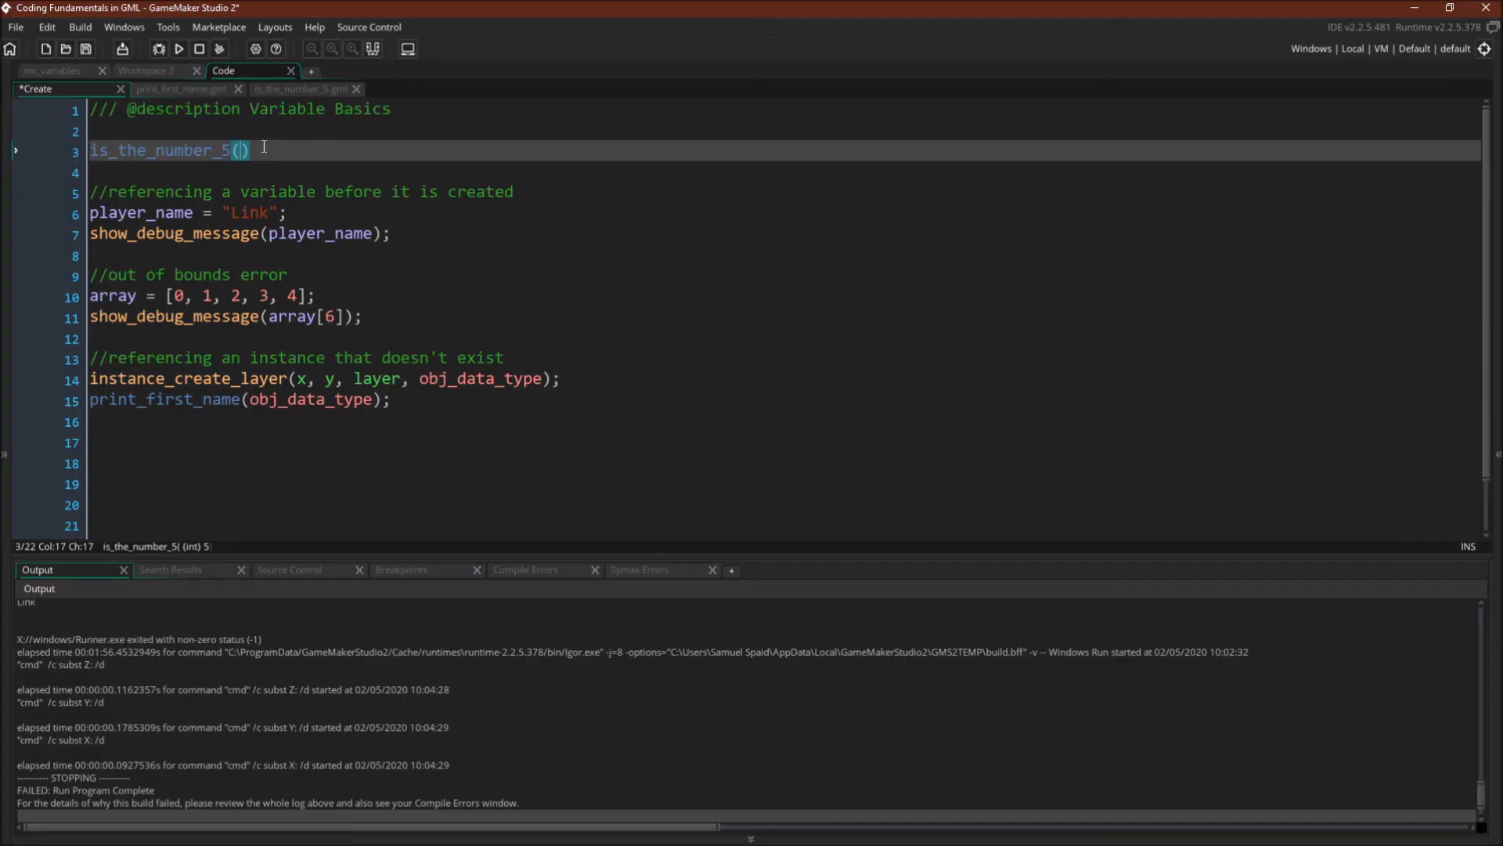
- Pass 4 to is_the_number_5 on line 3, check its show_error code, and run the game
{"action": "left_click", "coordinate": [23, 211]}
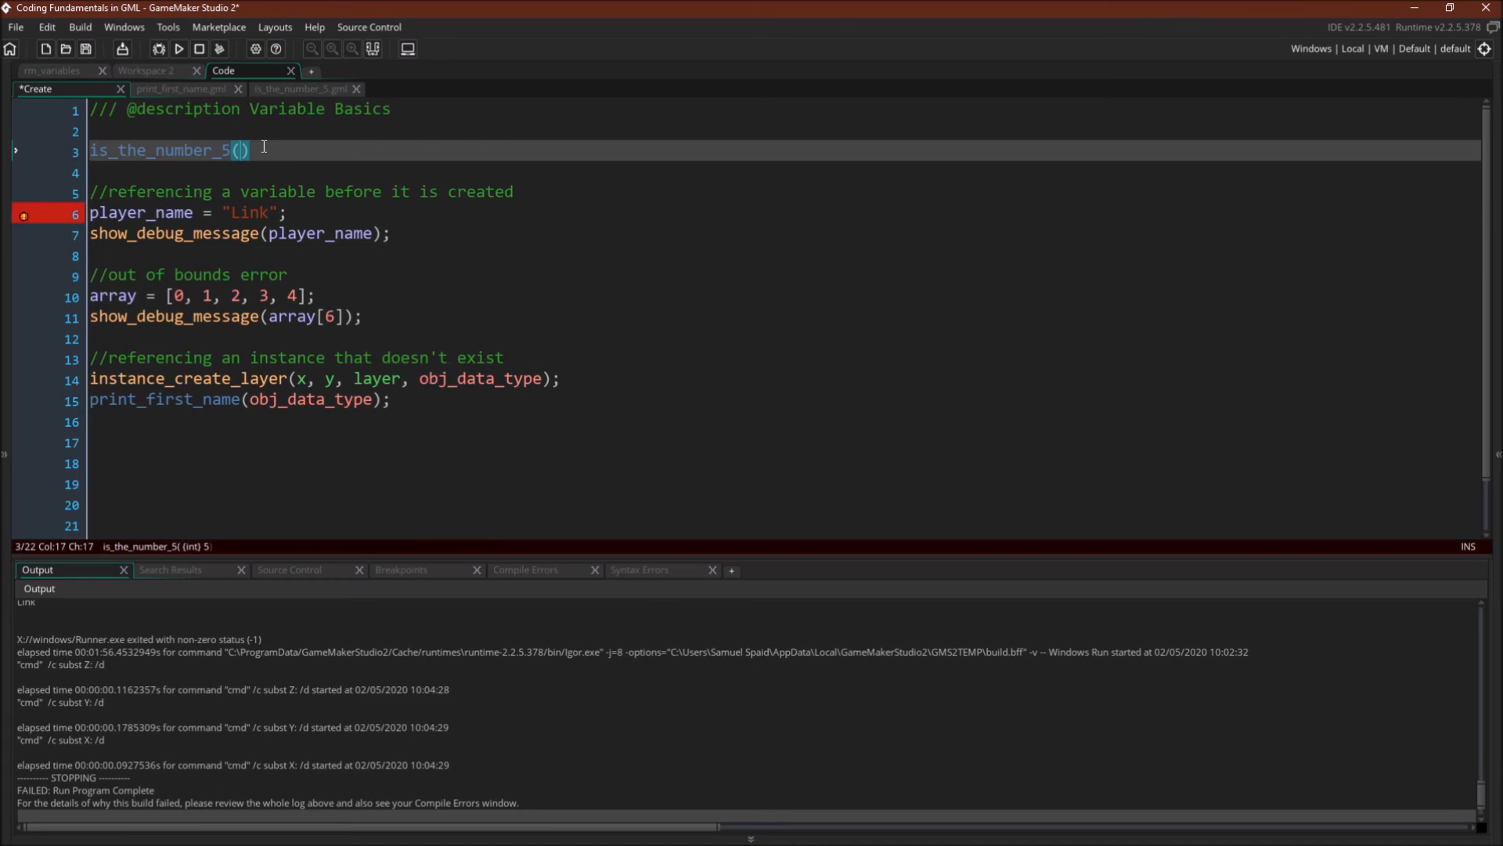
{"action": "type", "text": "4"}
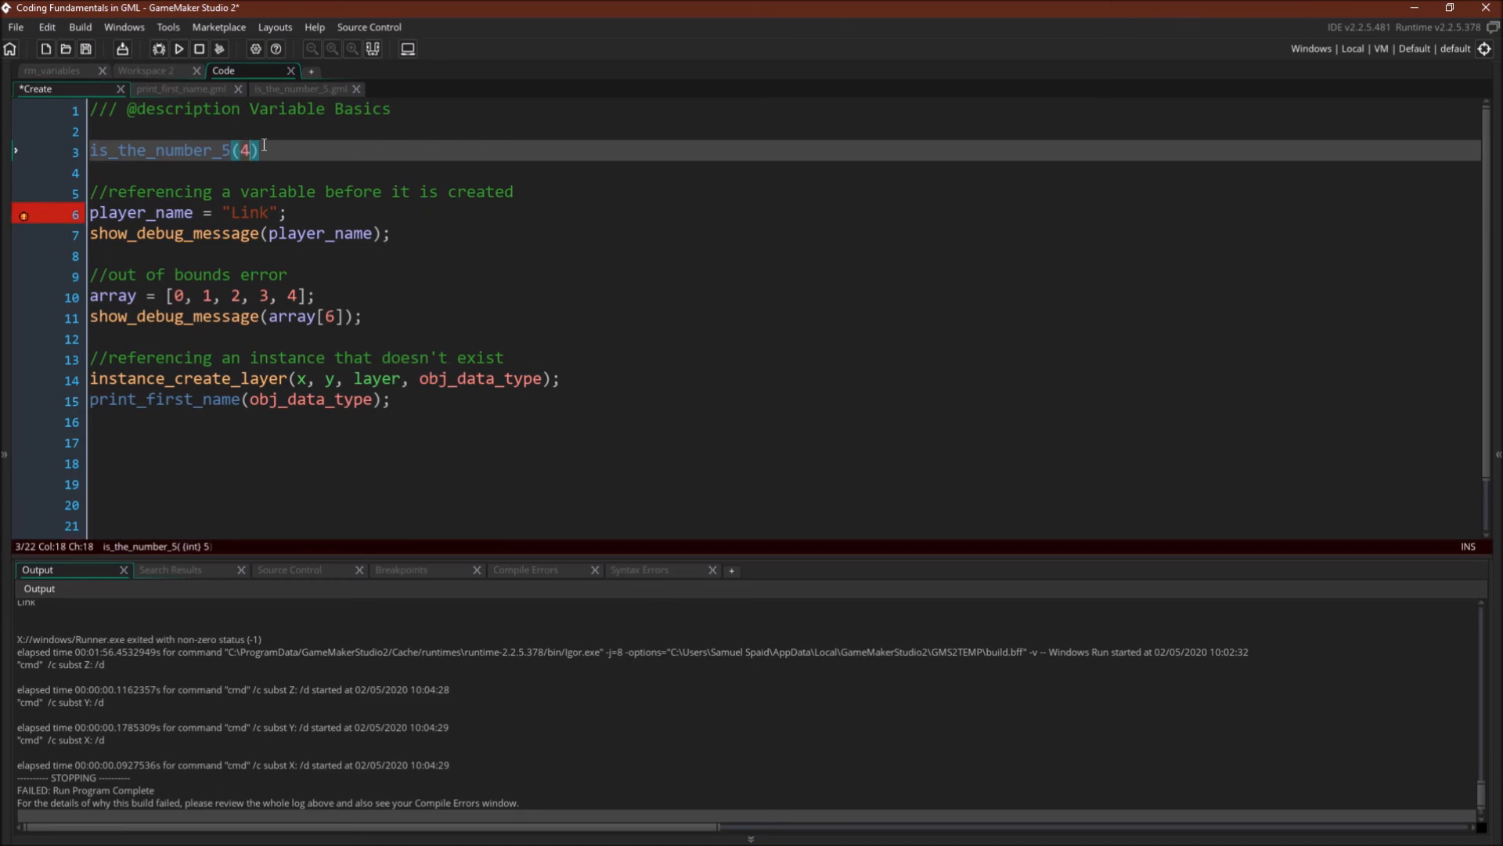
{"action": "left_click", "coordinate": [301, 87]}
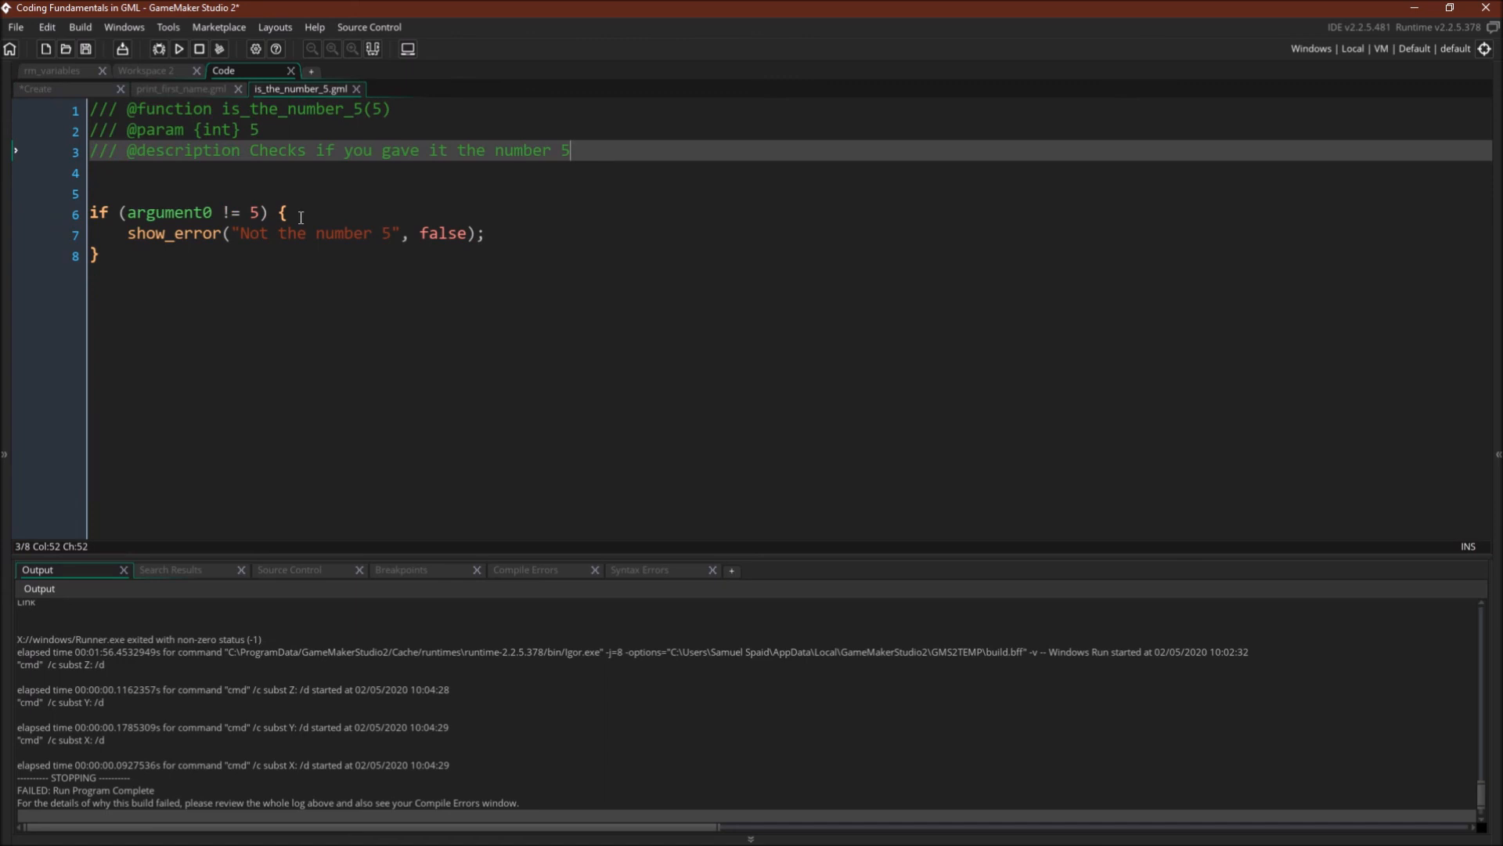
{"action": "mouse_move", "coordinate": [298, 215]}
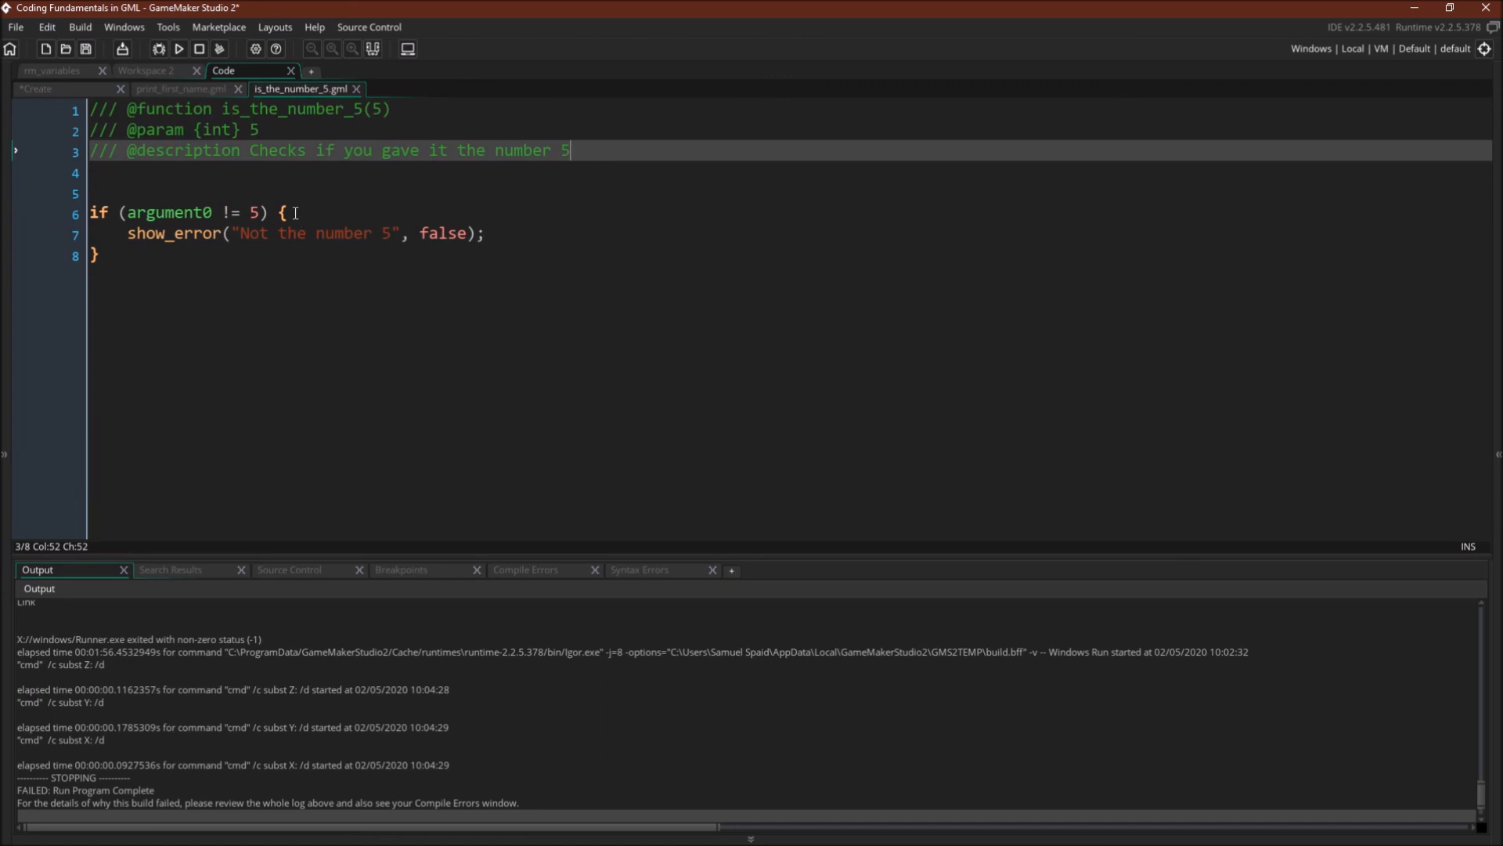
{"action": "mouse_move", "coordinate": [309, 251]}
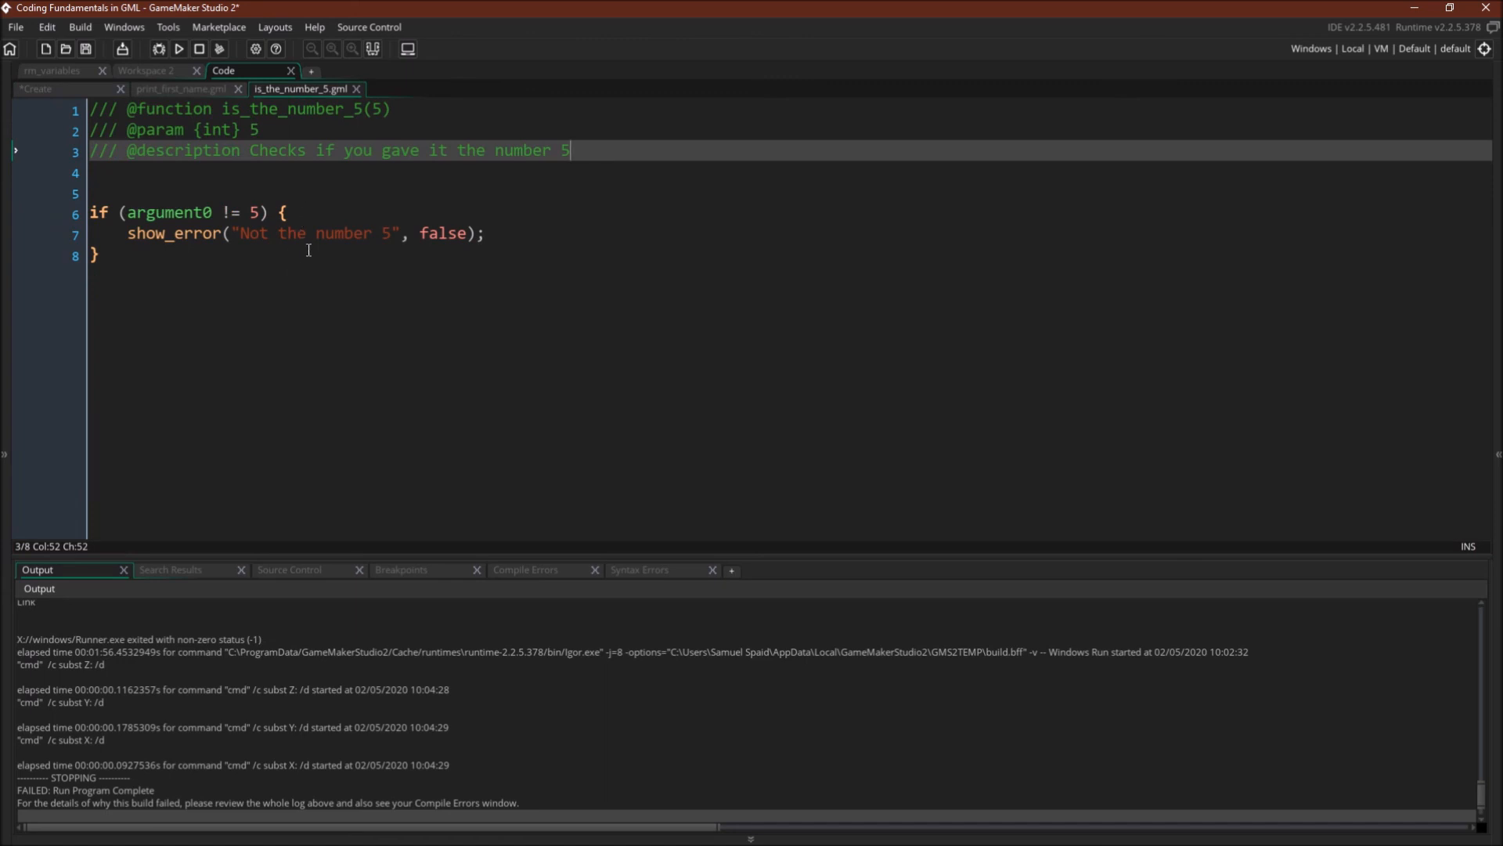
{"action": "mouse_move", "coordinate": [359, 249]}
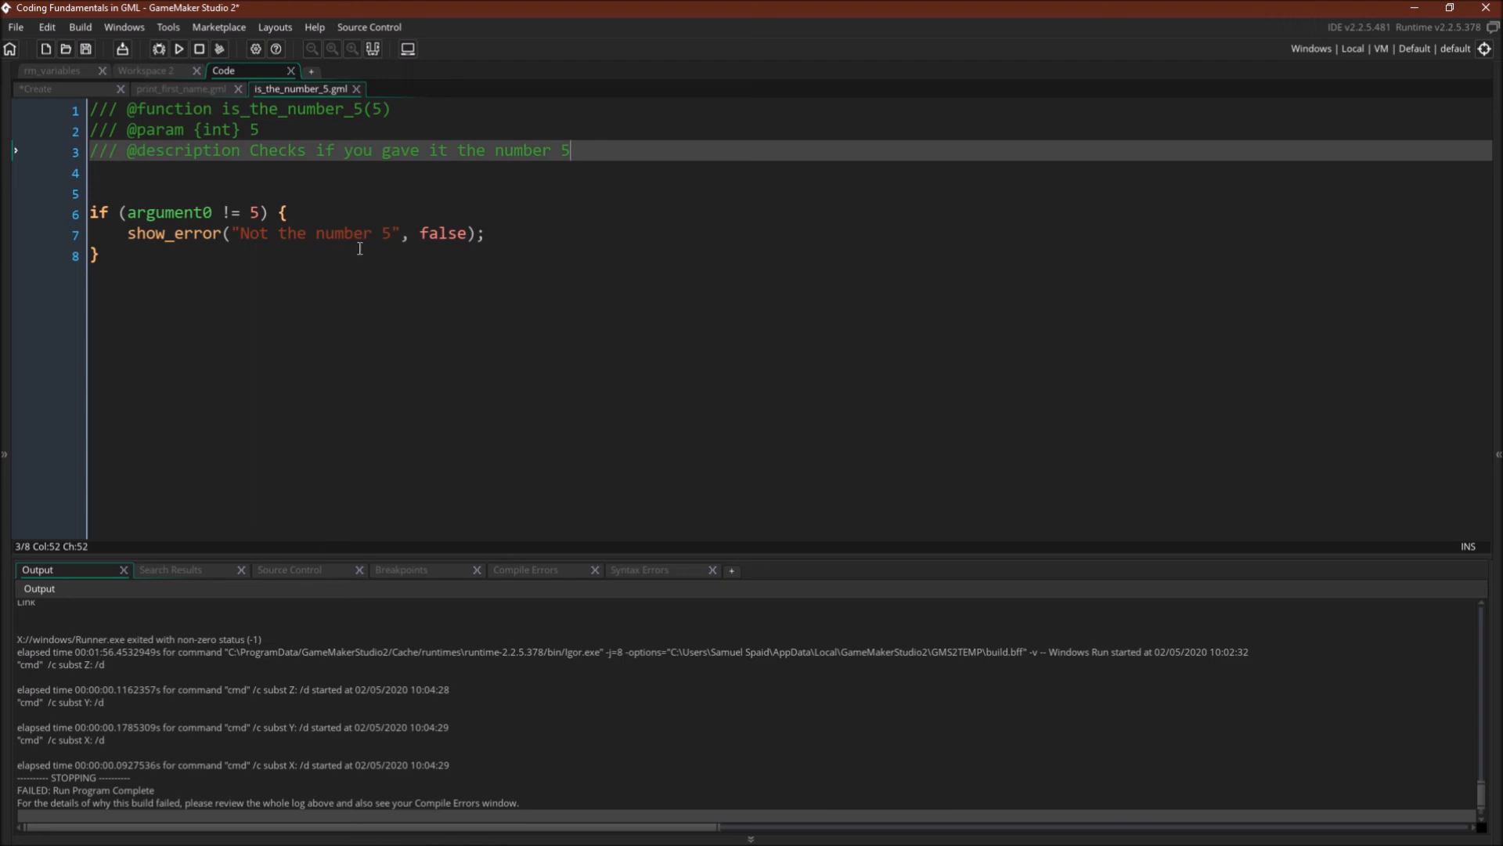
{"action": "mouse_move", "coordinate": [500, 251]}
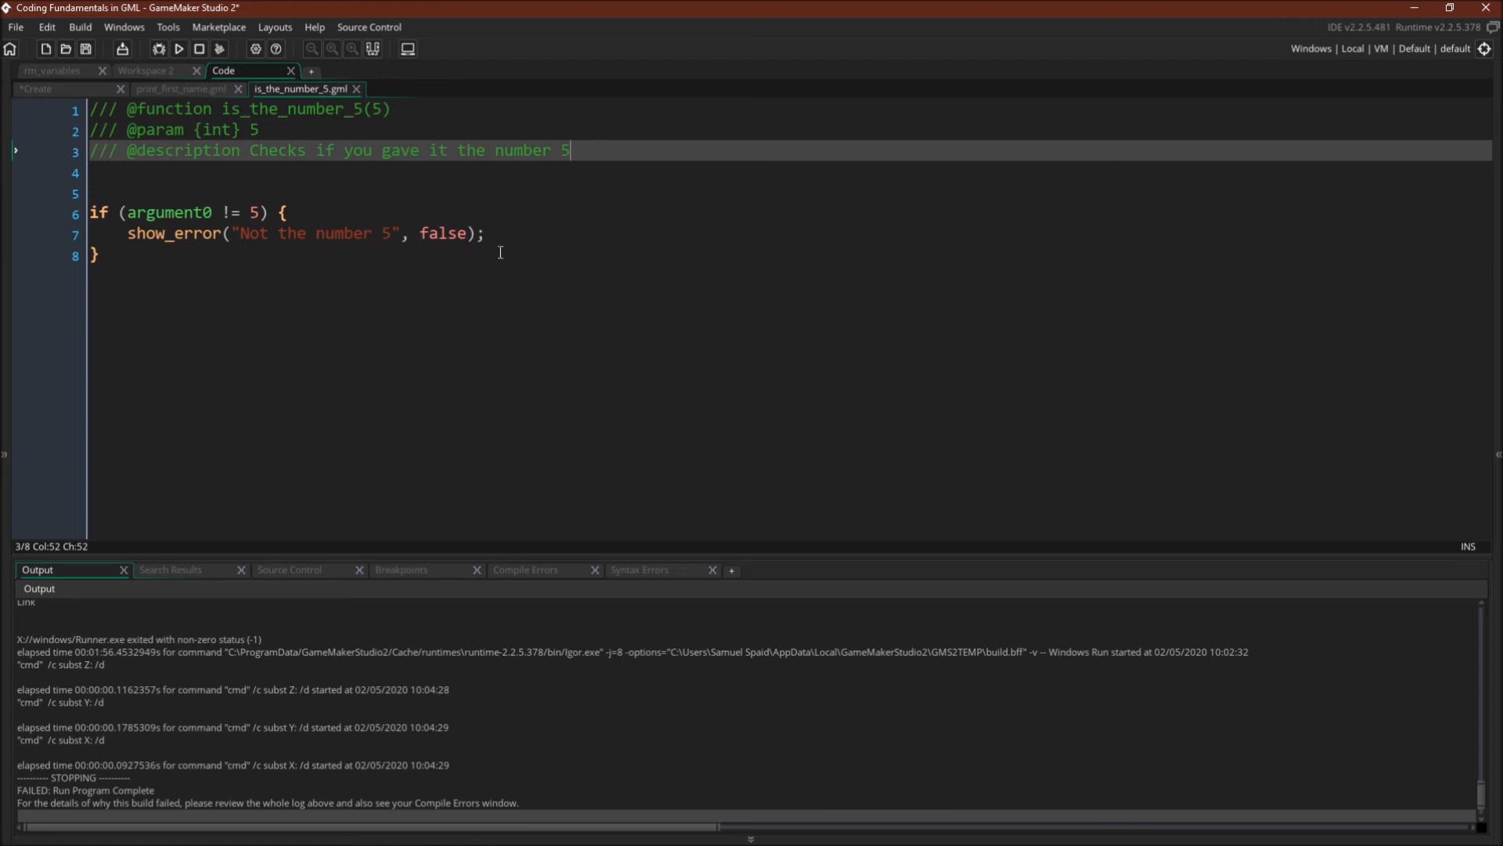
{"action": "left_click", "coordinate": [38, 88]}
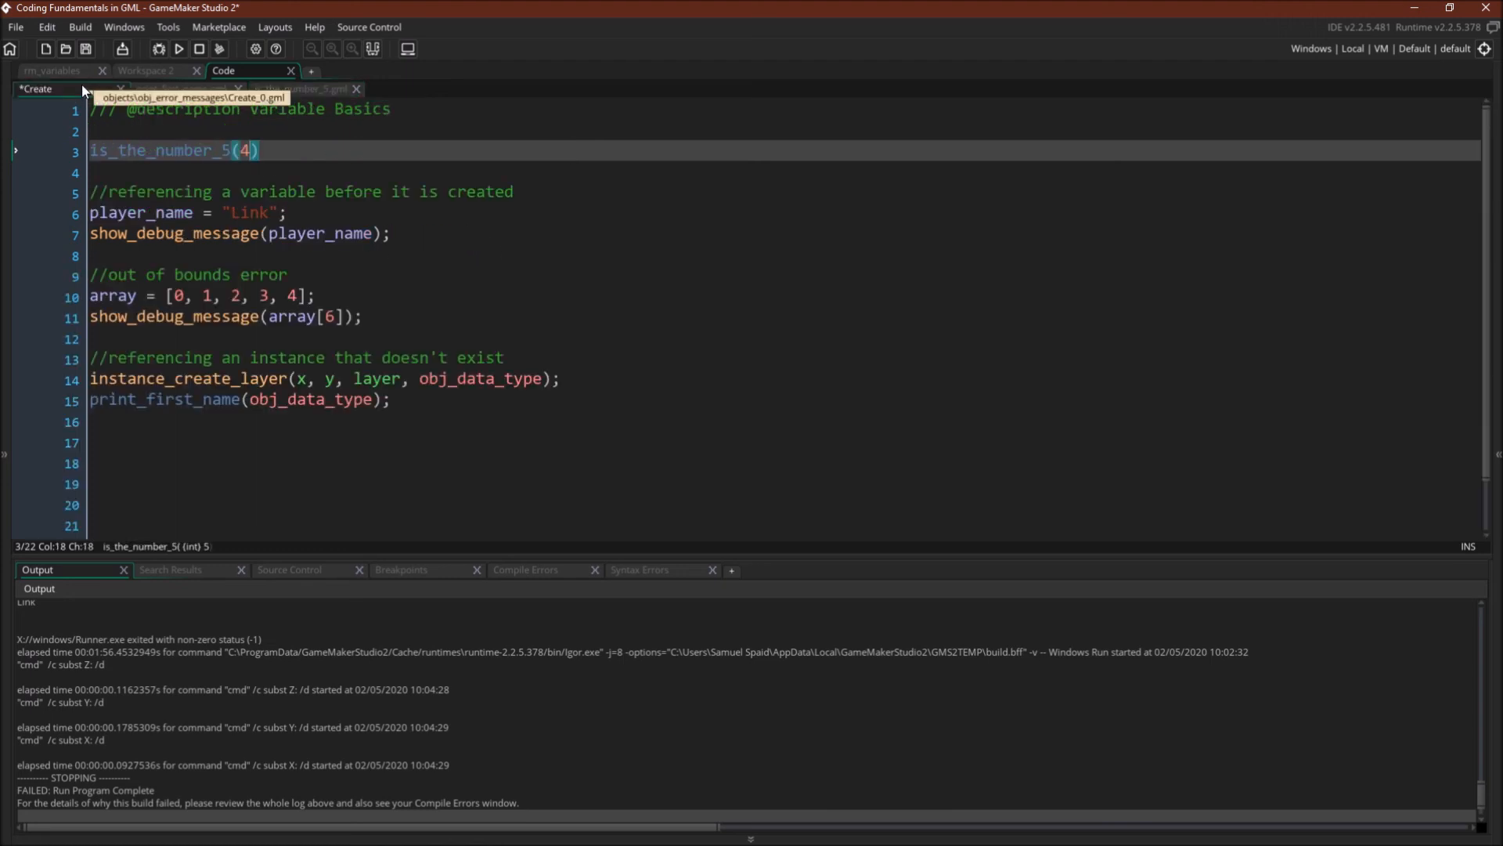
{"action": "left_click", "coordinate": [178, 49]}
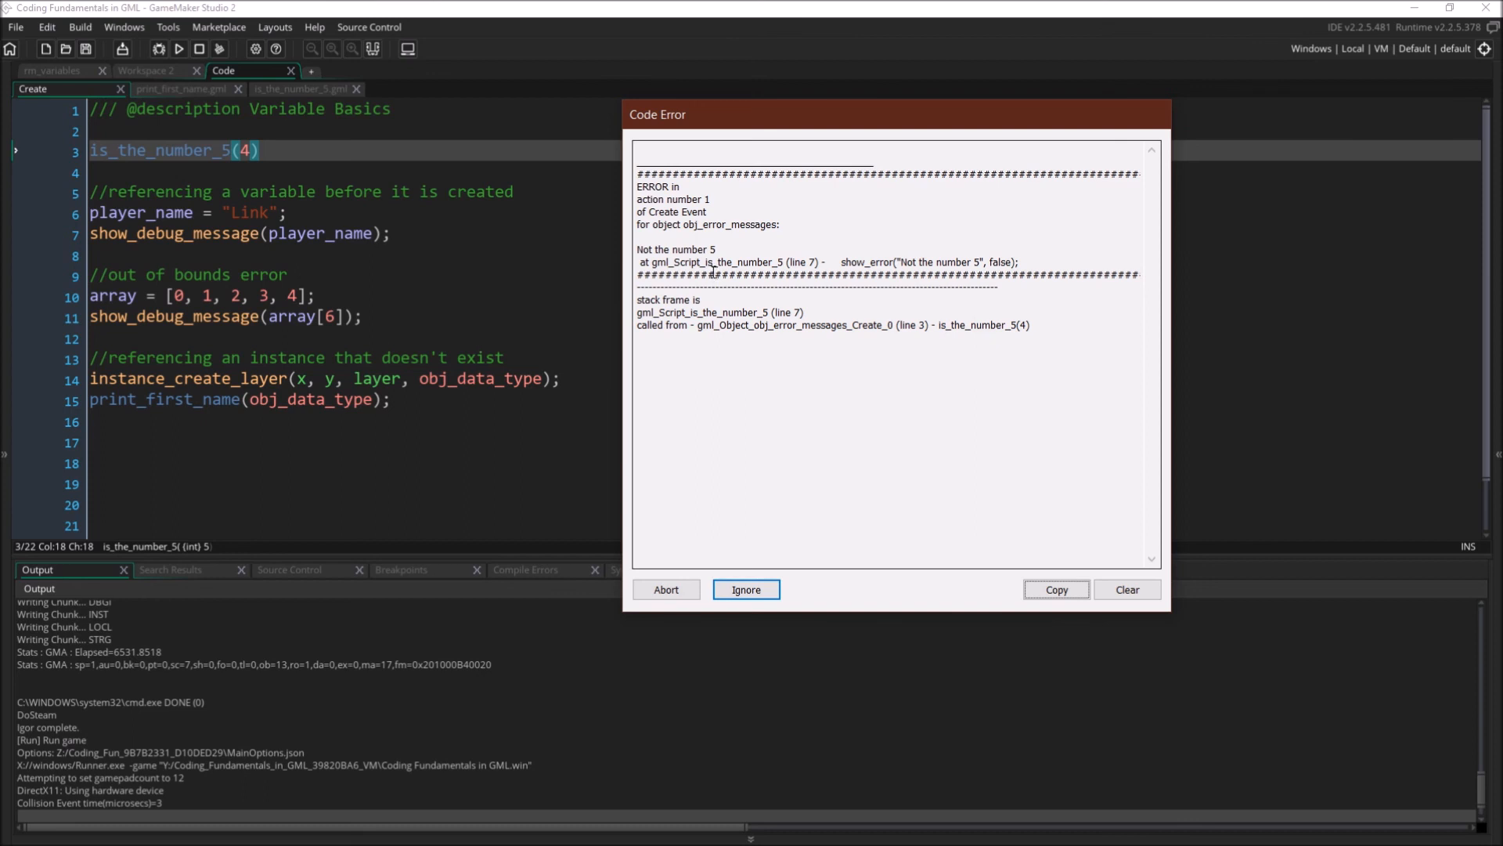
{"action": "mouse_move", "coordinate": [270, 101]}
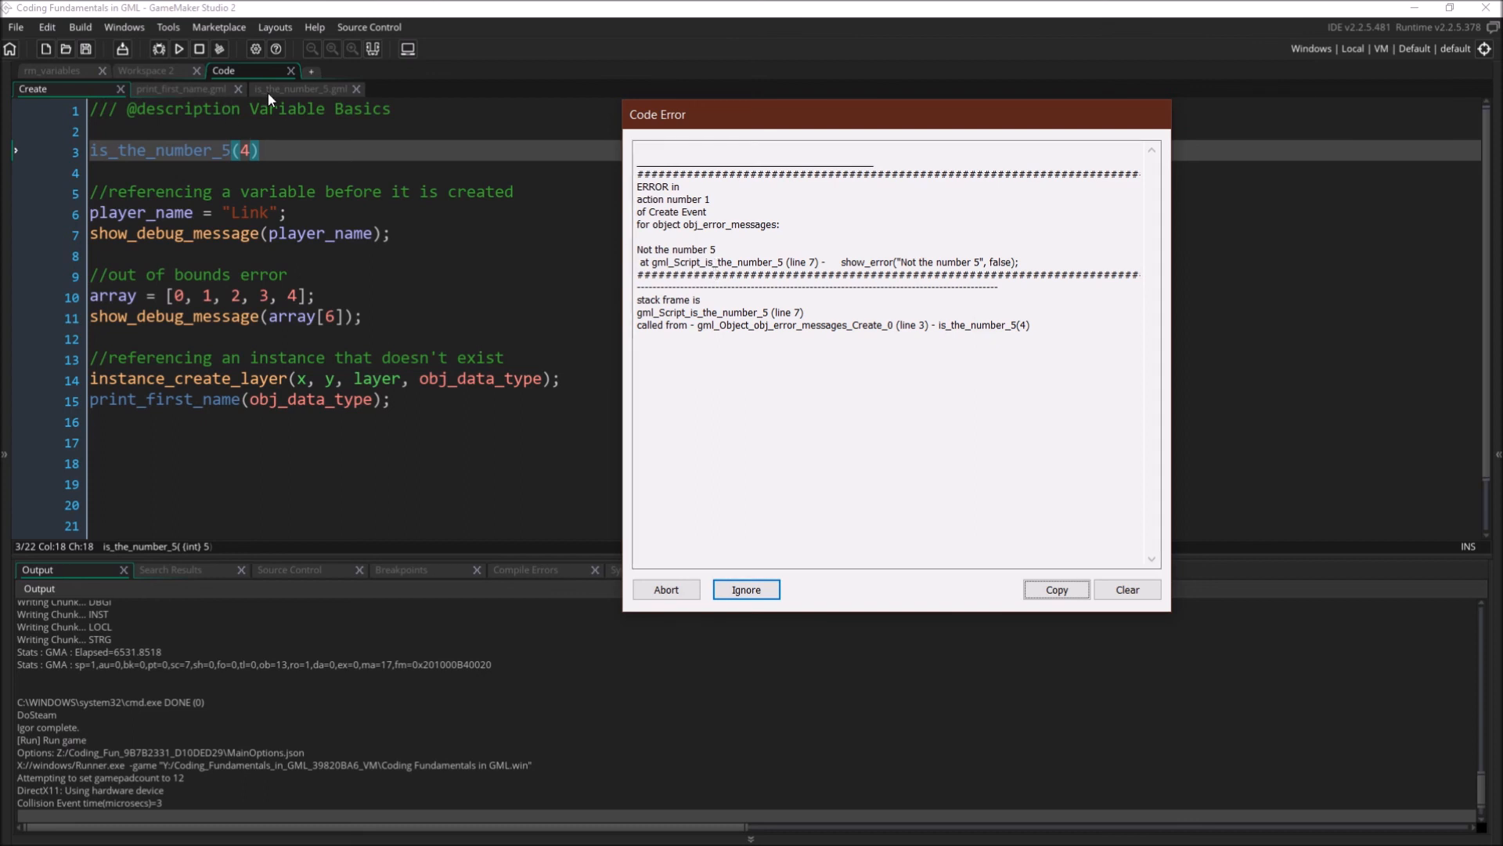
- Review the script behind 'Not the number 5' and Ignore the custom error to keep running
{"action": "left_click", "coordinate": [300, 87]}
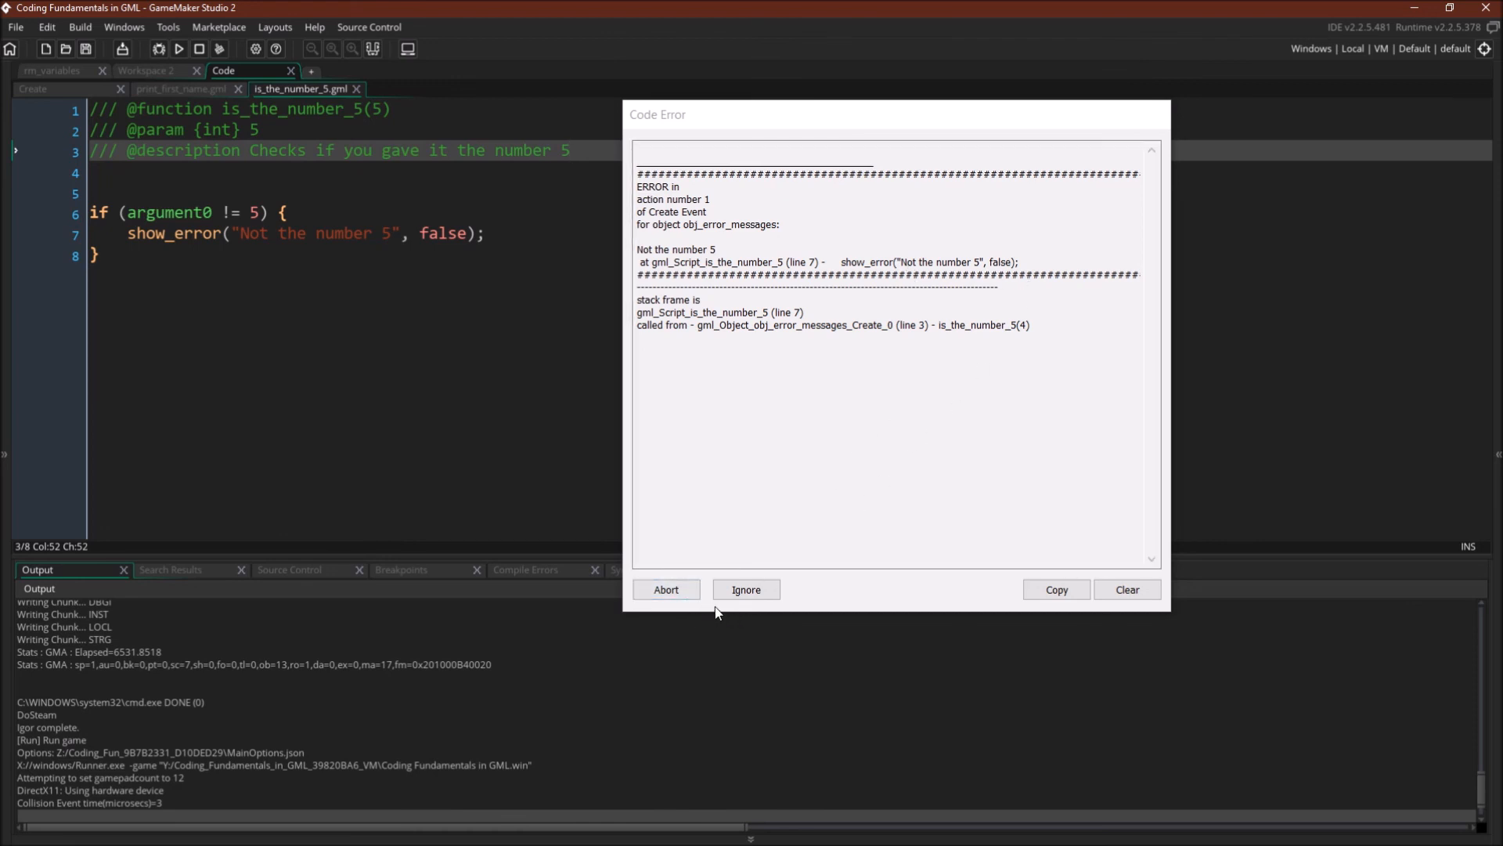
{"action": "left_click", "coordinate": [745, 589]}
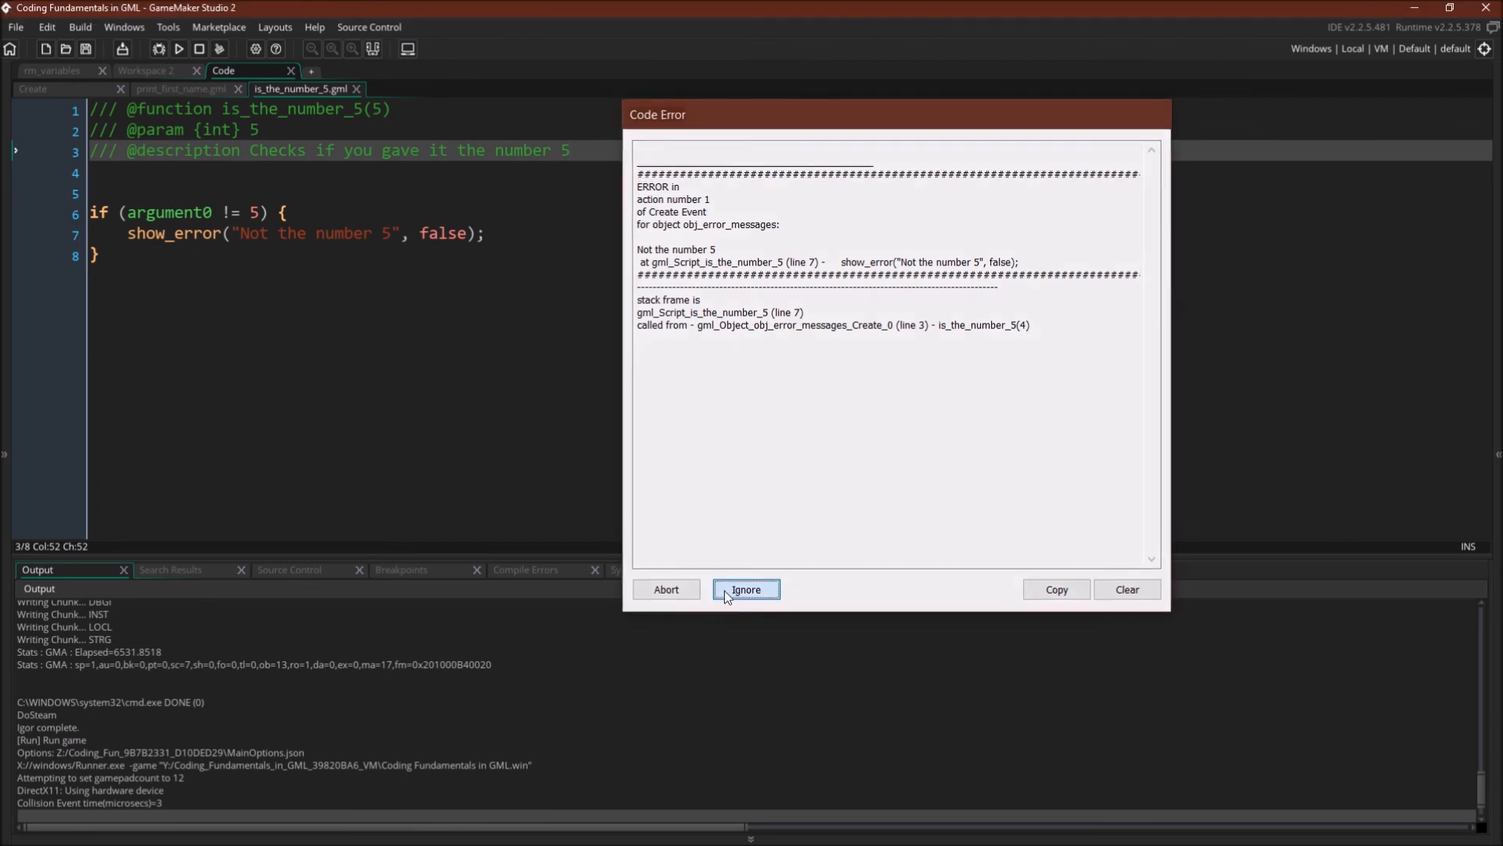
{"action": "left_click", "coordinate": [745, 588]}
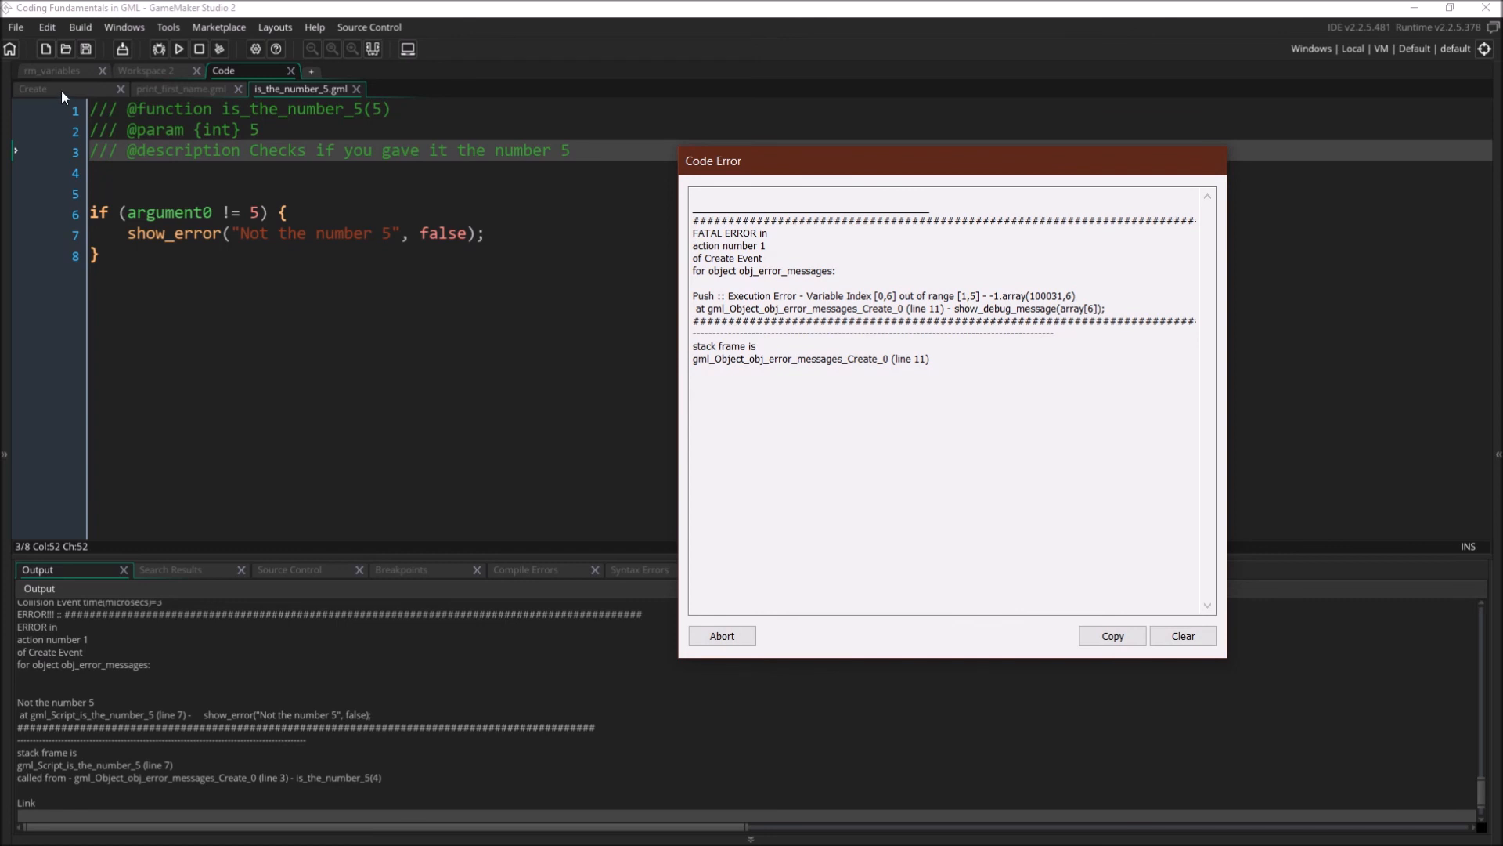
- Abort the game at the fatal array index-6 out-of-range error on line 11
{"action": "left_click", "coordinate": [31, 87]}
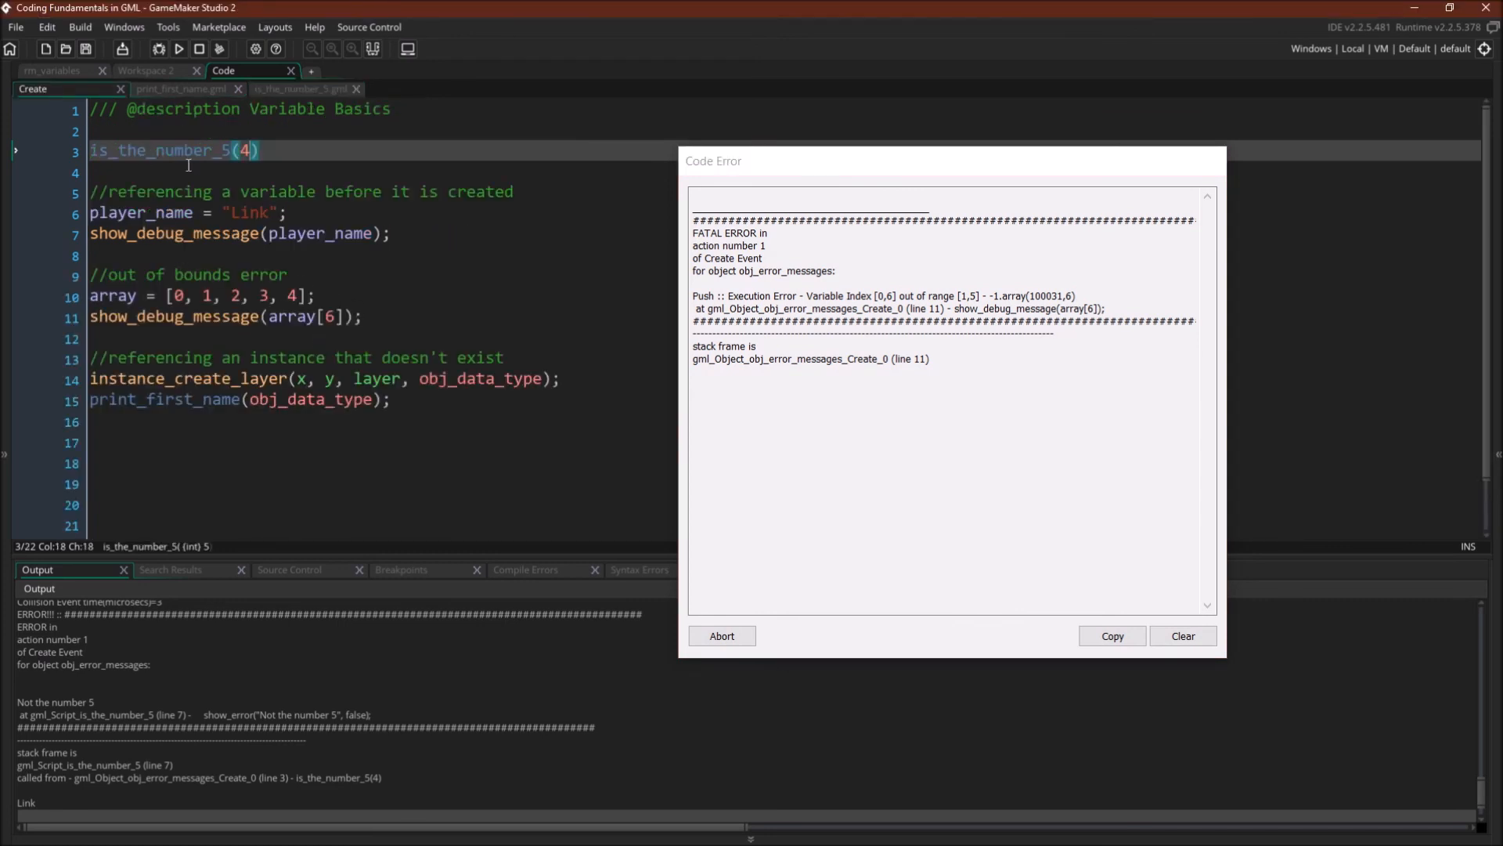
{"action": "mouse_move", "coordinate": [216, 218]}
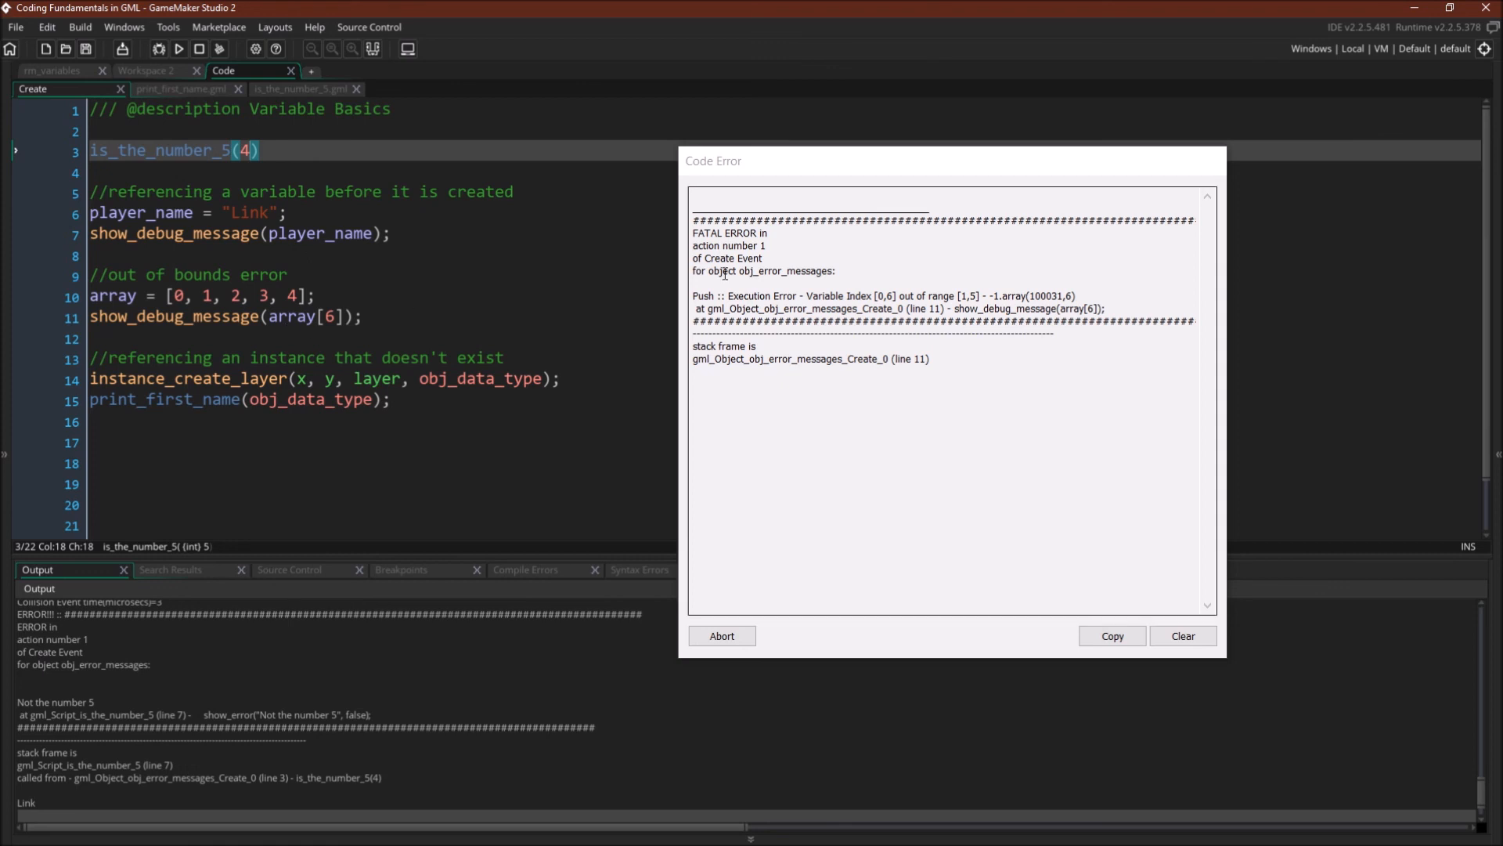
{"action": "mouse_move", "coordinate": [719, 578]}
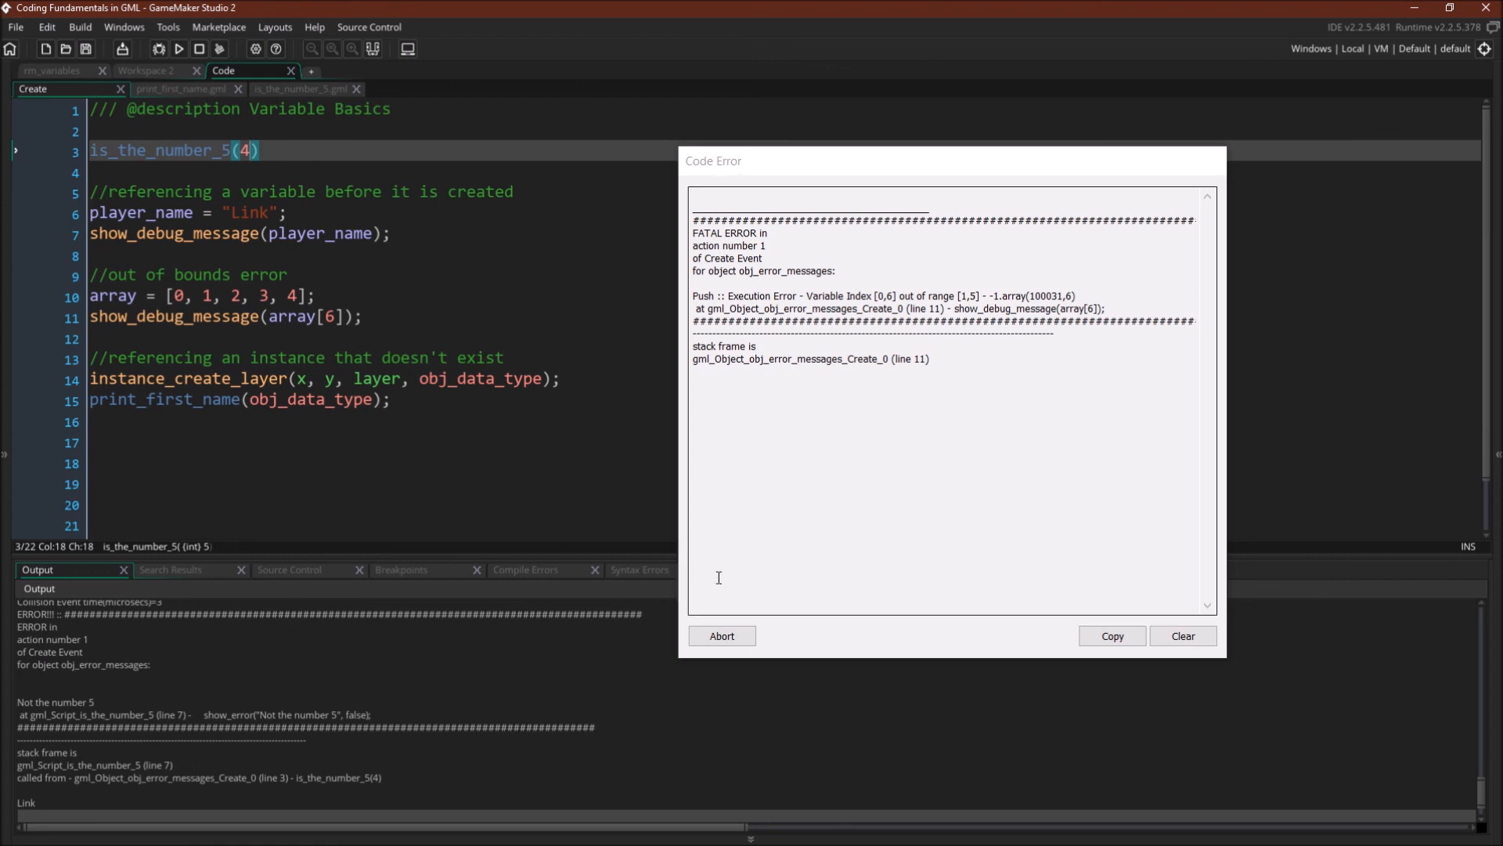
{"action": "left_click", "coordinate": [721, 635]}
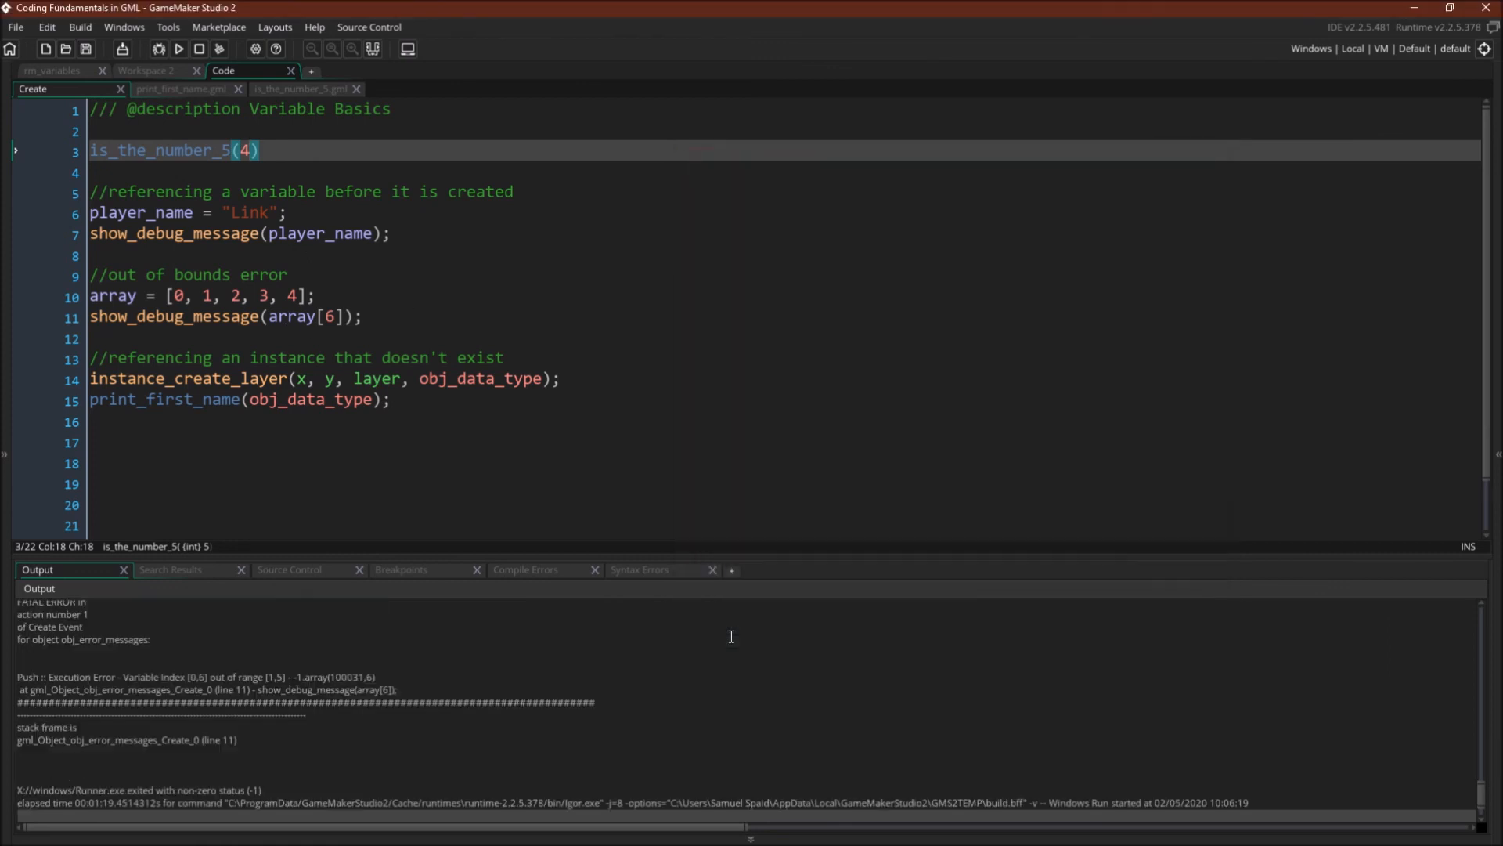
{"action": "scroll", "scroll_direction": "down", "scroll_amount": 3}
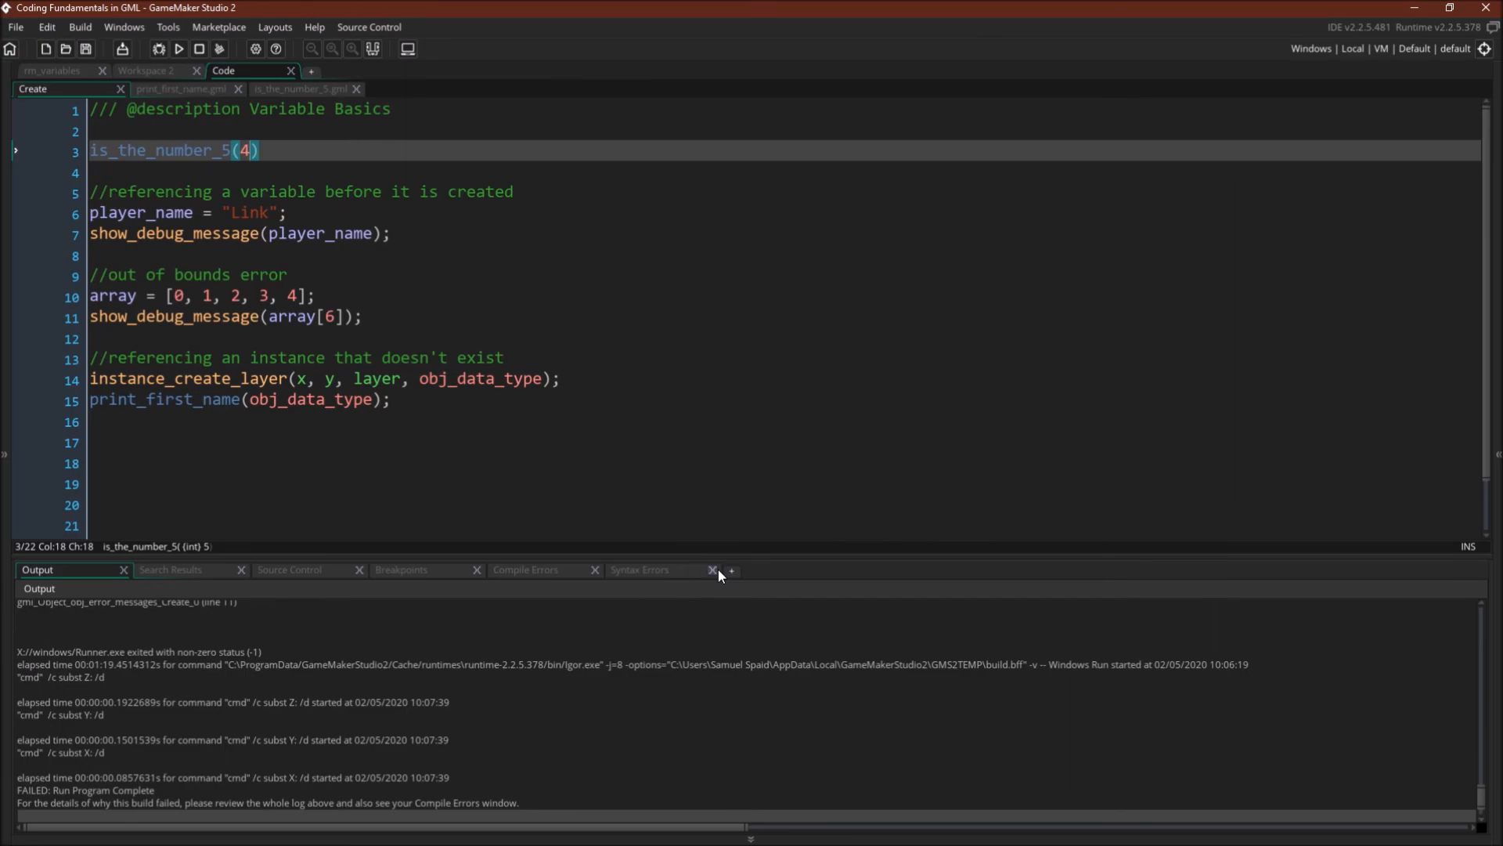